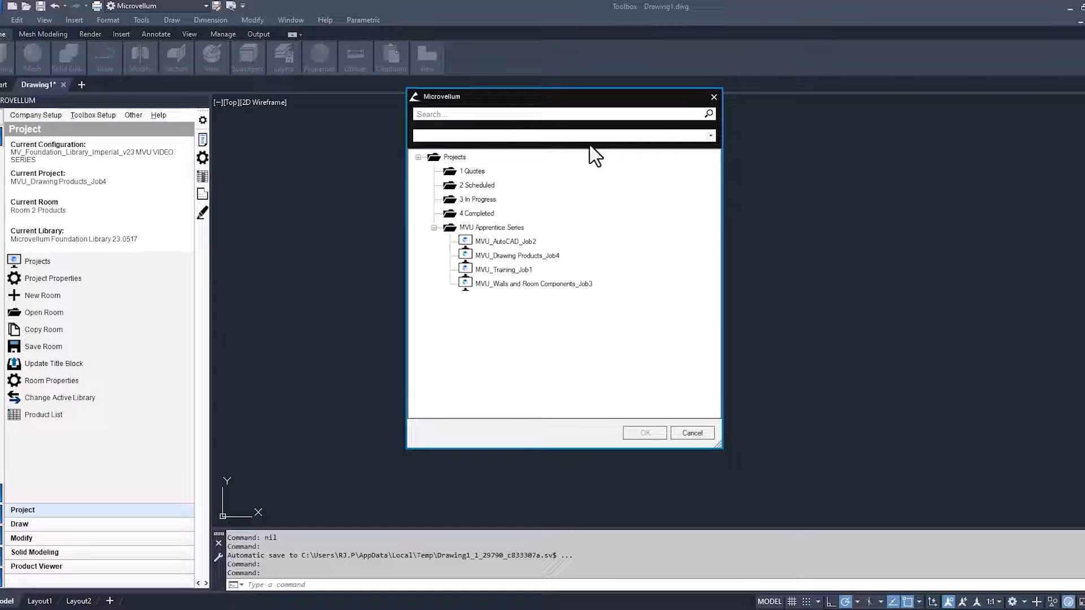
Step: Create a new project named MVU_Shop Cabinets_Job5
click(491, 227)
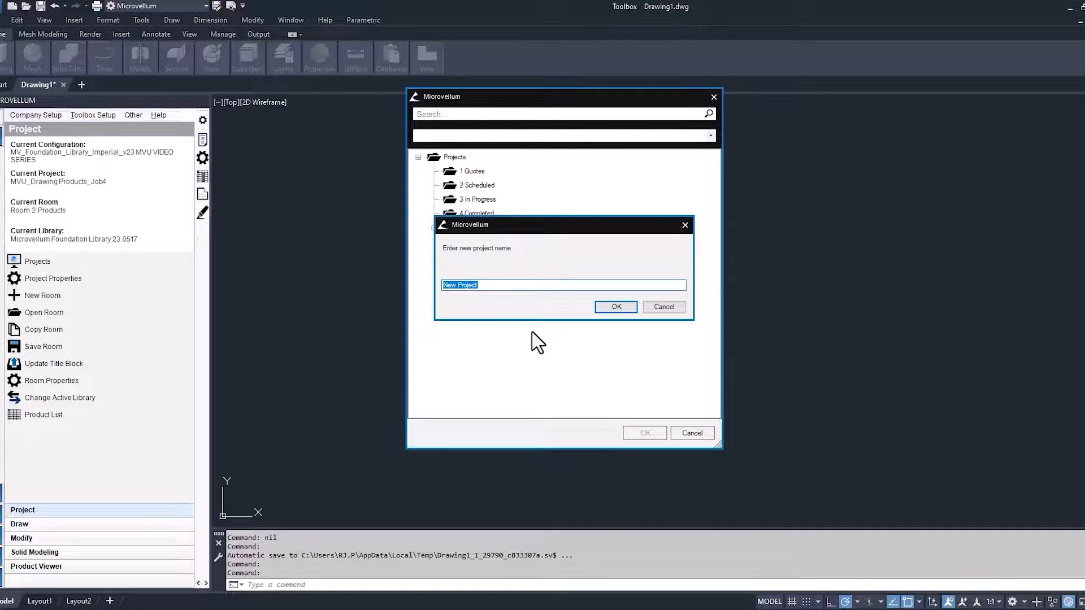
text(MVU_Shop Cabinets_Job)
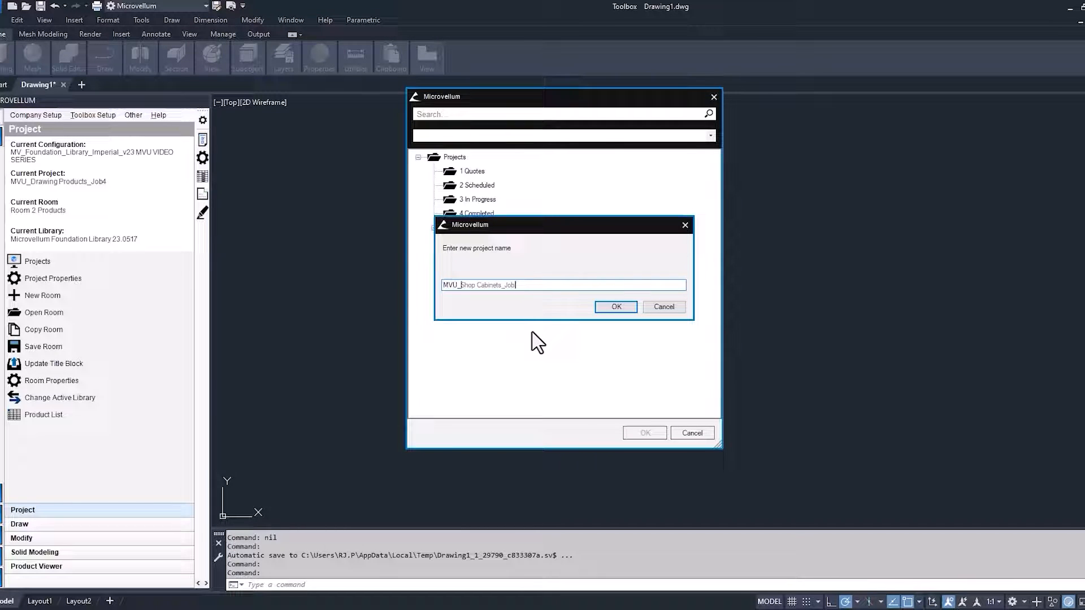
click(614, 307)
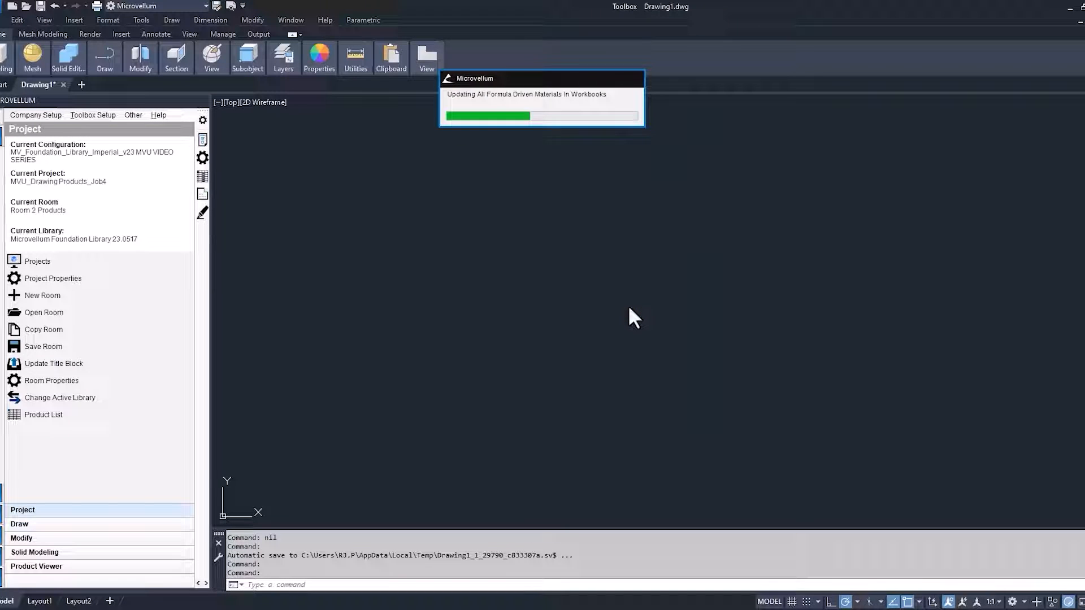
Step: Enter job description 'Shop grade cabinets', job number 005, phone, and Microvellum as general contact
click(53, 278)
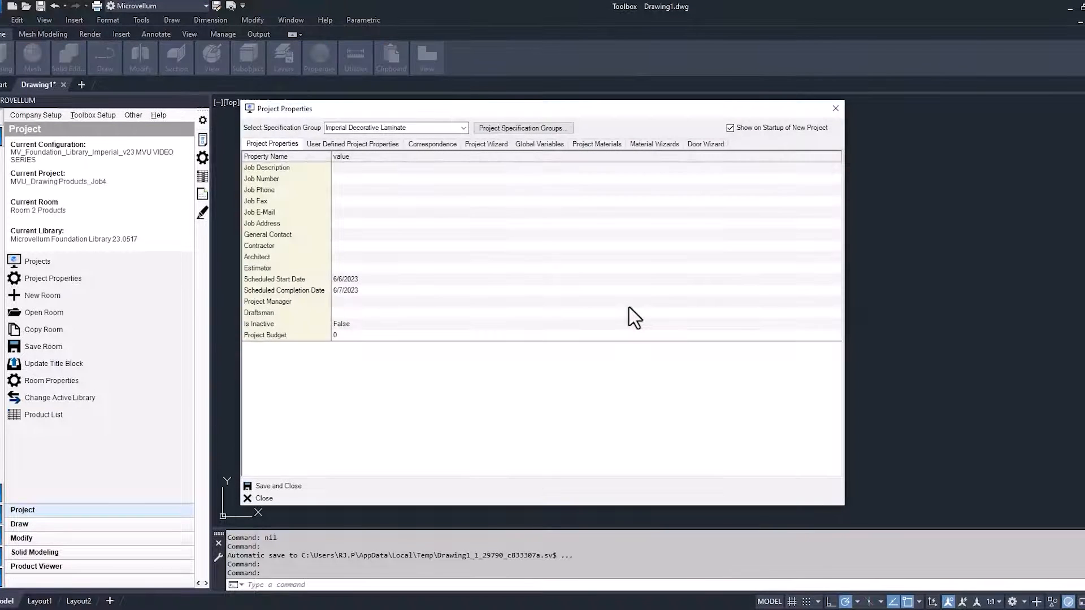
mouse_move(349, 181)
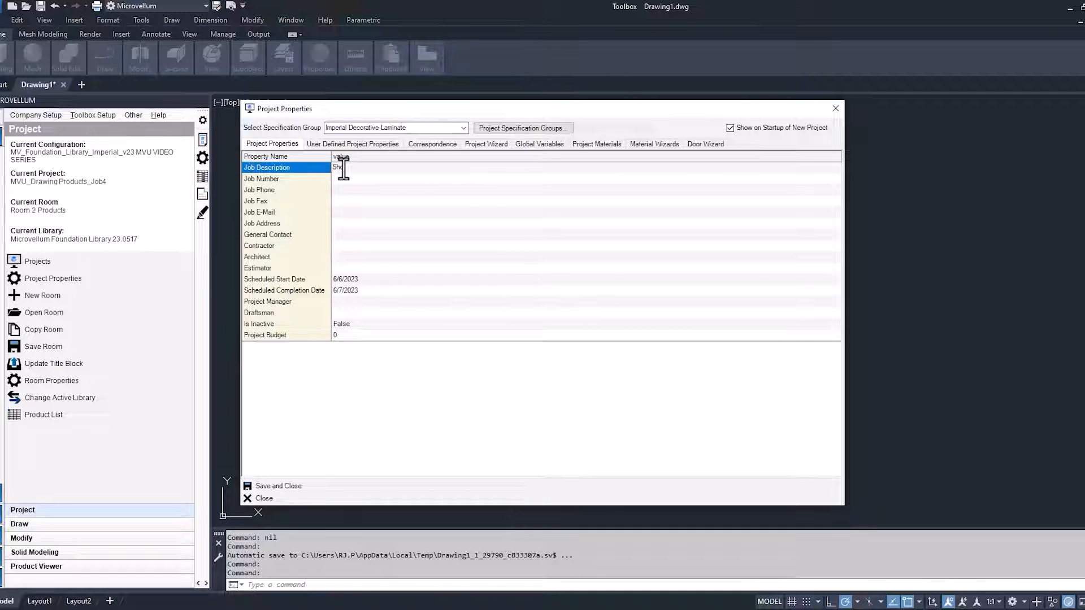
text(Shop grade cabinets)
click(585, 190)
text(here's my number)
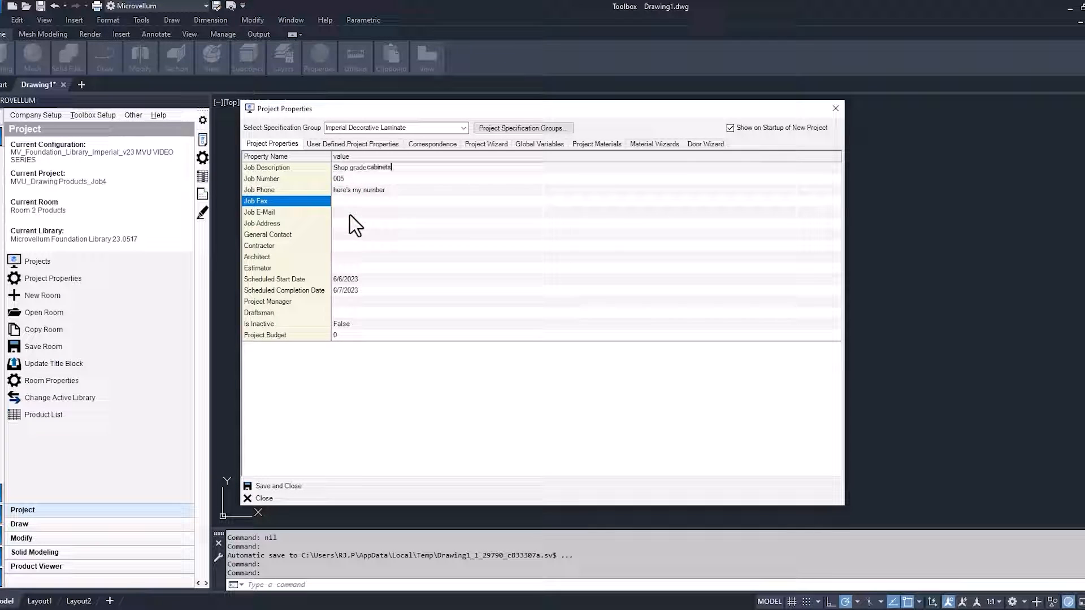
click(283, 212)
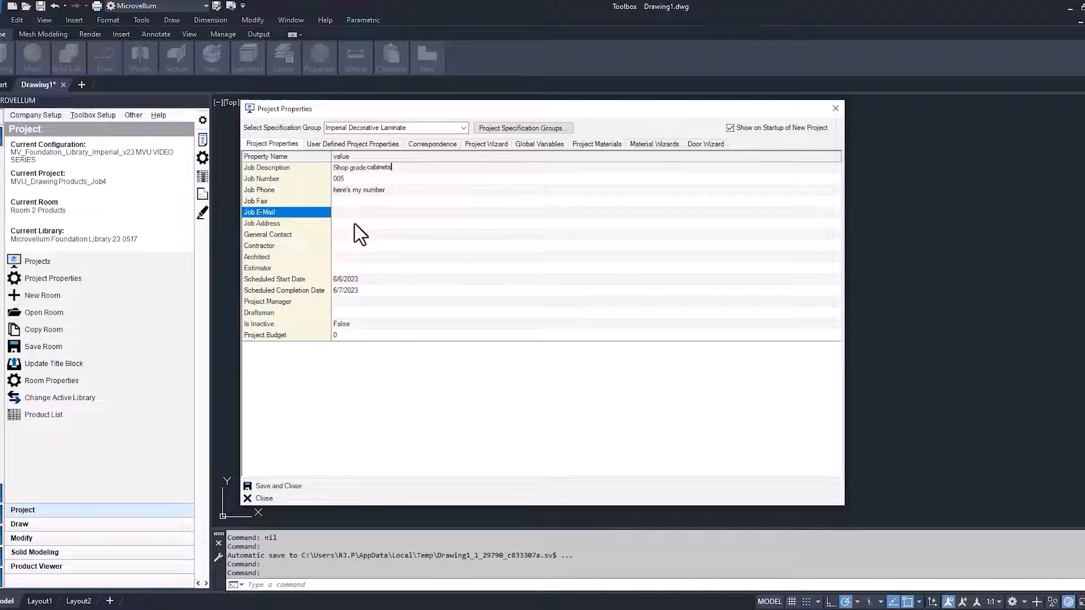
mouse_move(356, 245)
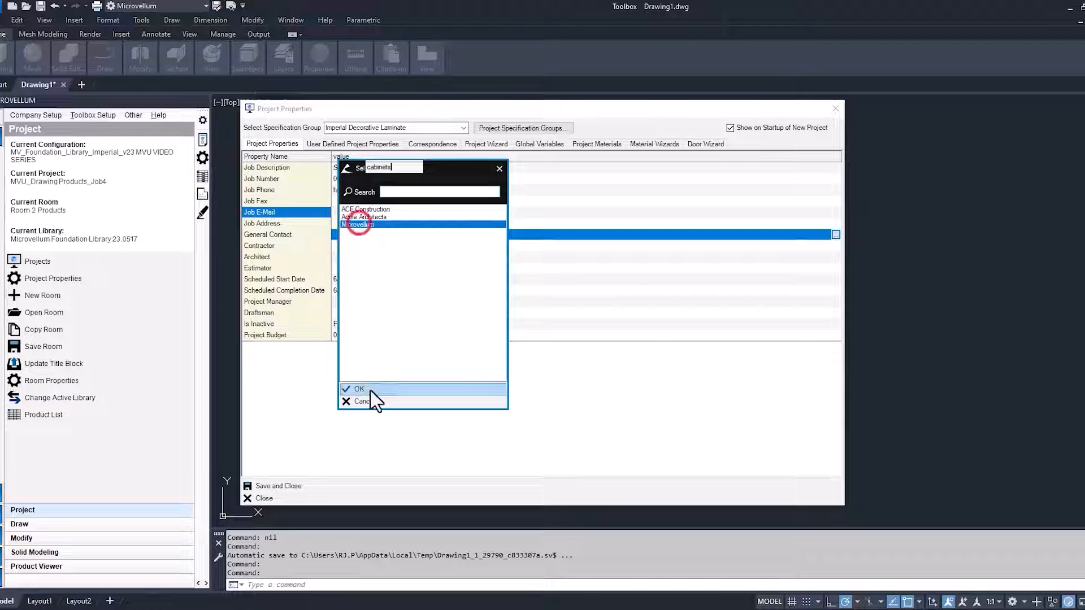
click(358, 389)
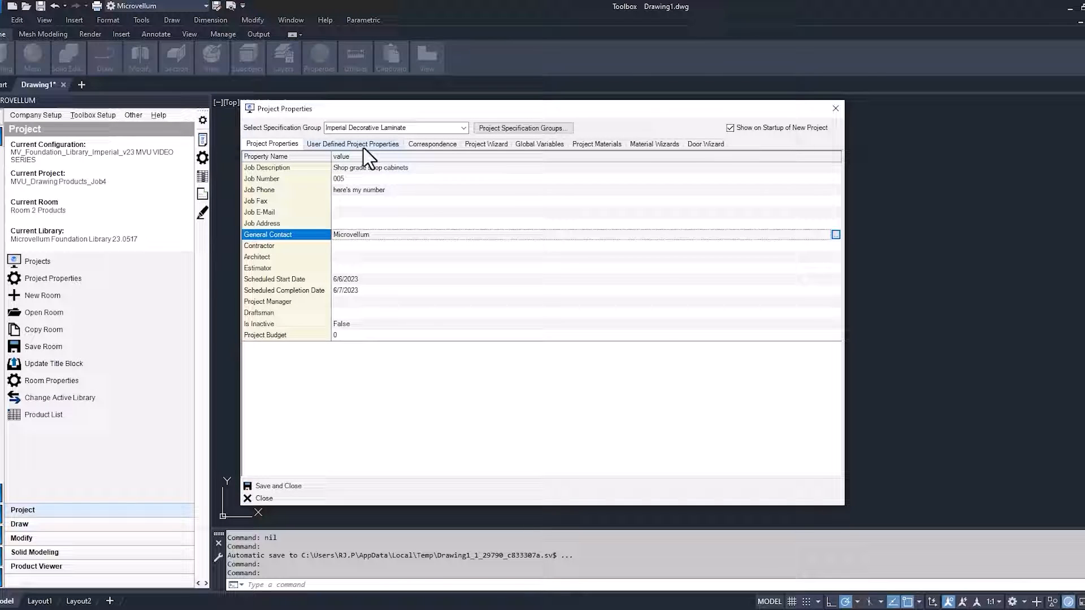
mouse_move(408, 153)
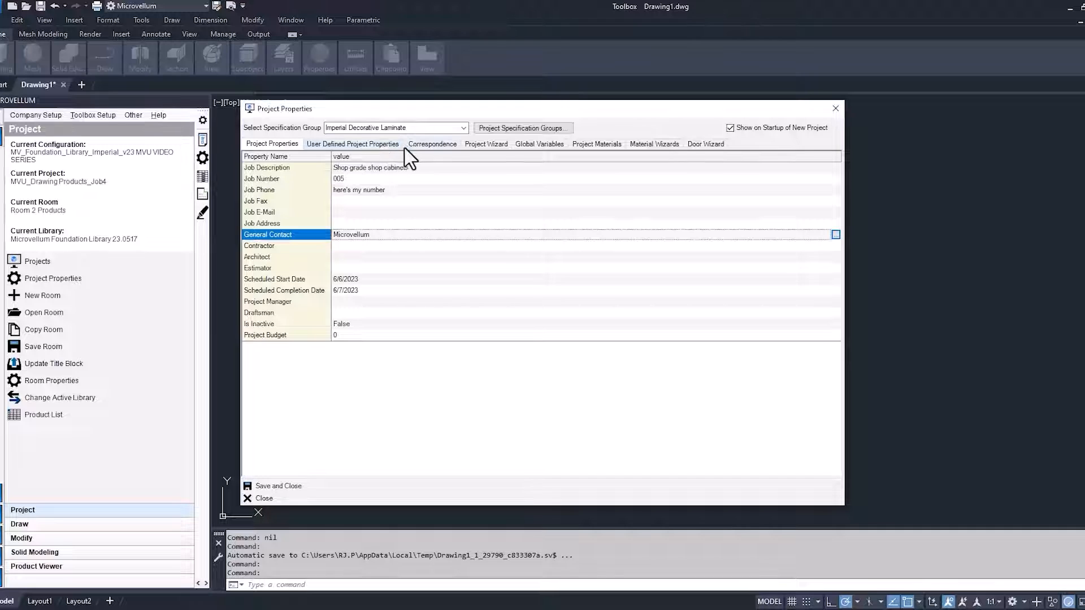
mouse_move(485, 156)
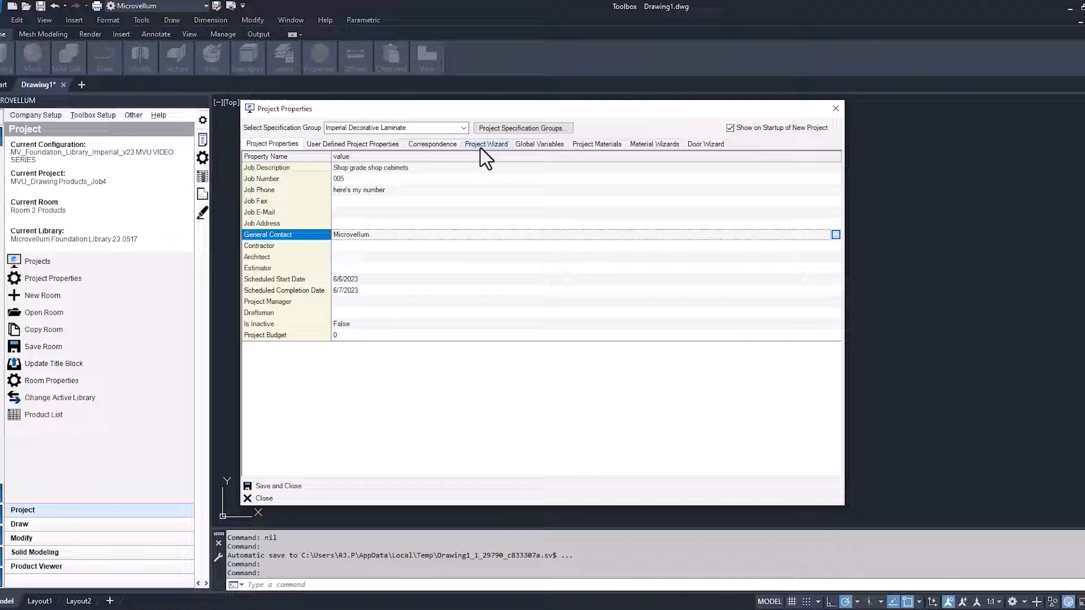
Step: Set the project wizard's default construction method to Dowel
click(486, 144)
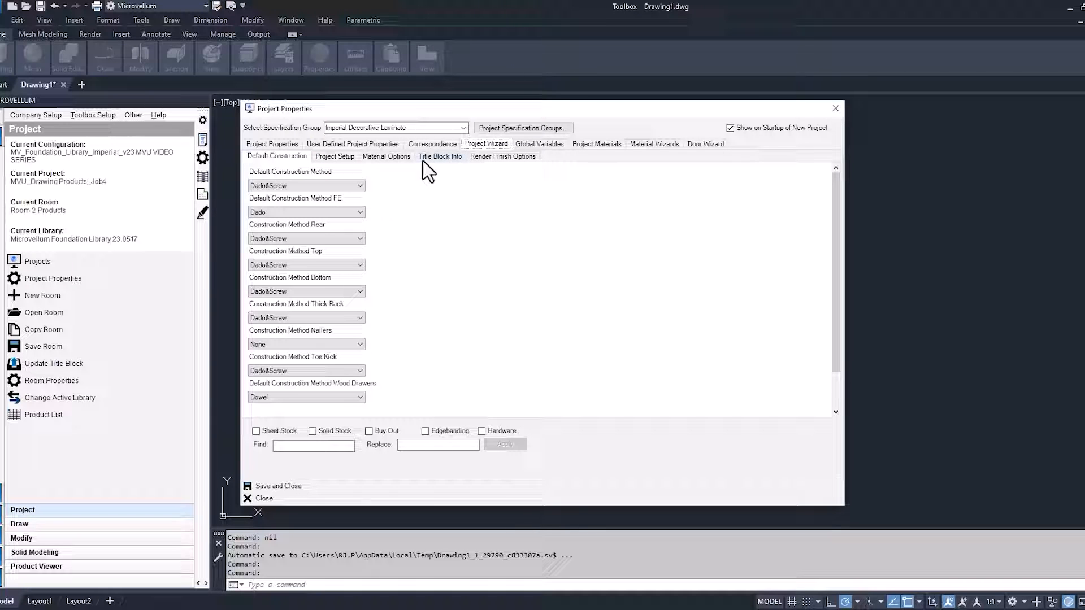
click(359, 185)
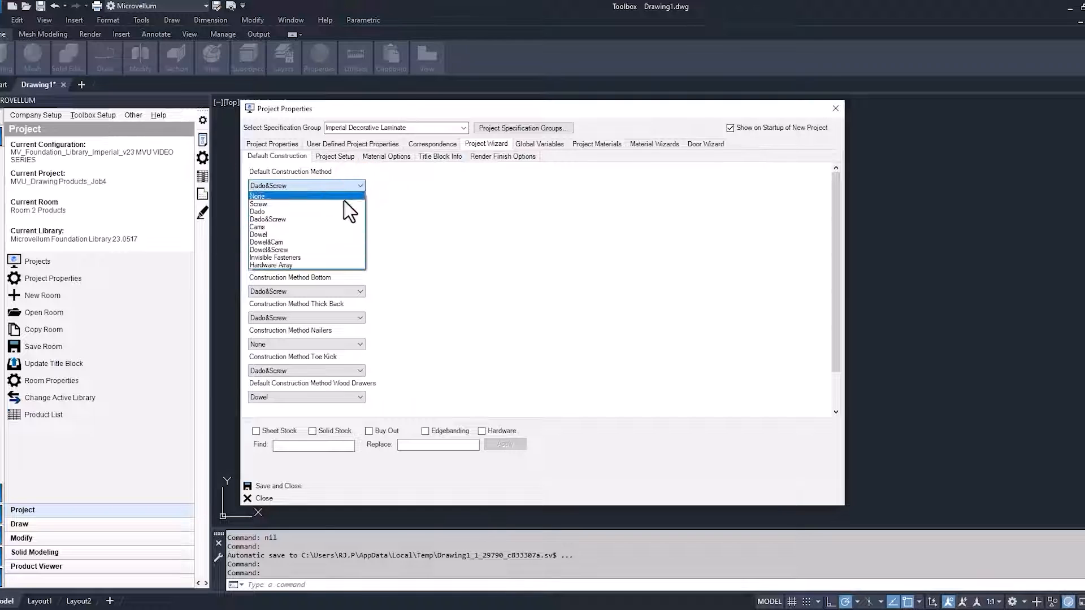
click(258, 234)
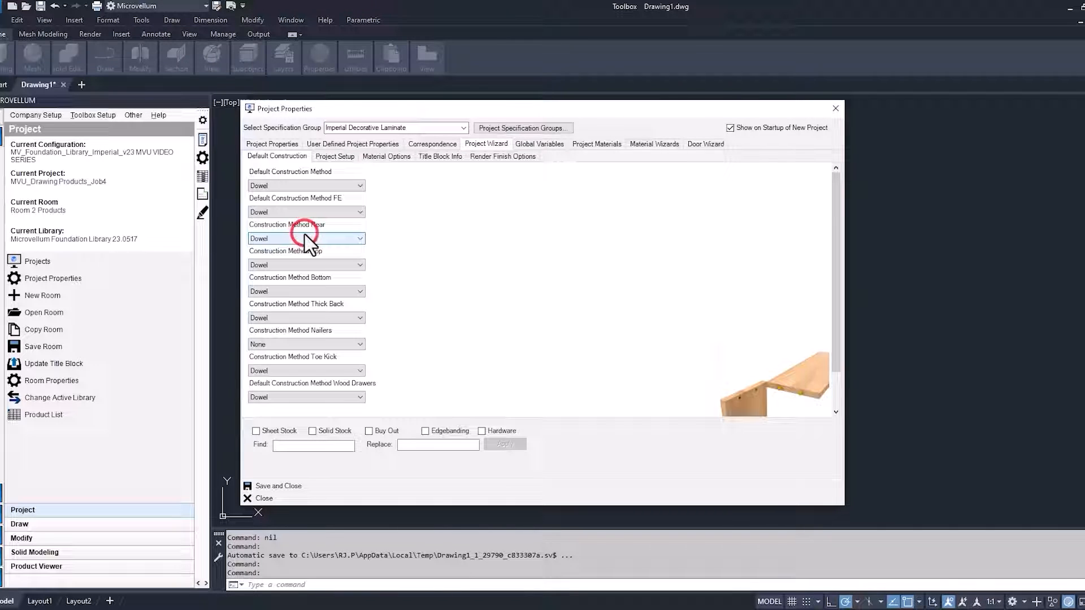
mouse_move(408, 245)
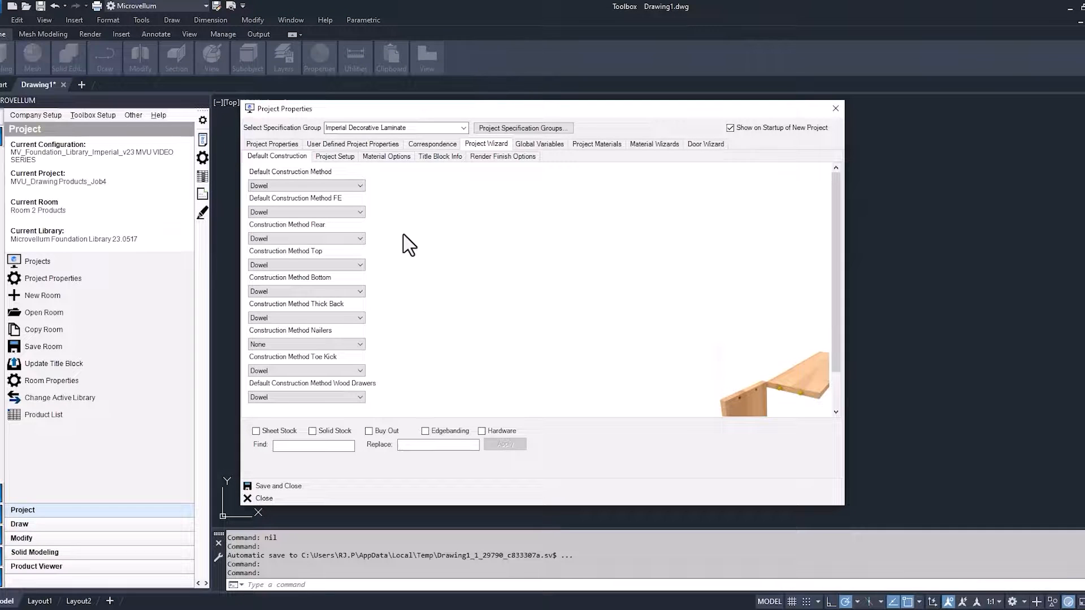
mouse_move(391, 207)
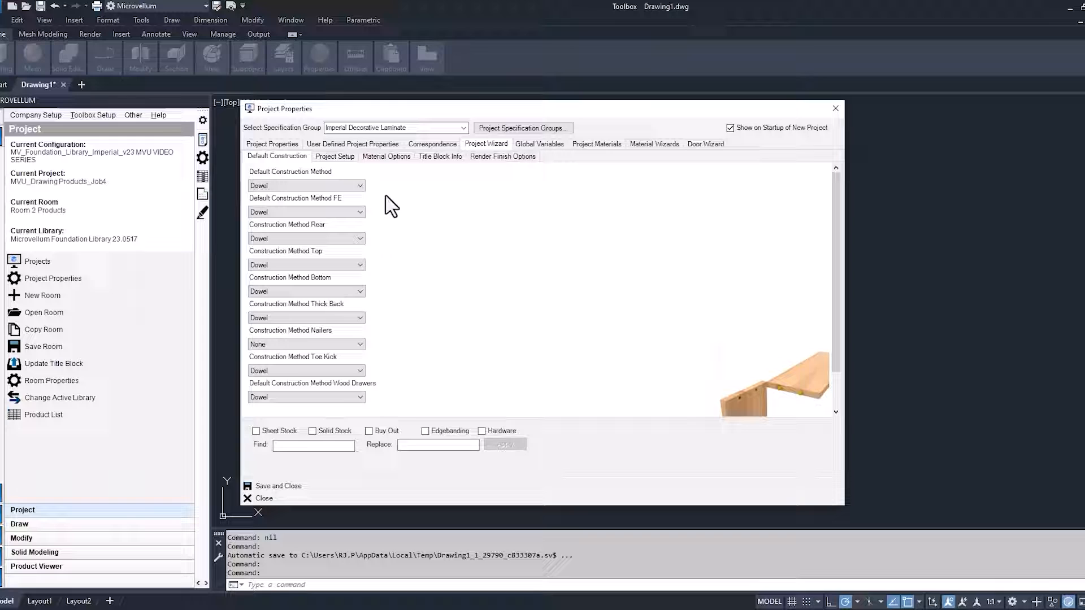
Step: Set cabinet size defaults: base height 35.25, base depth 24, tall depth 25, upper height 36, upper depth 14
click(334, 156)
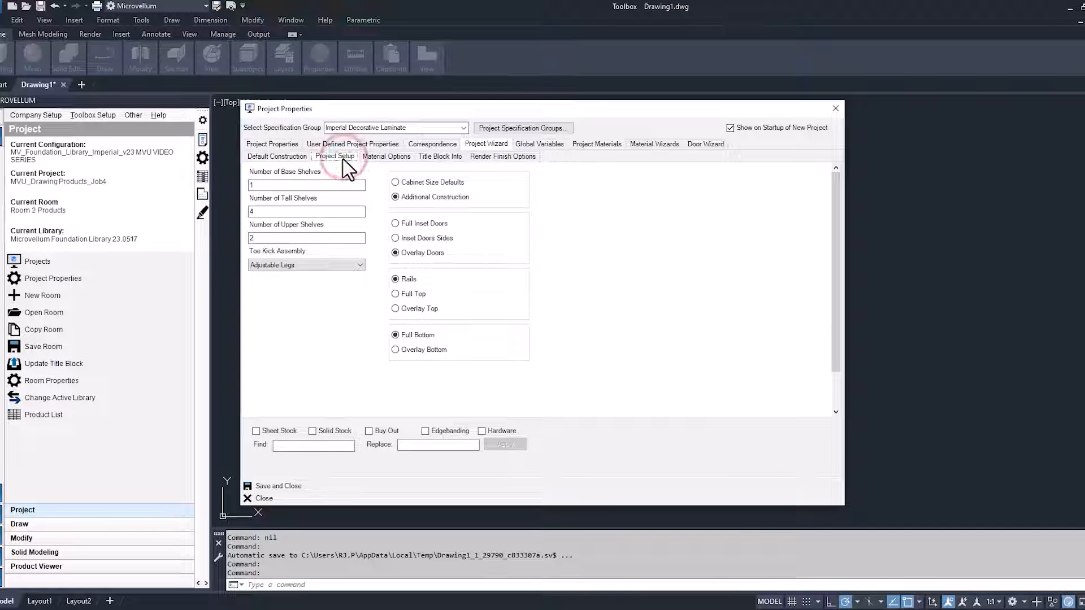
click(394, 182)
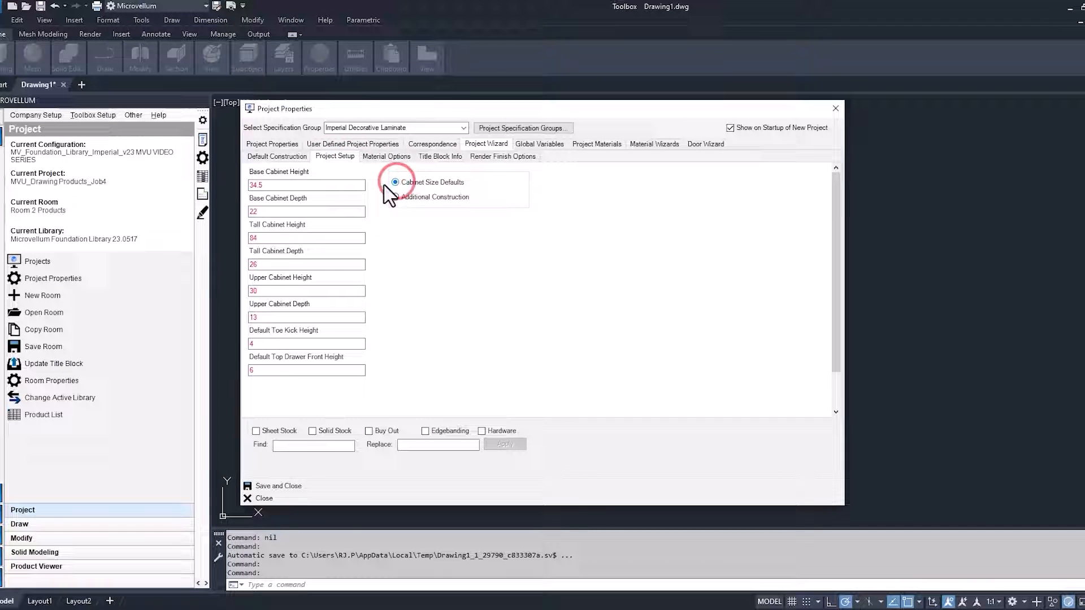
triple_click(306, 185)
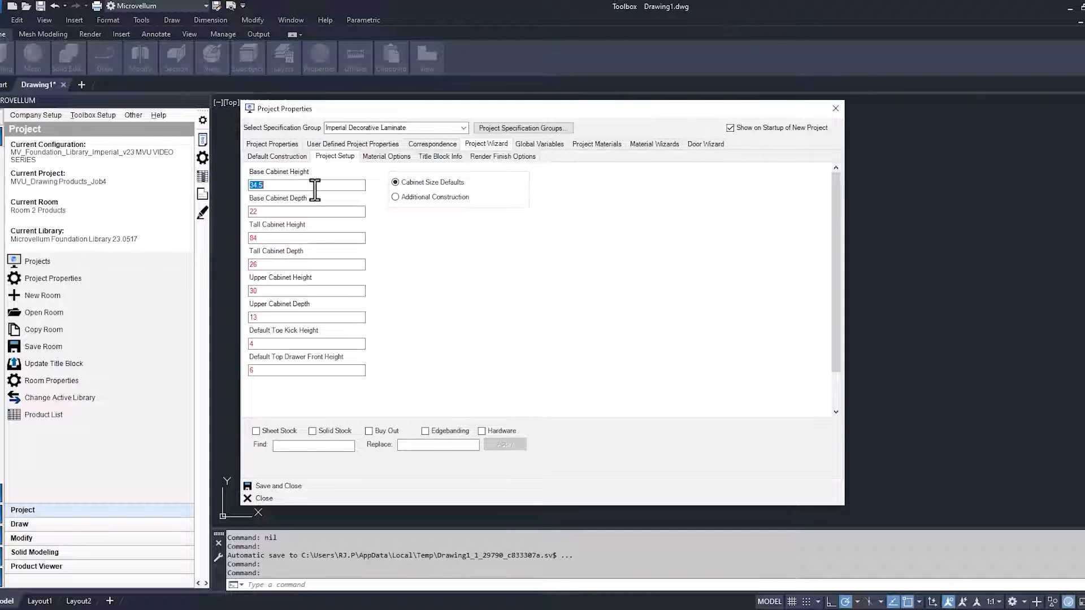
text(35.25)
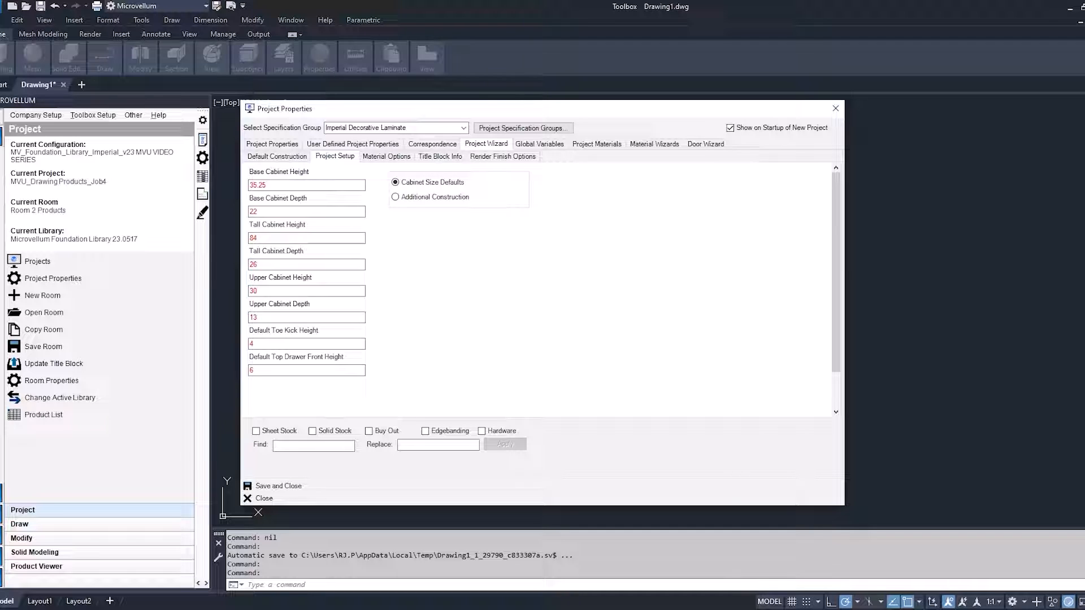
click(306, 184)
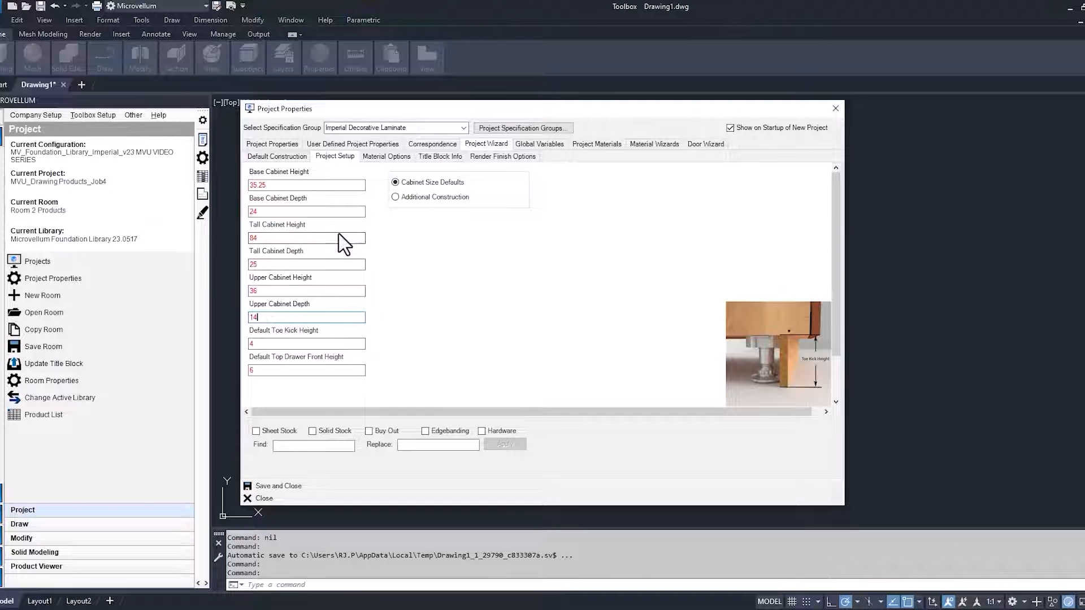
click(395, 197)
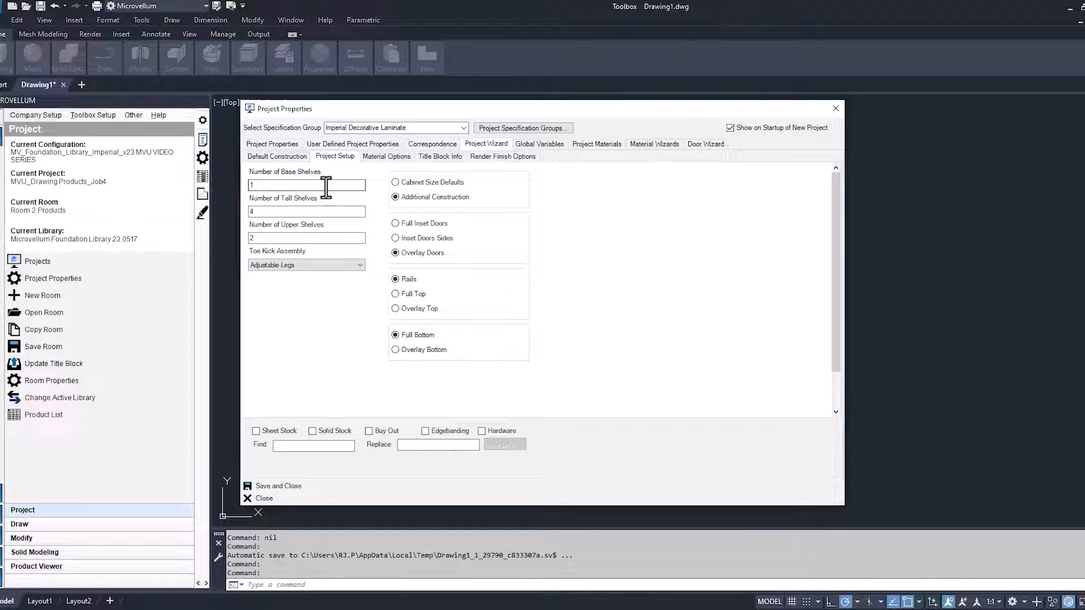
Step: Set the toe kick assembly to Ladder Style, keeping shelf counts 1, 4 and 2
click(359, 264)
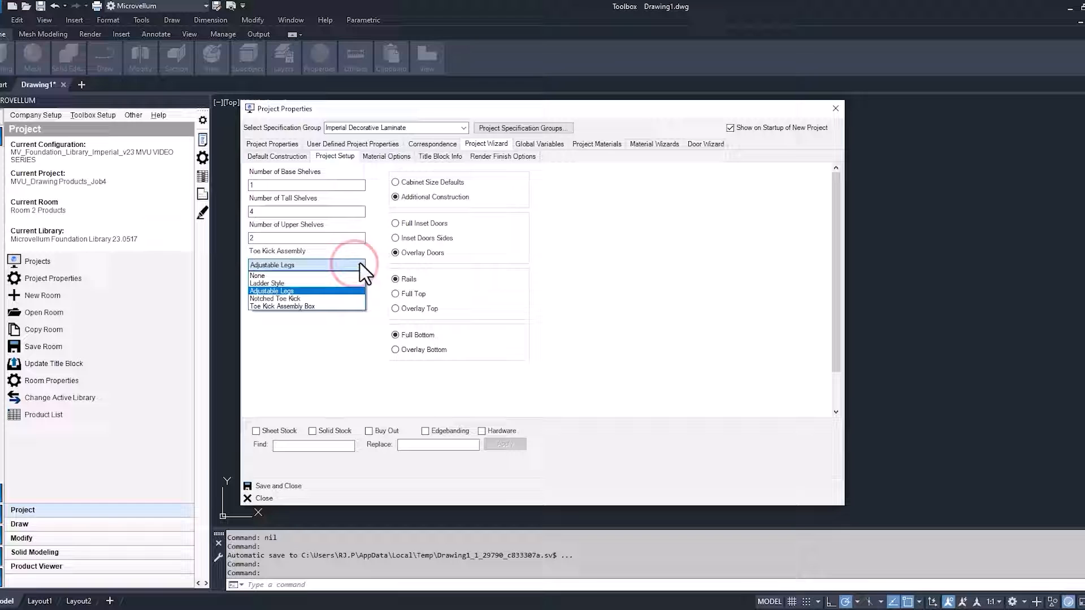
mouse_move(315, 307)
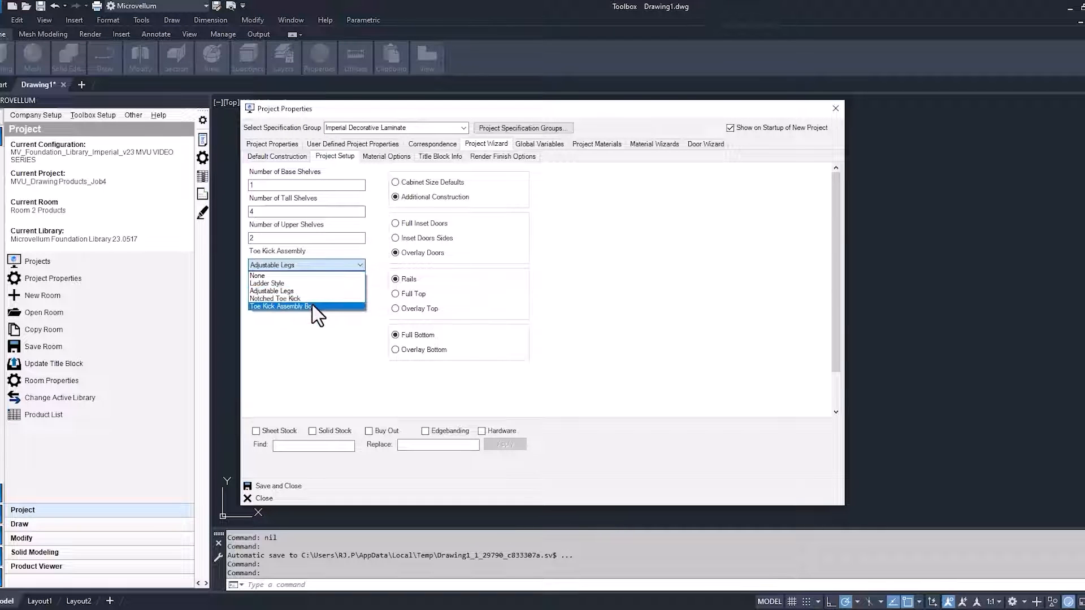
click(267, 282)
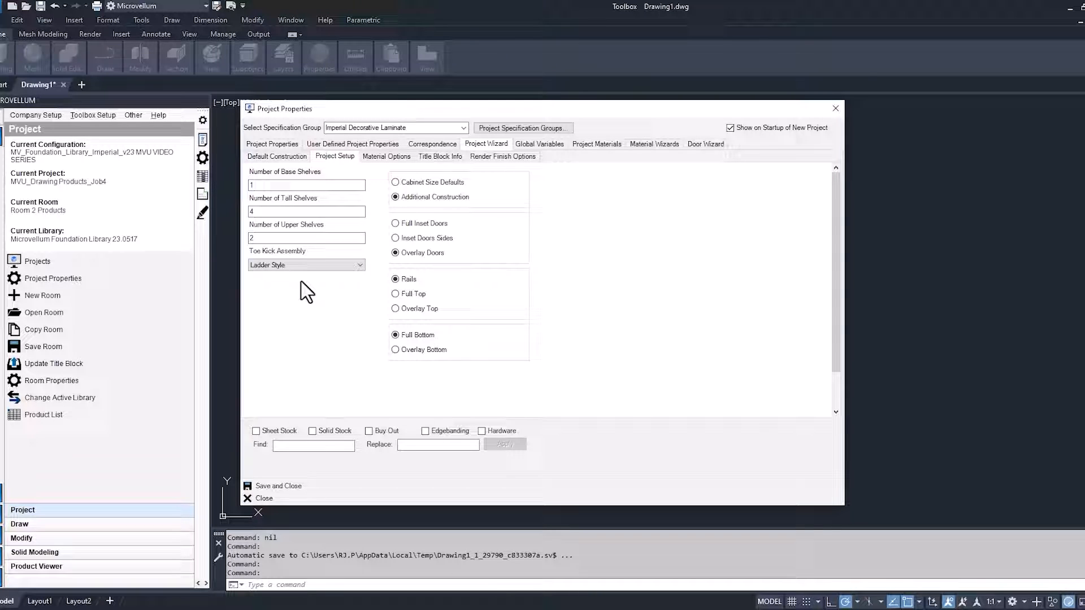
mouse_move(315, 287)
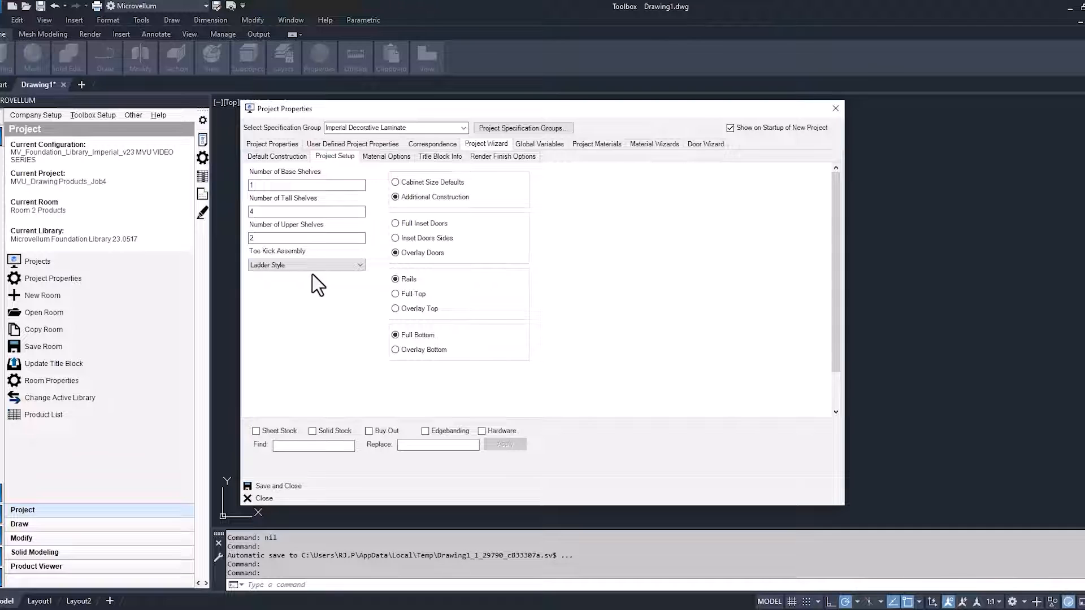
mouse_move(415, 303)
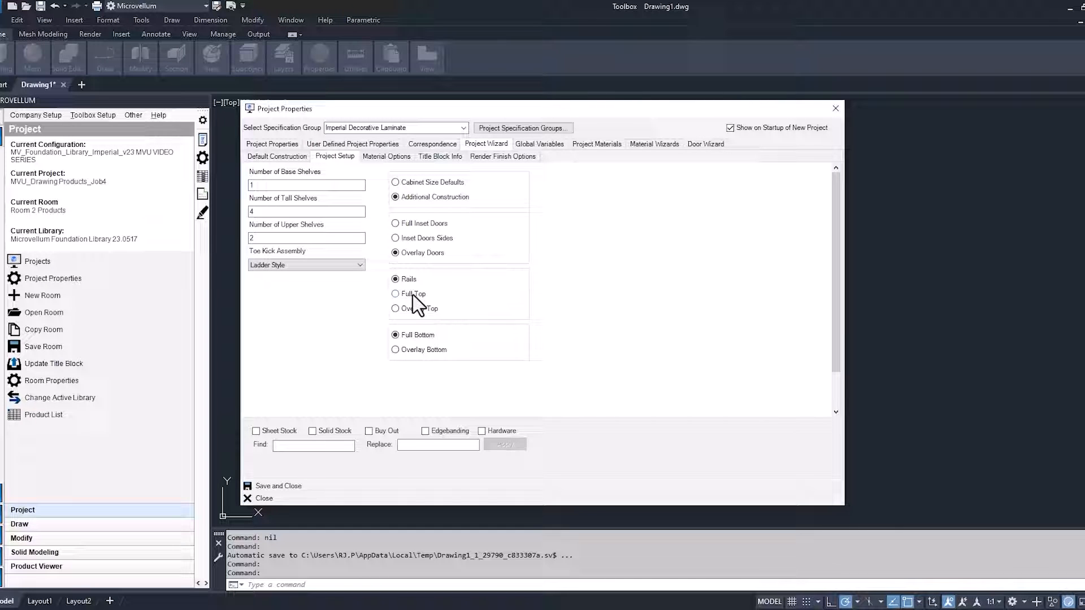
mouse_move(412, 297)
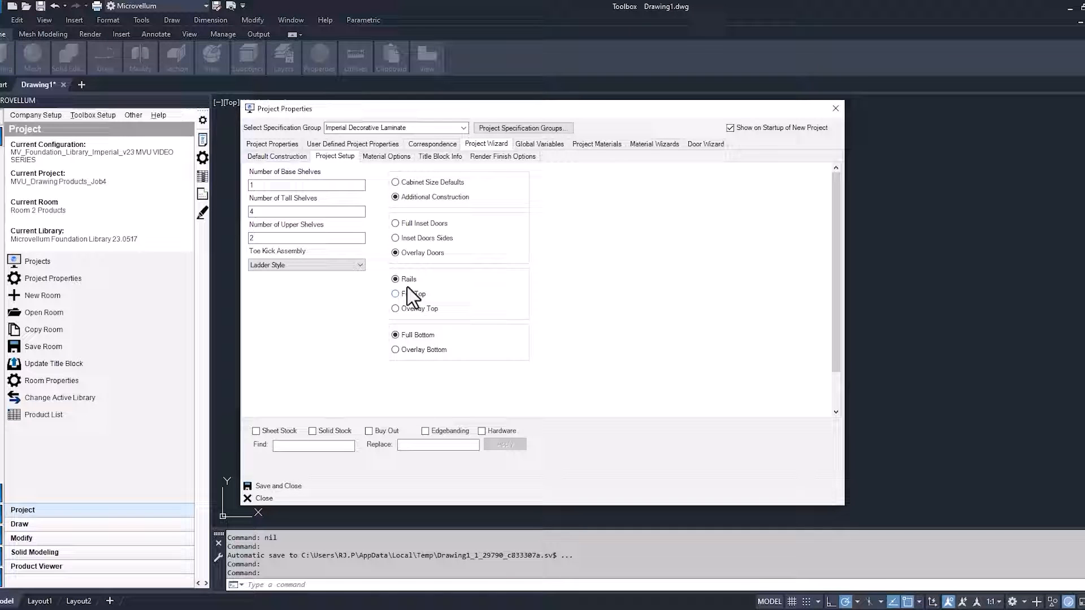
mouse_move(408, 163)
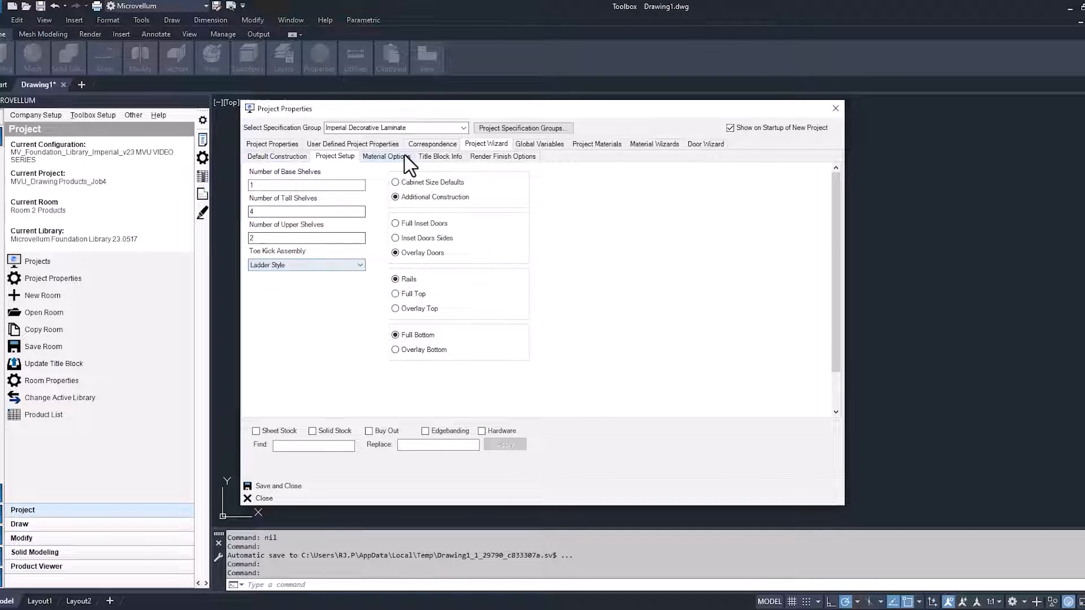
Step: Review the Material Options with all grain directions set to Length
click(386, 156)
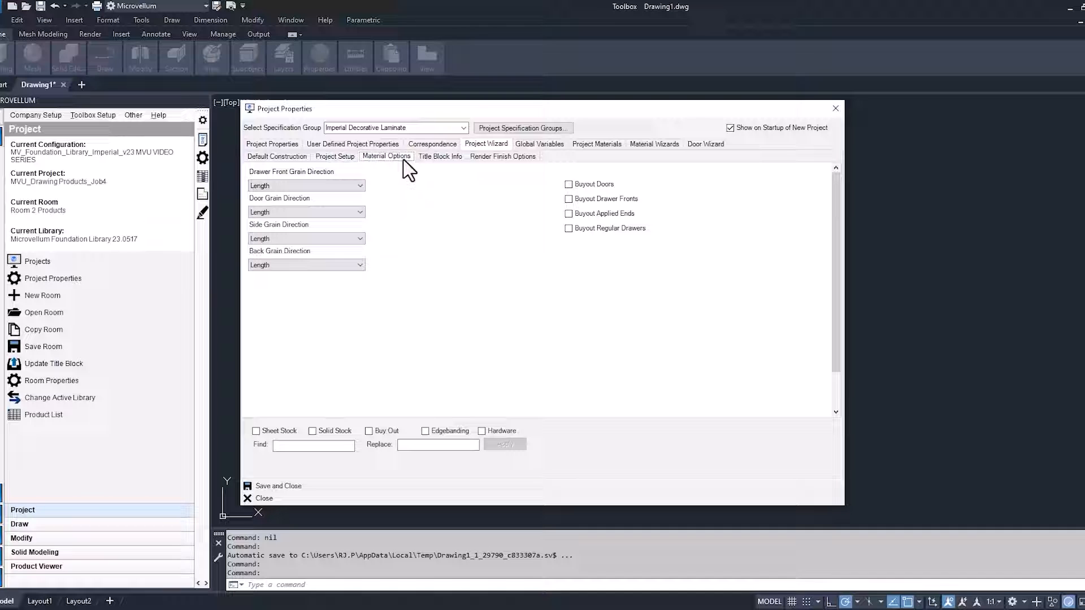
mouse_move(418, 169)
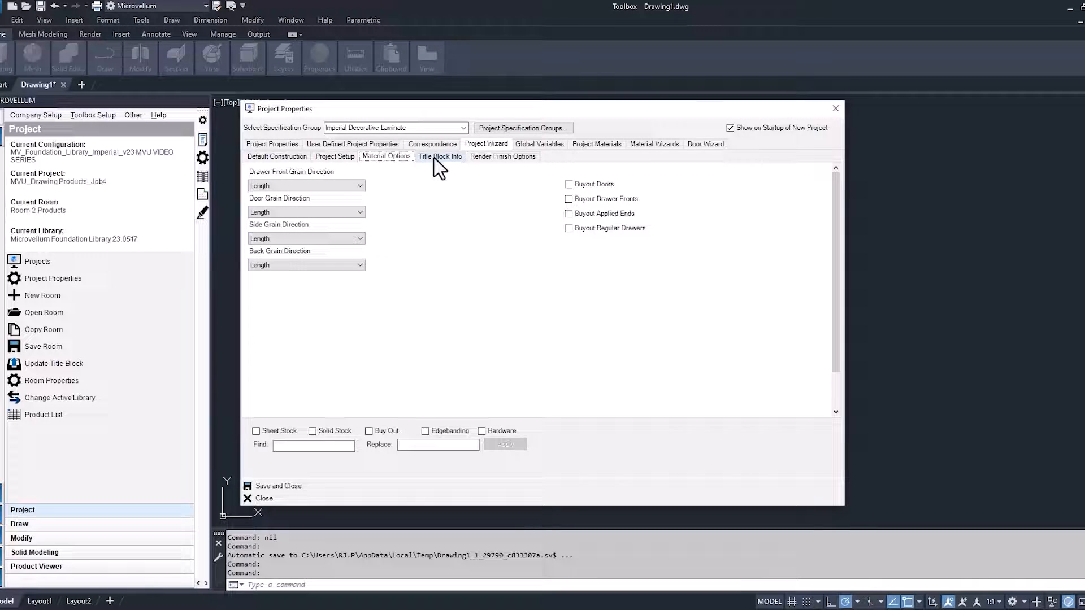
mouse_move(512, 156)
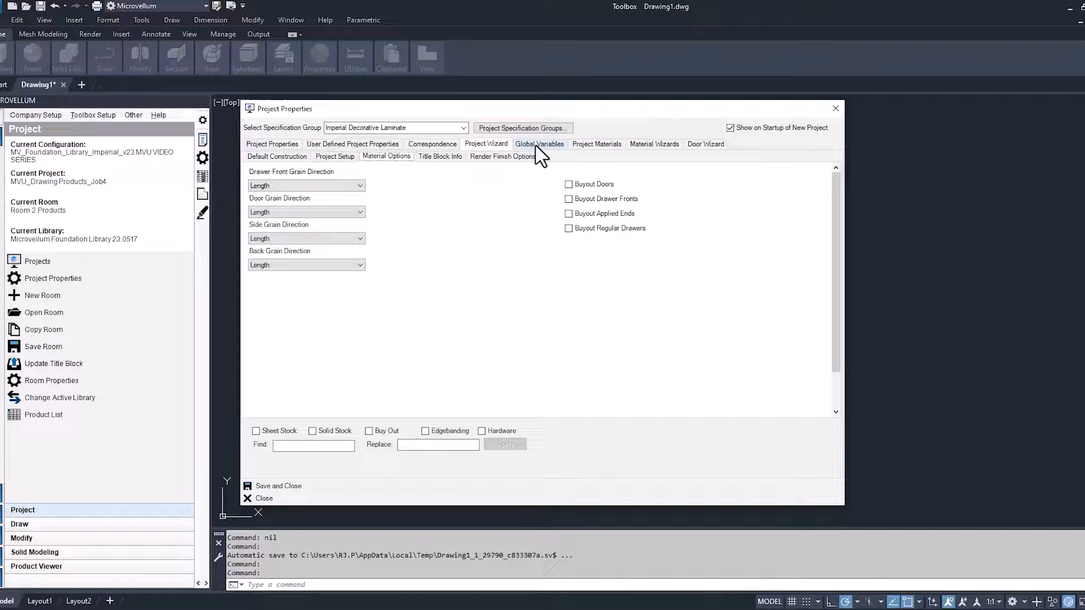
Step: Review the Project Materials cut-parts list, selecting the Applied_Back_Panel pointer
click(596, 144)
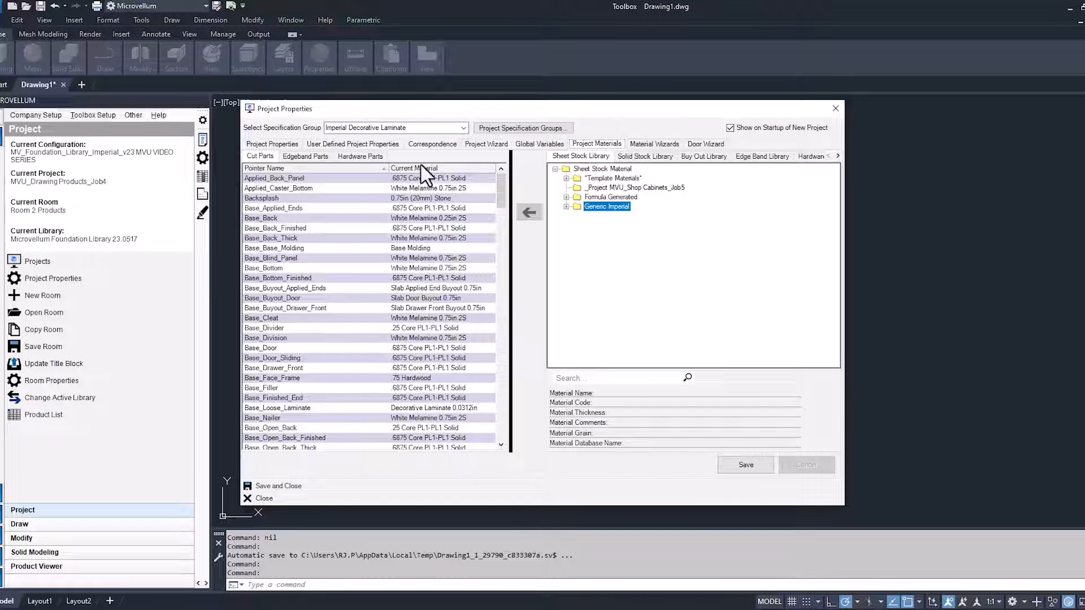
mouse_move(423, 186)
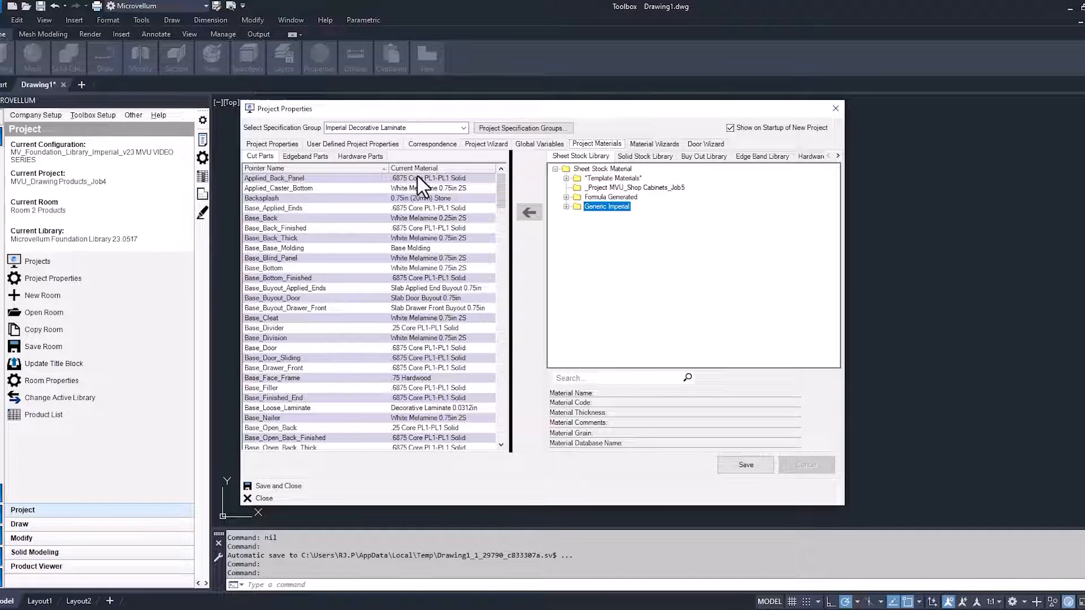
click(312, 177)
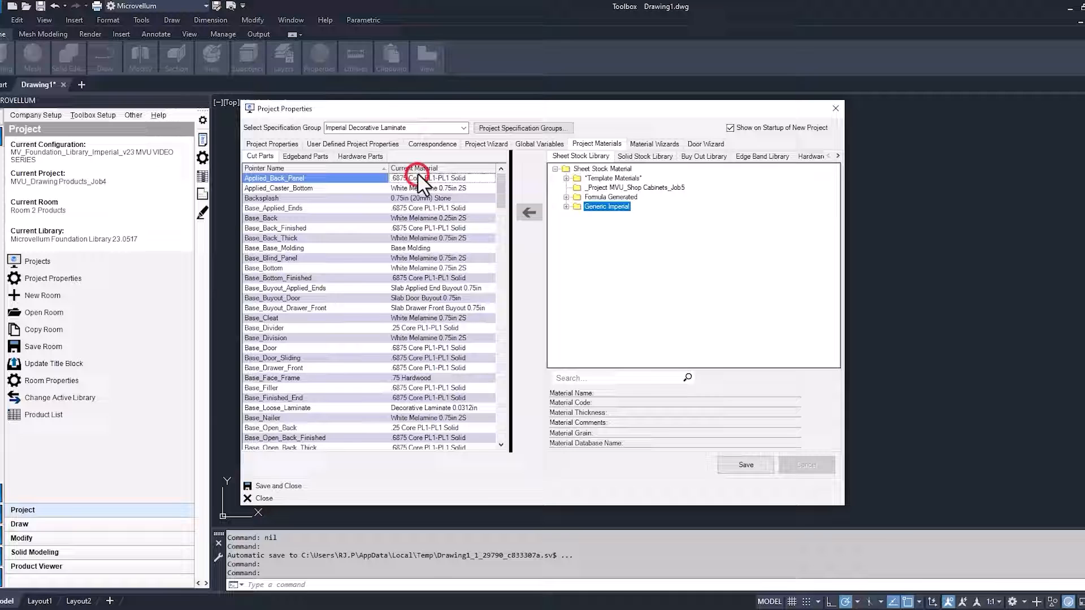
scroll(down, 3)
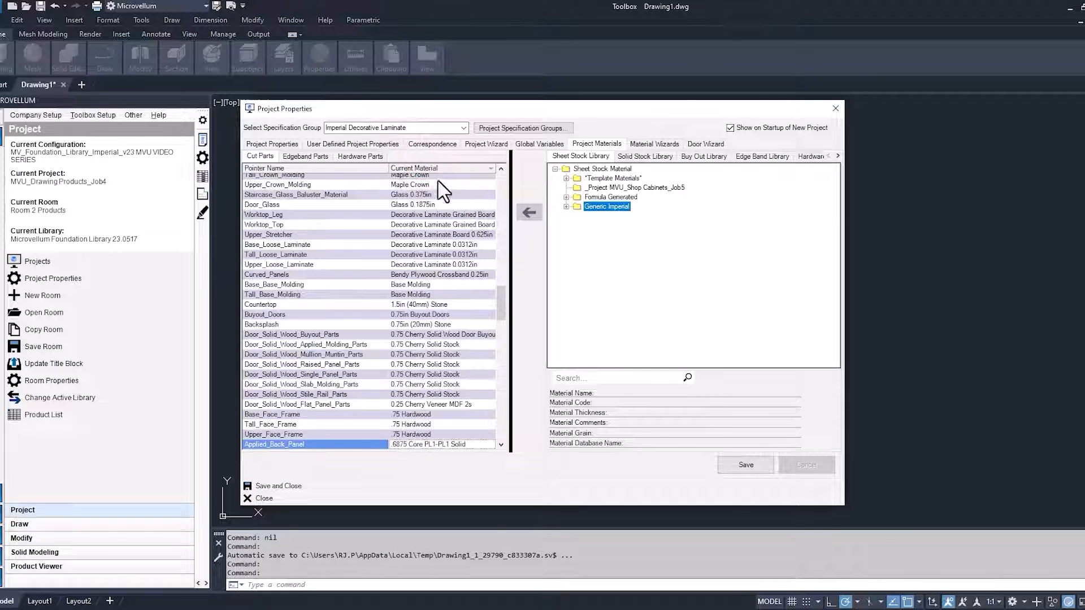
mouse_move(332, 175)
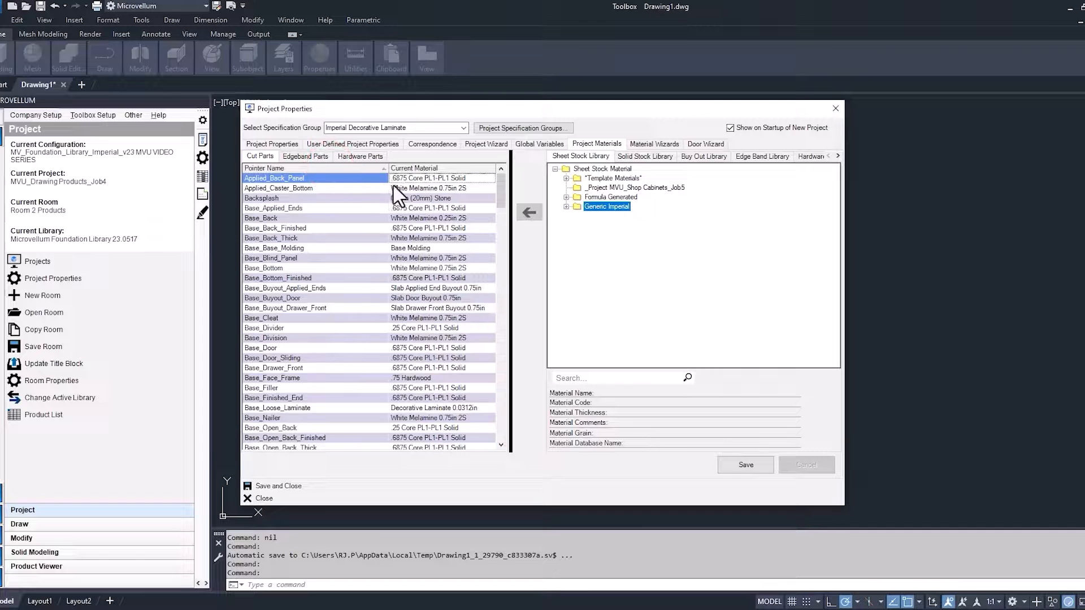
Step: Show the group material pointers first and select _Group: Base Carcase Parts
right_click(274, 178)
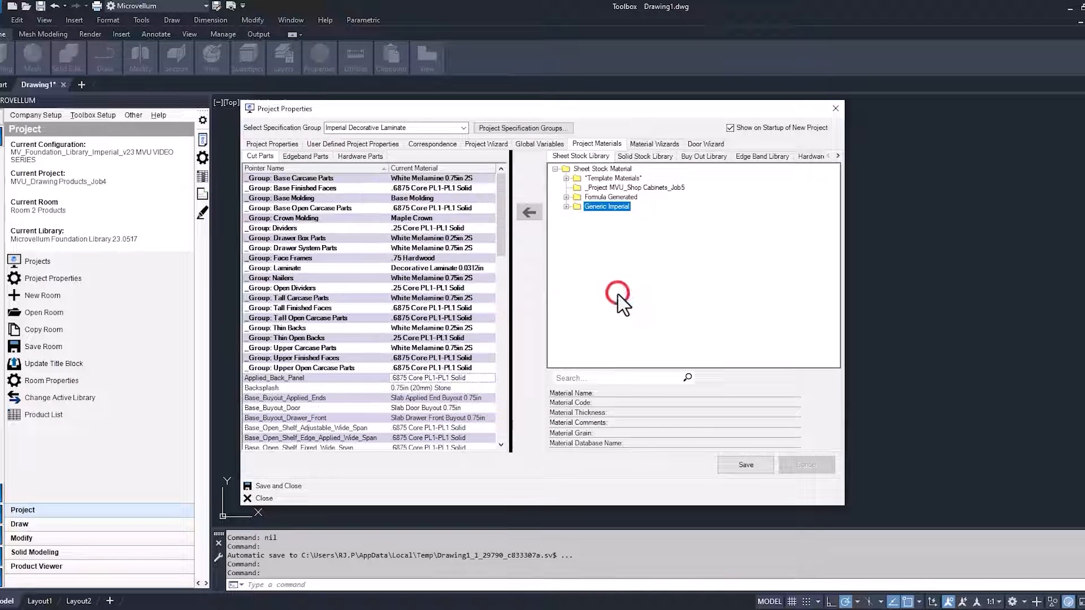
mouse_move(346, 190)
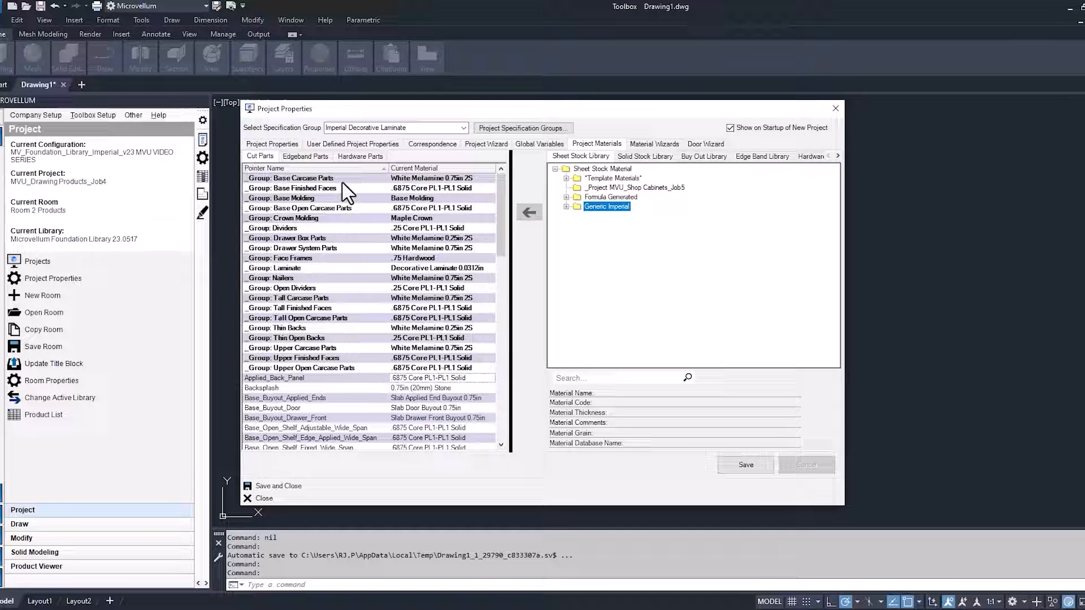
click(432, 178)
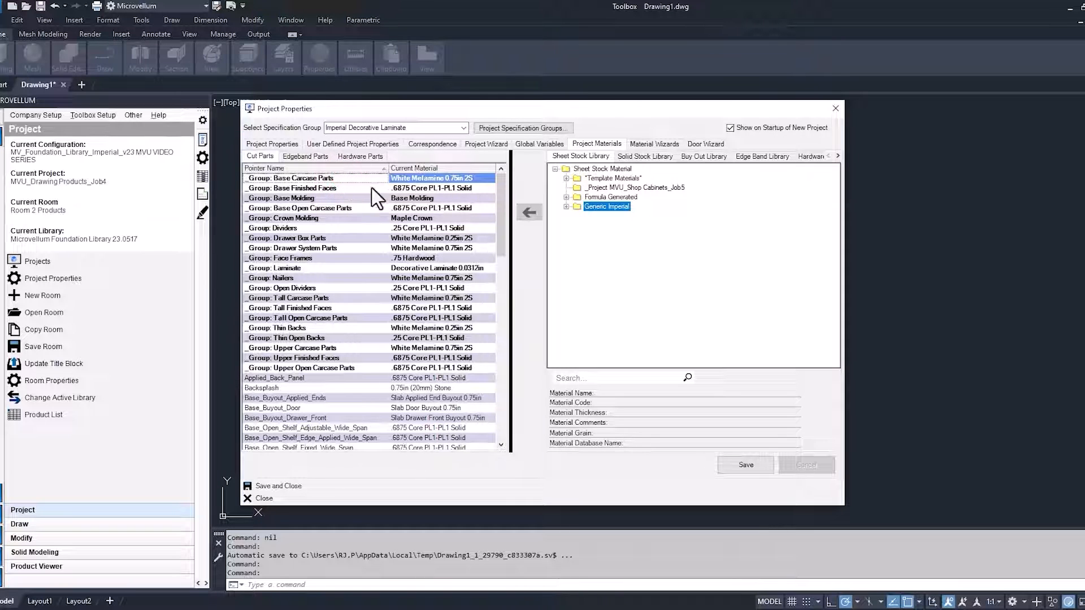
mouse_move(394, 202)
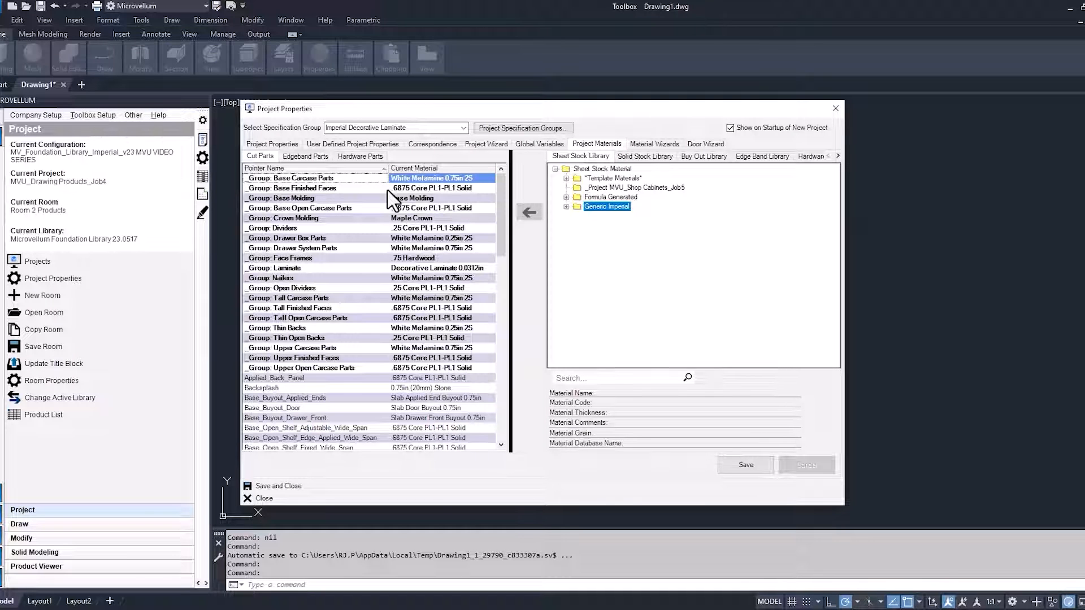
mouse_move(568, 217)
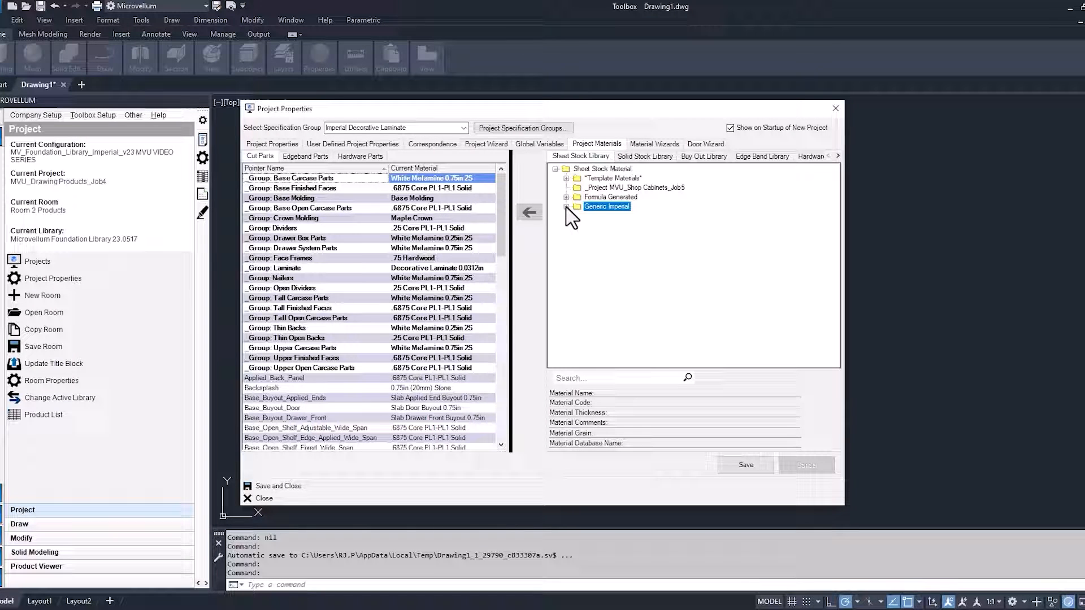
Step: Assign Plywood 0.75in to Base Carcase, Finished Faces, Open Carcase, Drawer Box and Nailer groups
click(568, 206)
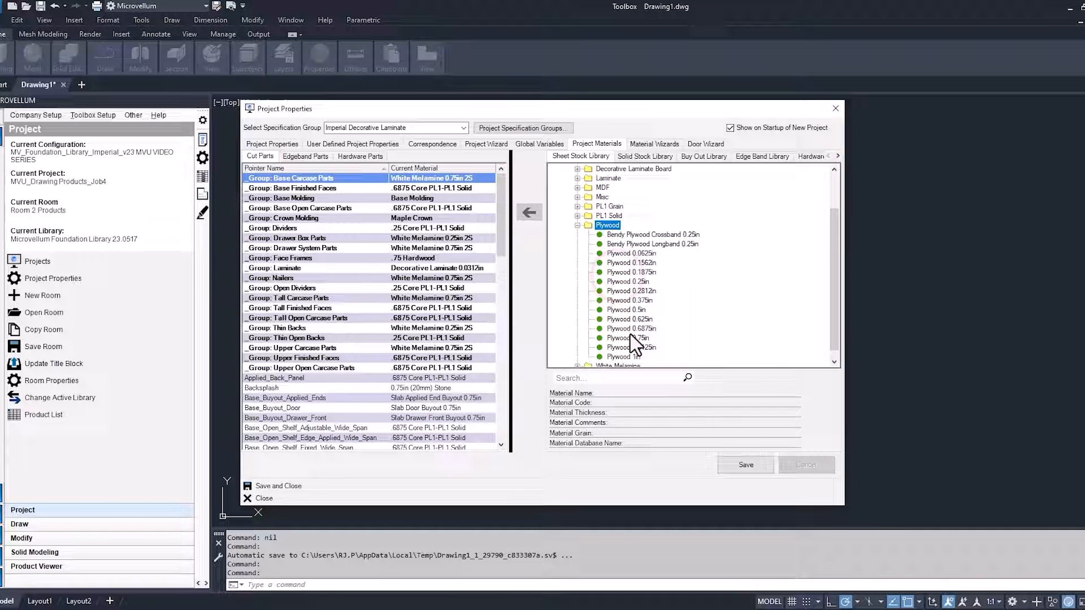
click(630, 338)
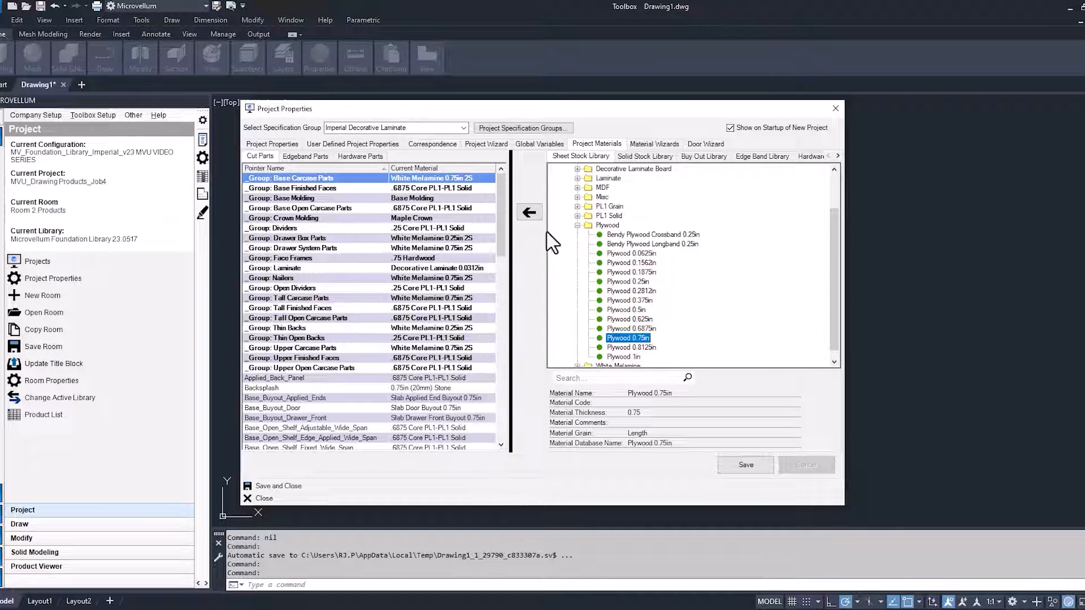
click(529, 213)
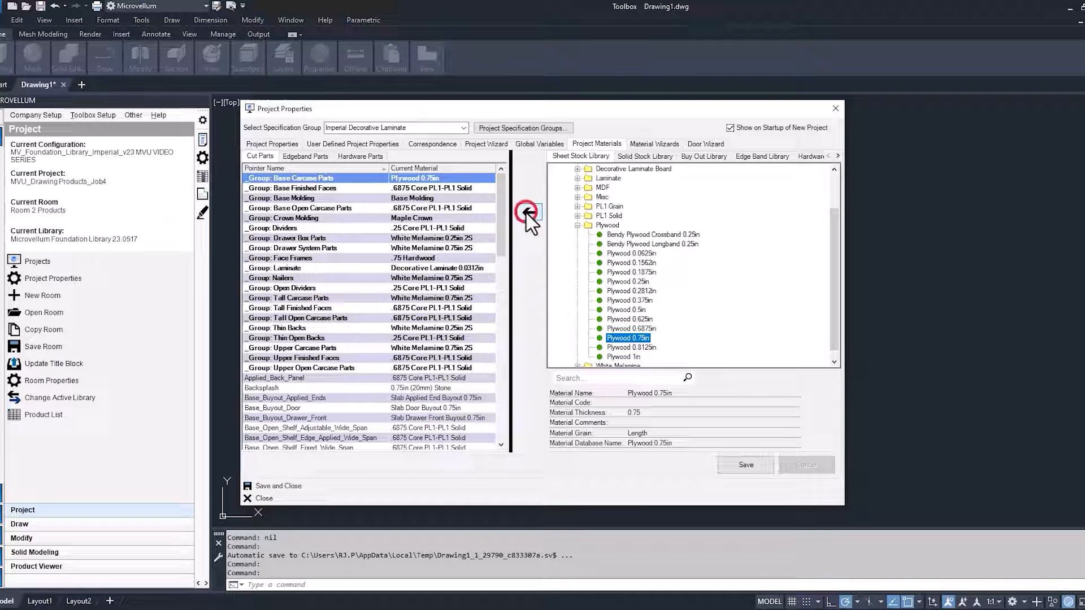
mouse_move(449, 201)
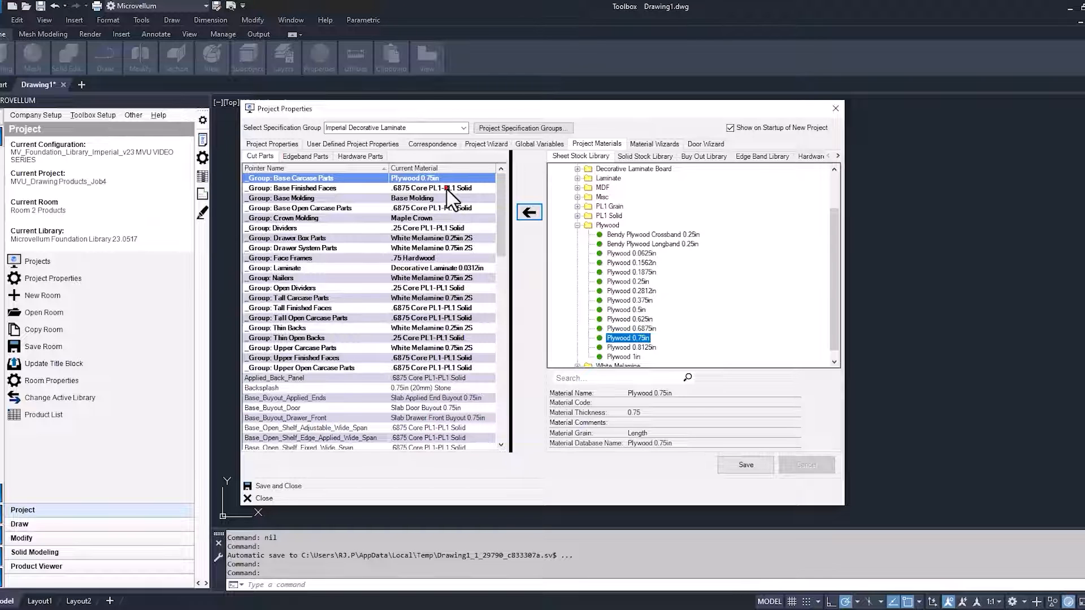
click(312, 188)
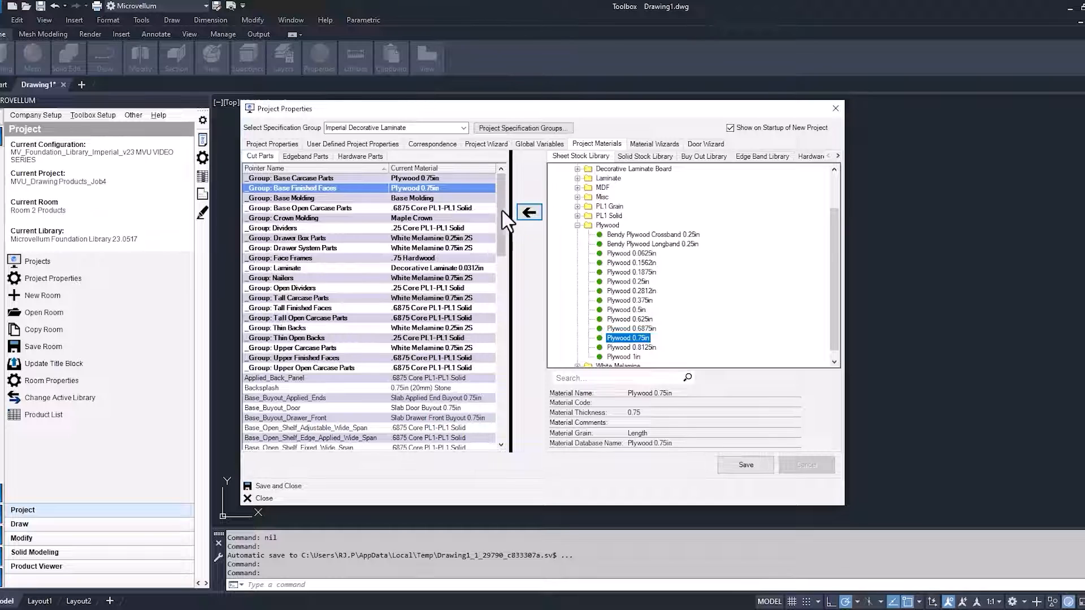
mouse_move(474, 220)
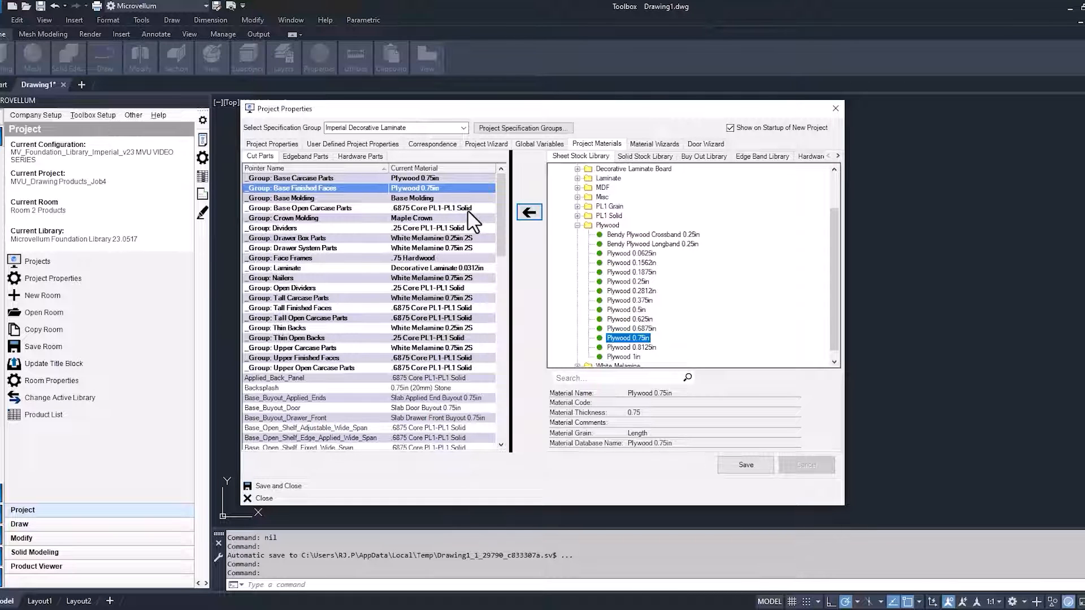
click(529, 211)
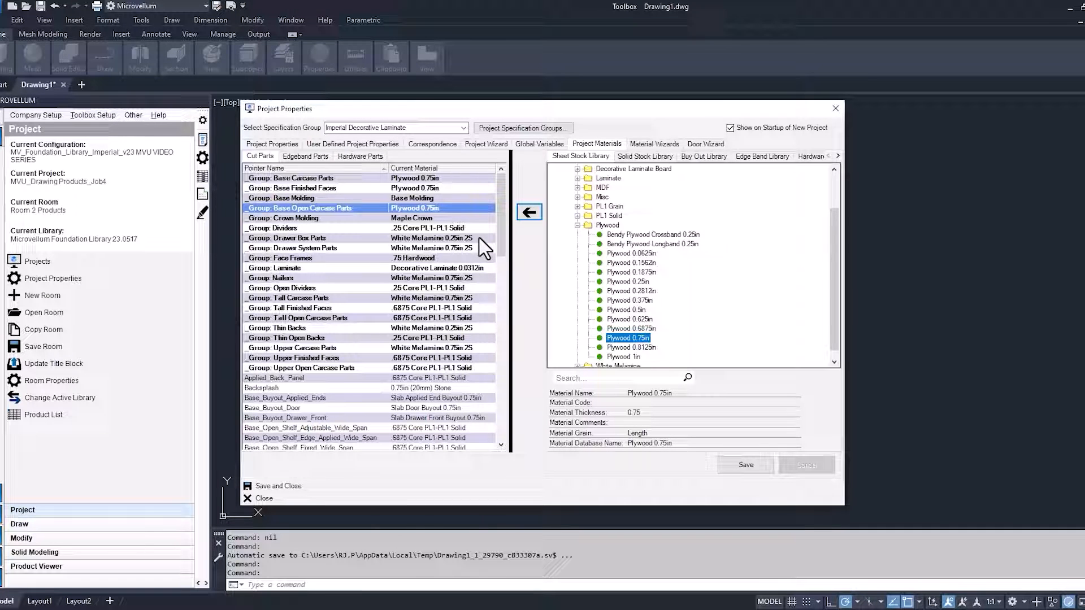
click(311, 237)
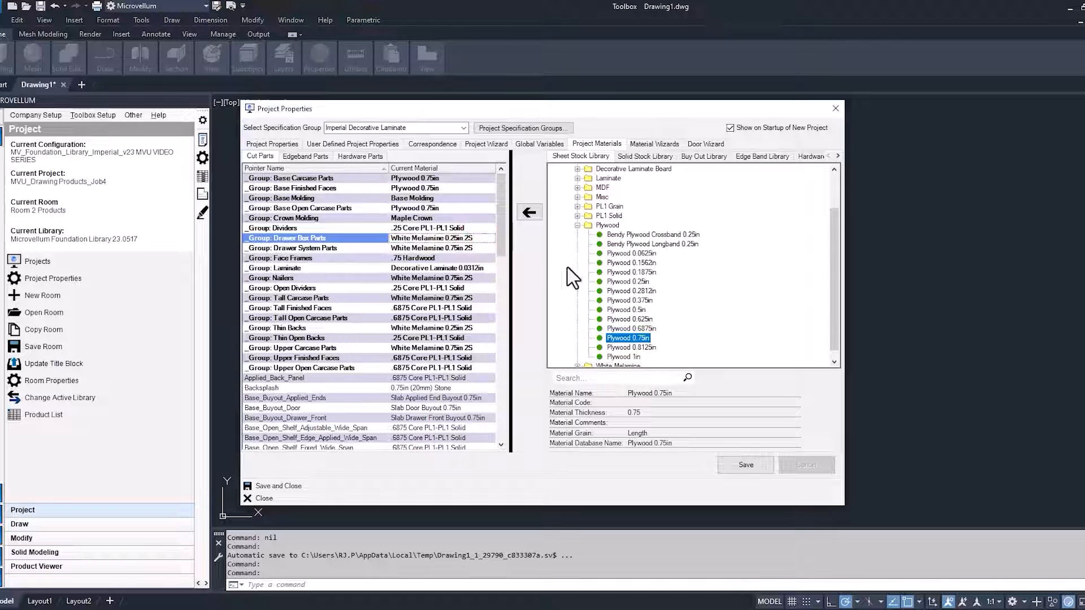
click(629, 282)
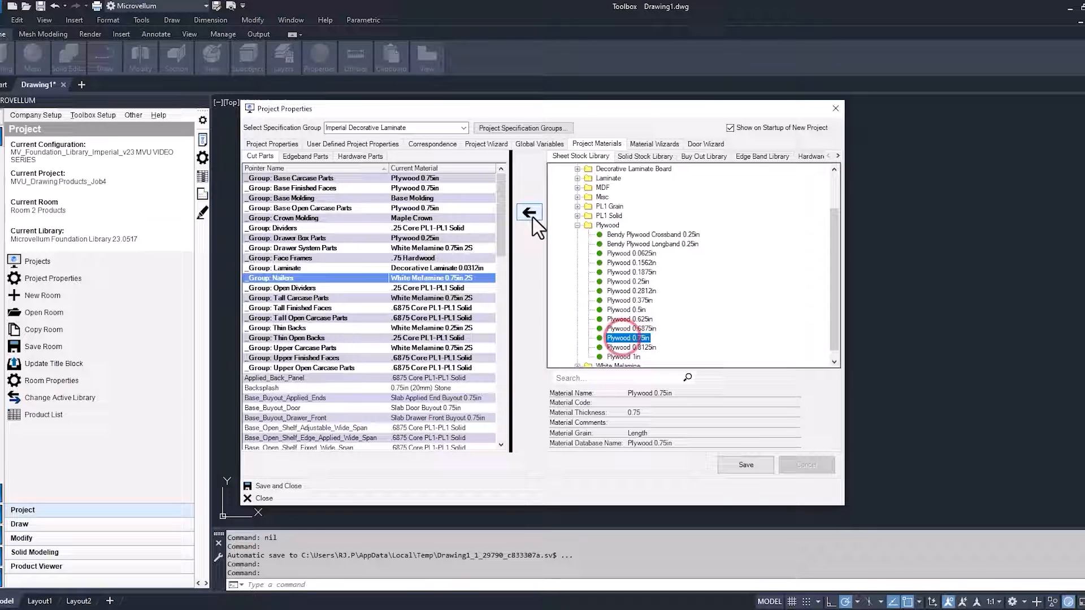
click(529, 213)
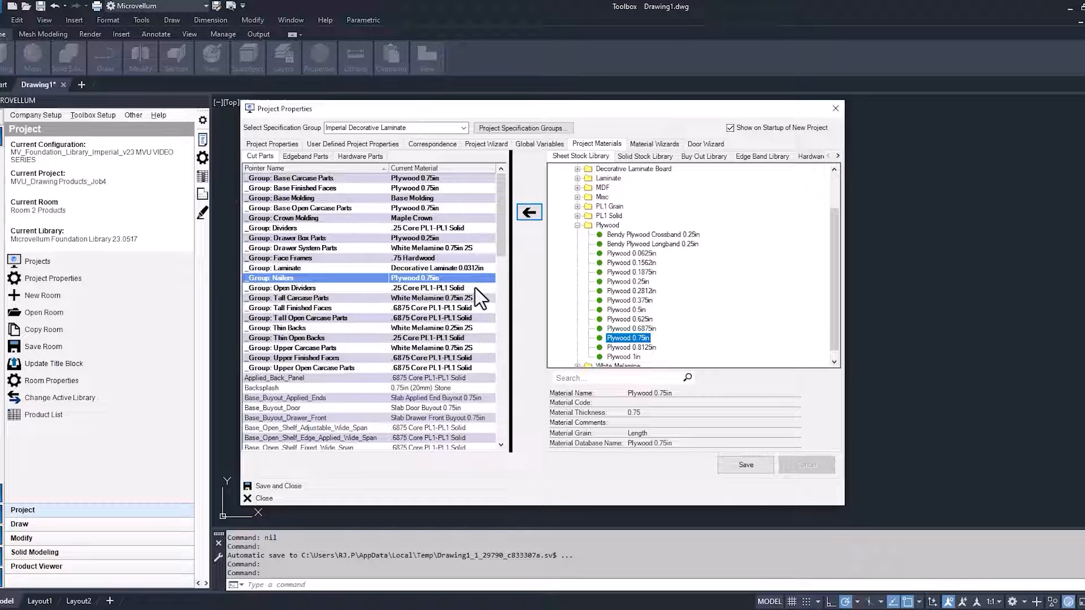
Step: Assign Plywood 0.25in to Open Dividers and Thin Backs, and Plywood 0.75in to Tall Carcase Parts
click(312, 288)
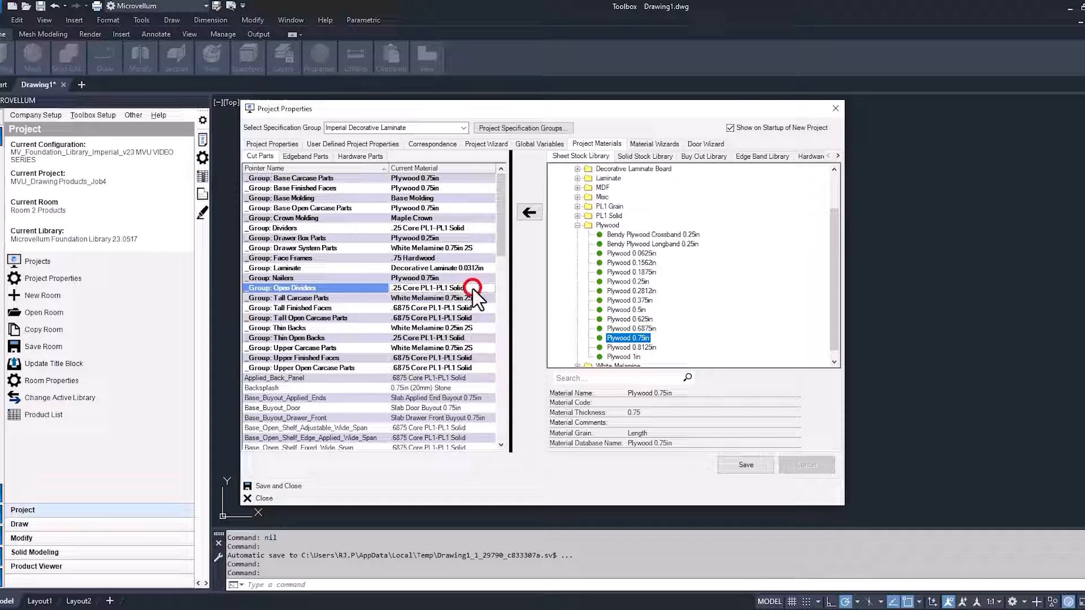
click(627, 281)
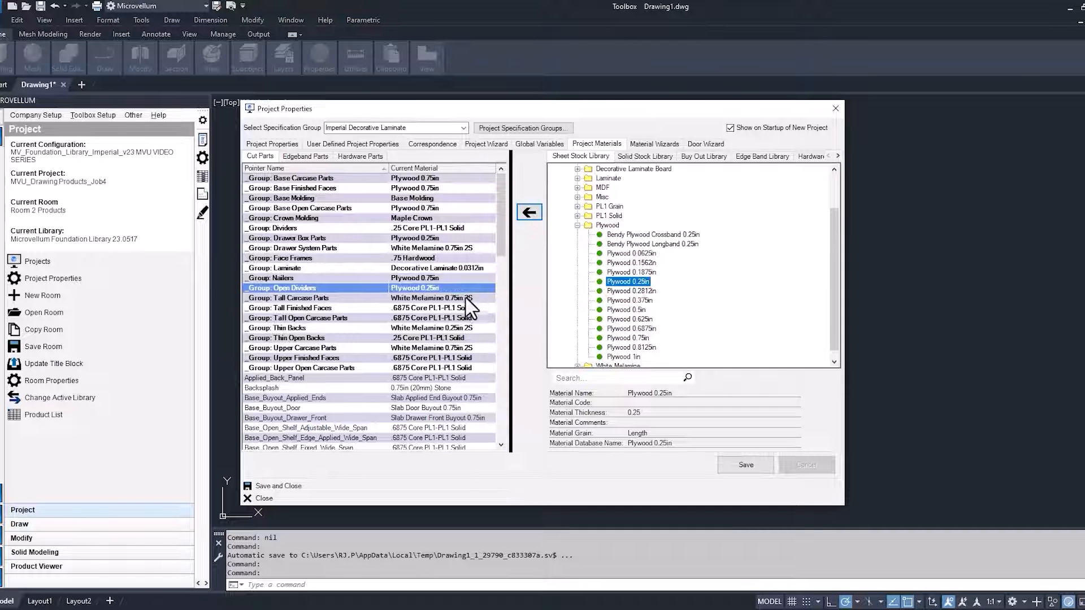
click(297, 297)
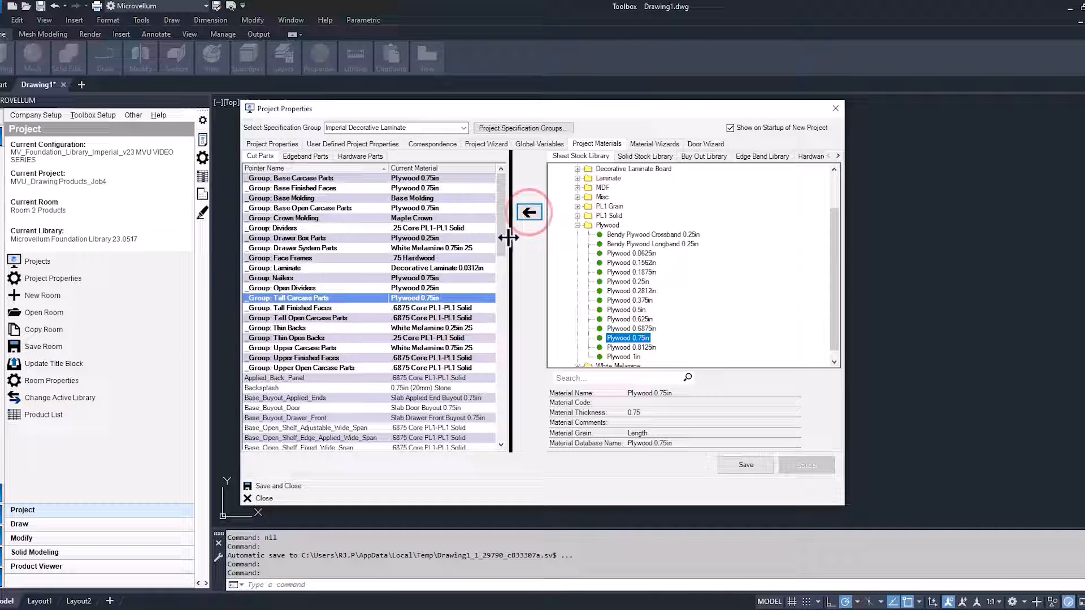
mouse_move(470, 339)
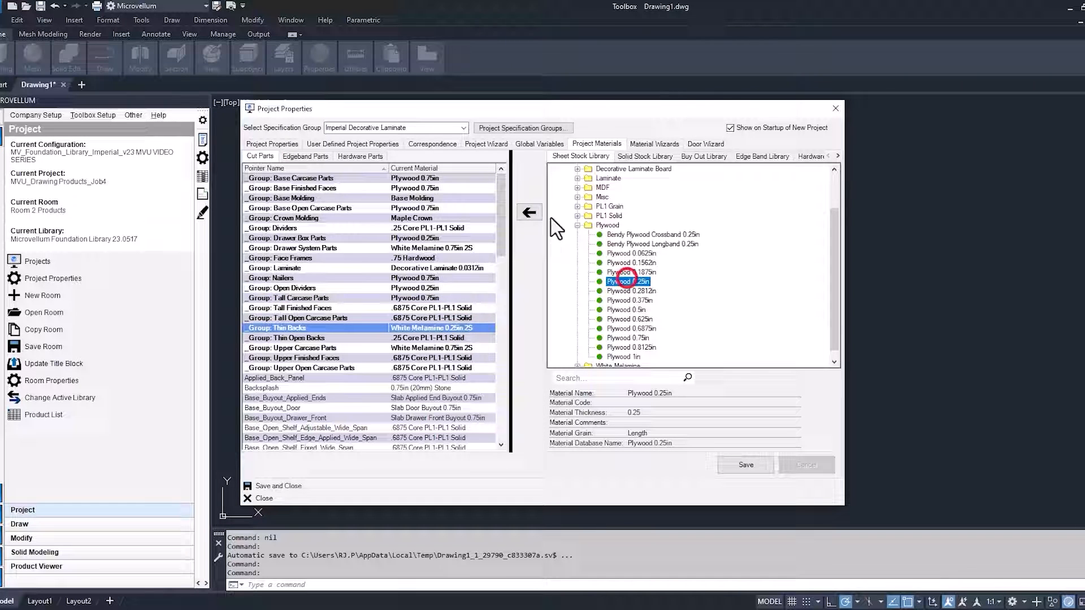
click(529, 212)
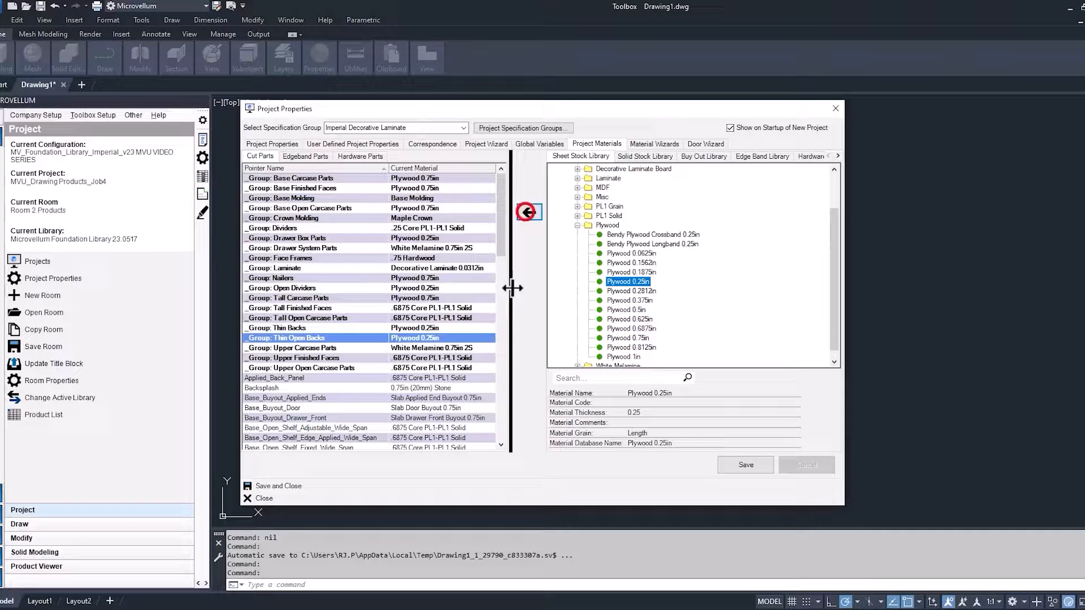
click(291, 347)
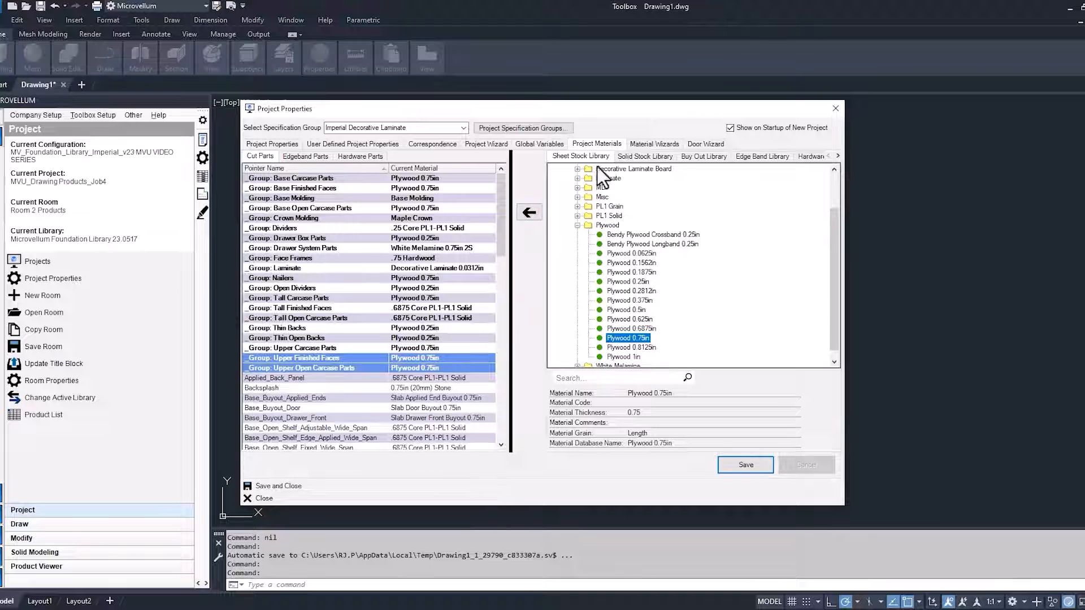
Step: Set edgebanding to None for group pointers Base Cabinets through Upper Open Cabinets
click(305, 156)
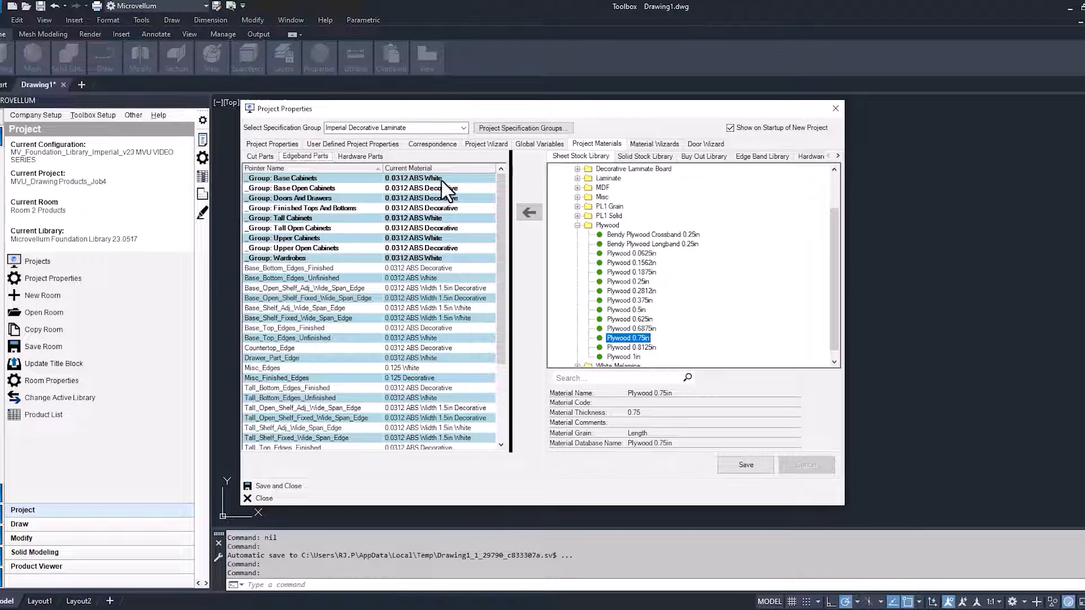
click(761, 155)
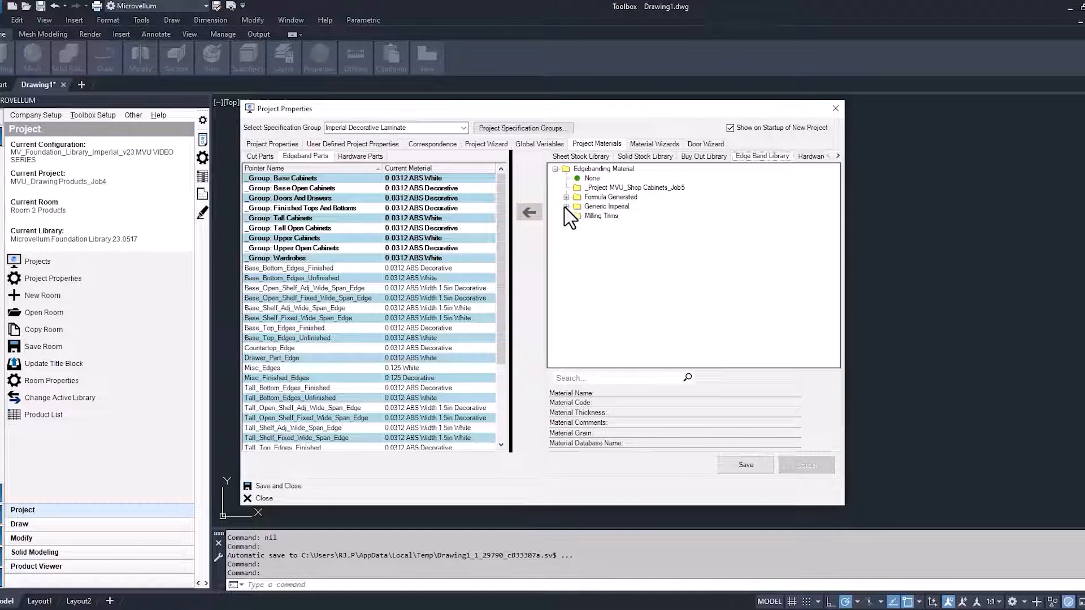
click(566, 206)
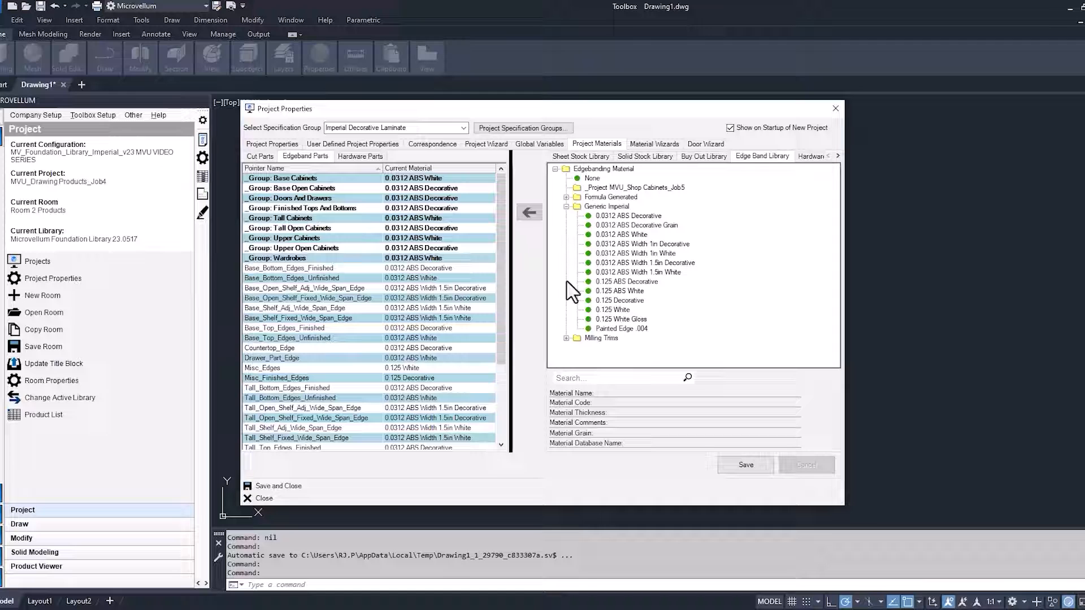
mouse_move(616, 340)
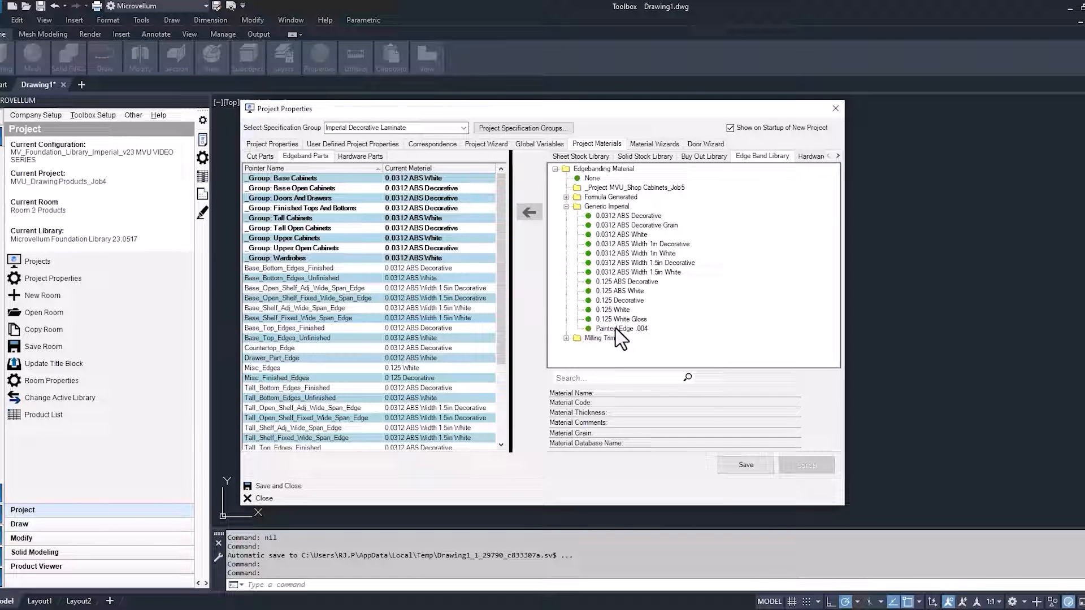
click(593, 178)
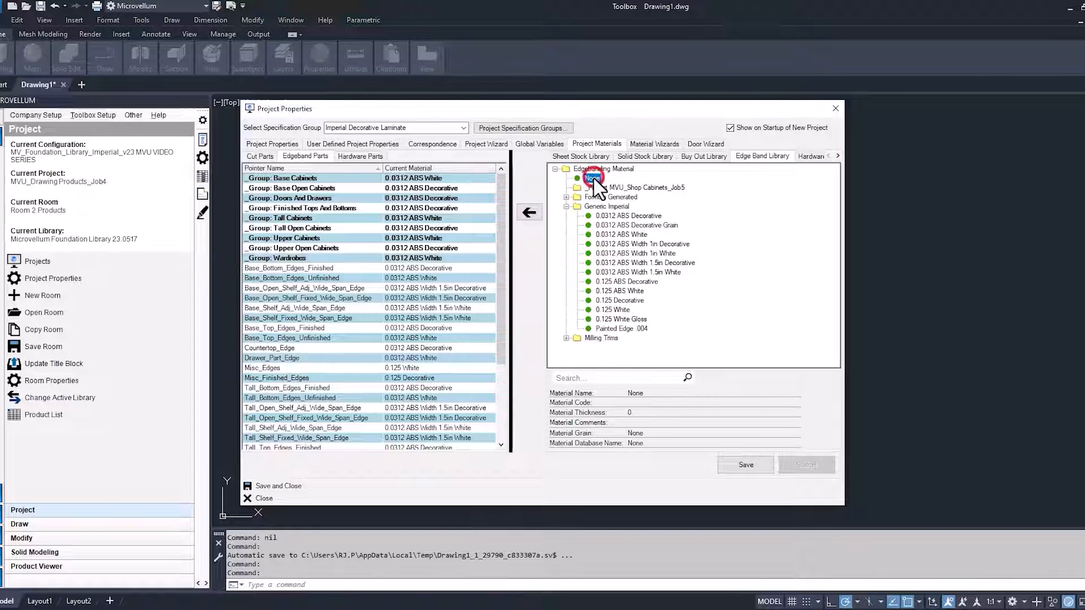
click(594, 178)
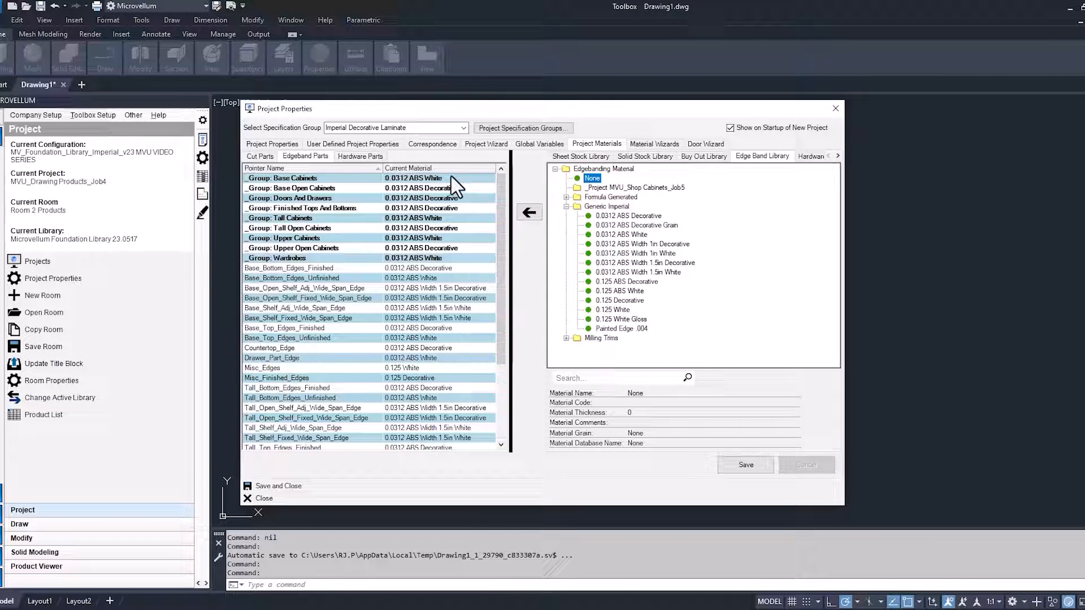
click(291, 187)
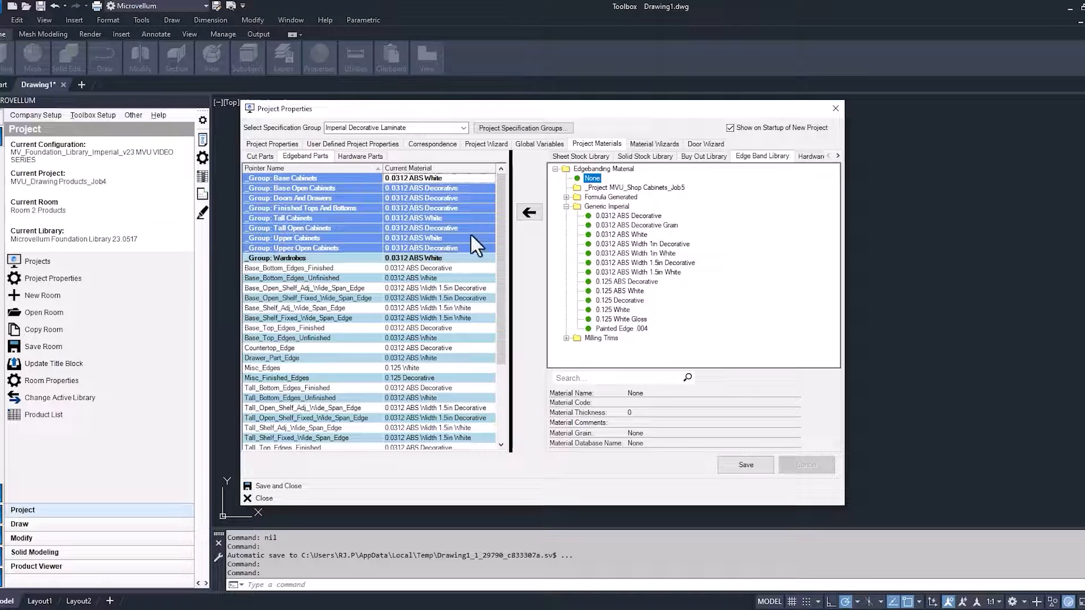
click(529, 212)
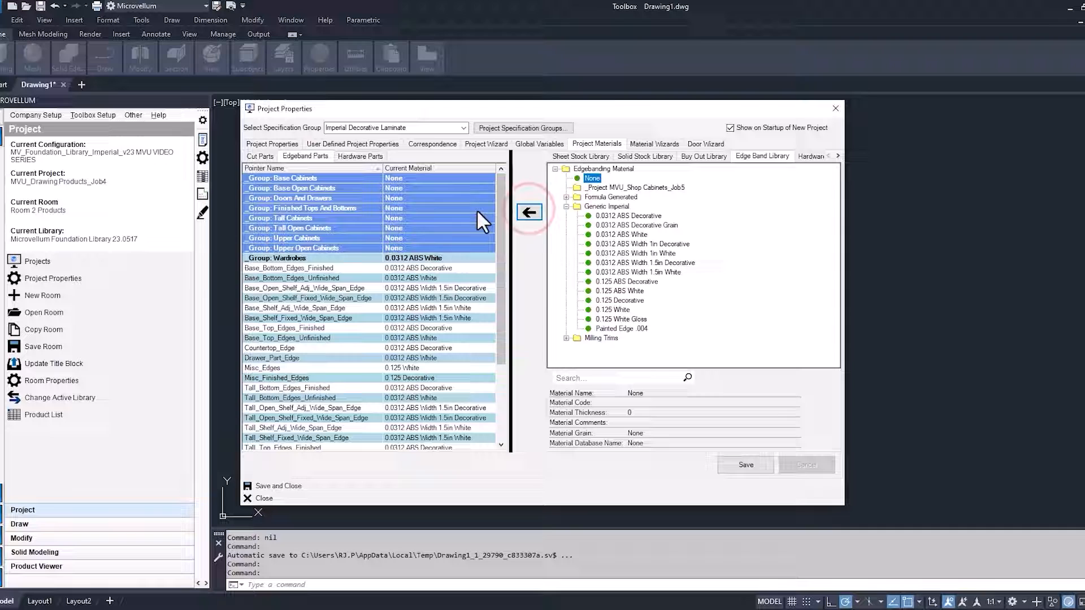
mouse_move(460, 236)
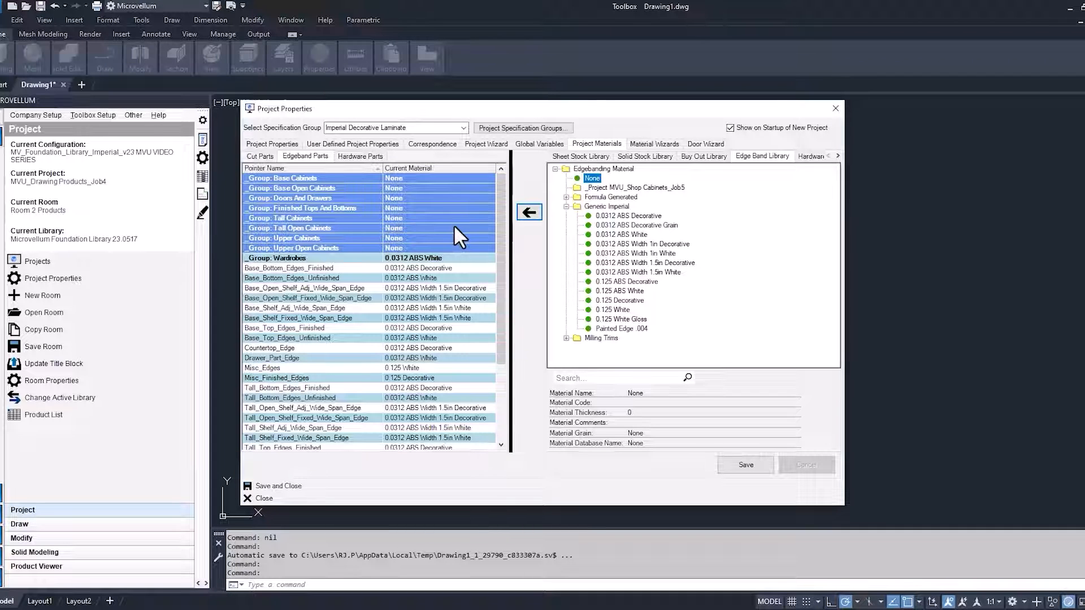
mouse_move(450, 231)
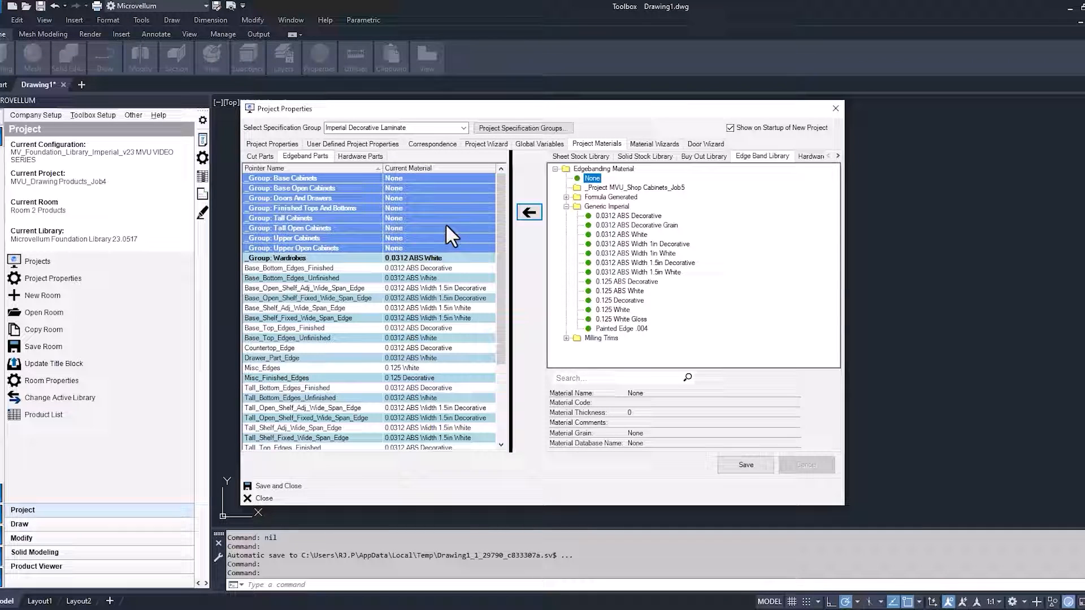
Step: Assign edgebanding None to every cabinet group pointer, including Wardrobes, in Plywood Shop Cabinets
click(528, 211)
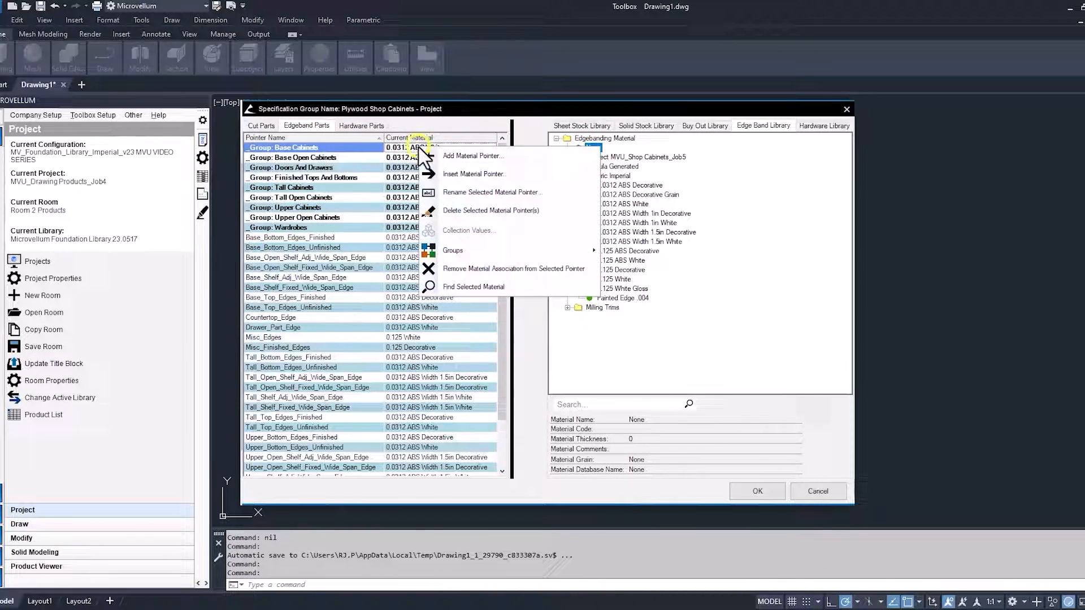
click(514, 269)
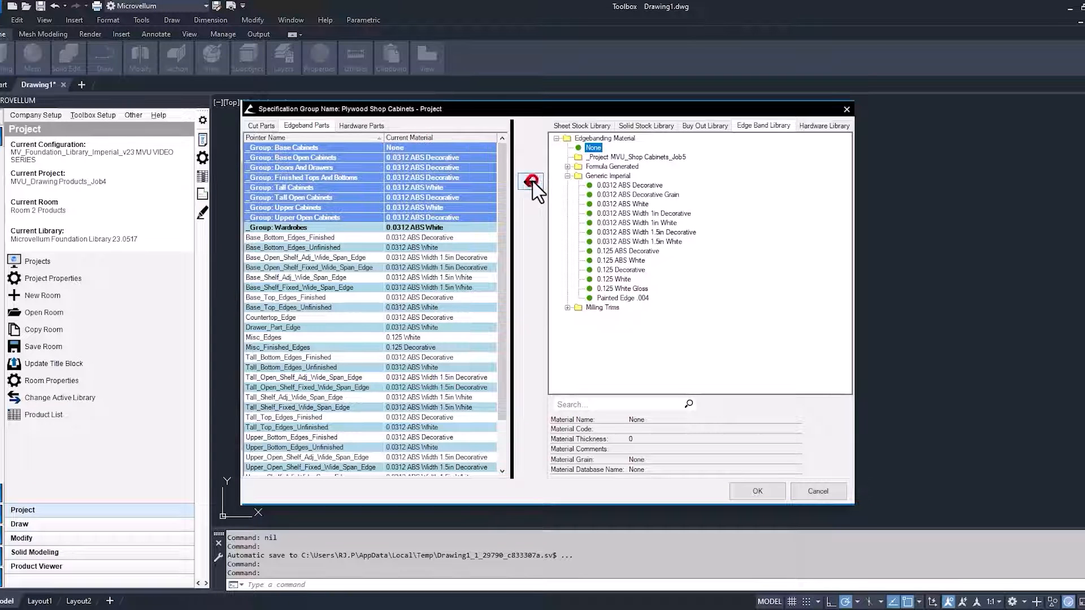
click(530, 181)
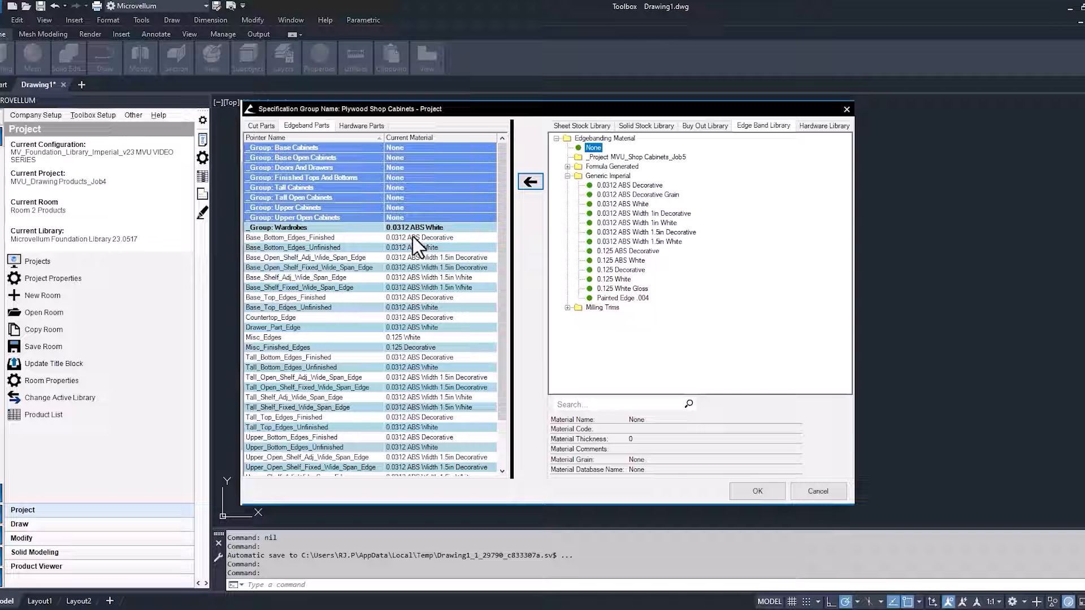
right_click(313, 227)
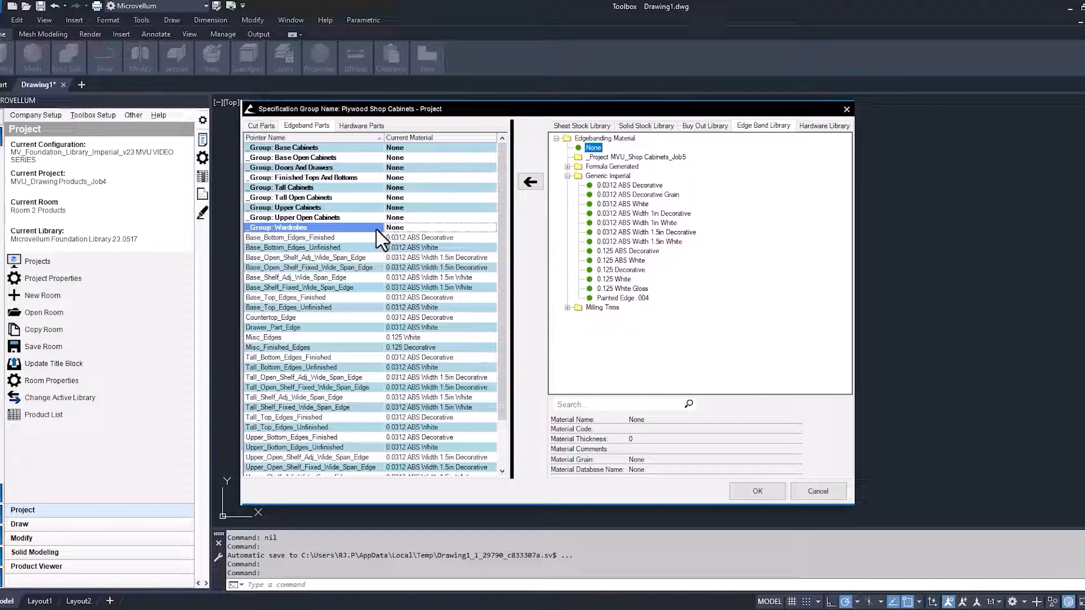
click(290, 237)
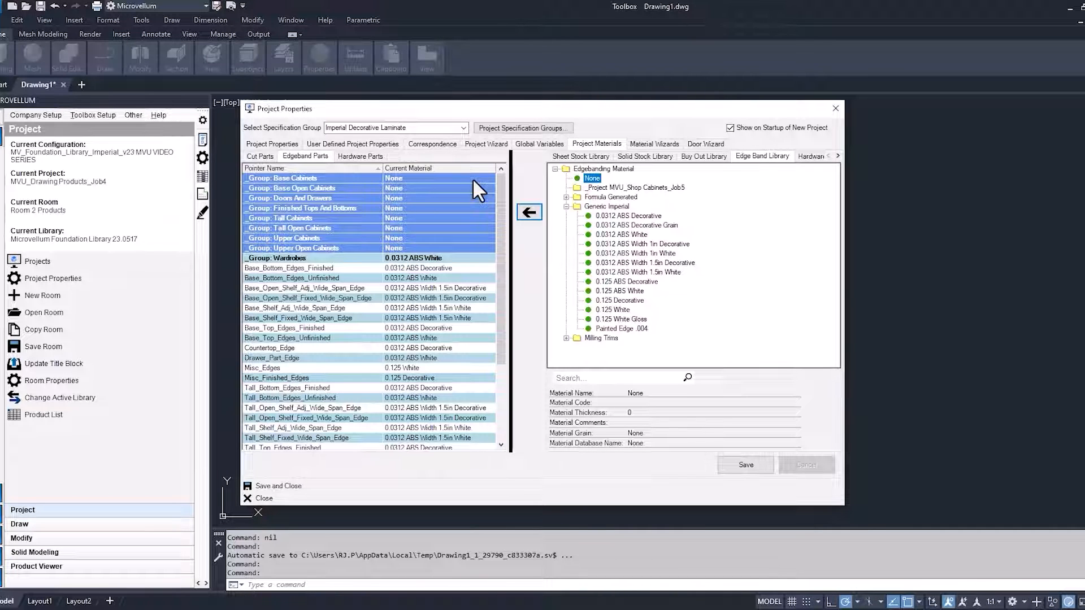
click(654, 143)
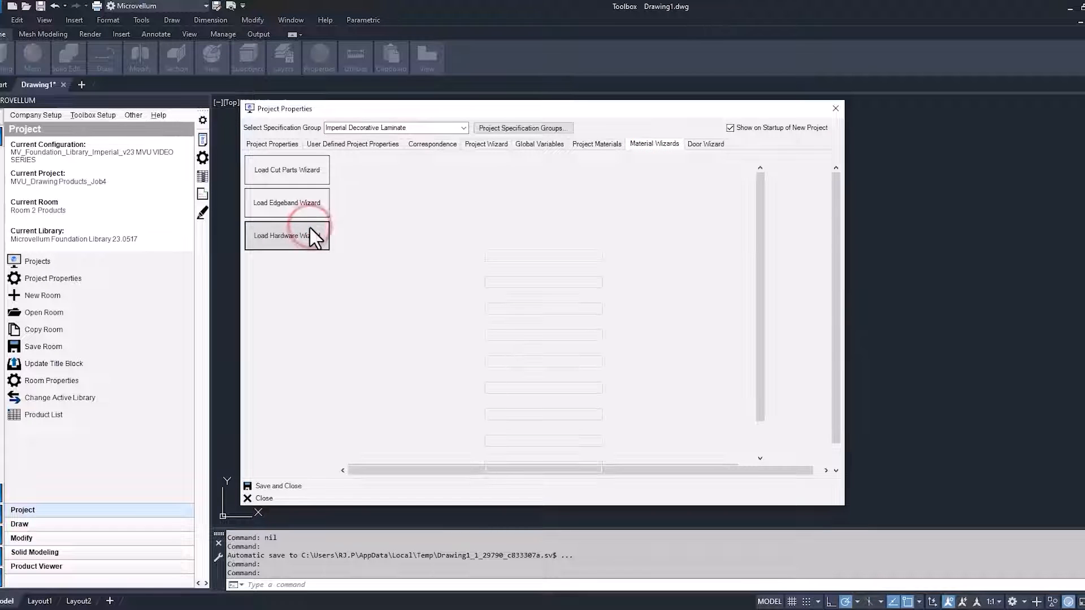
Step: Load the hardware wizard, showing Blum hinge brand with Standard Hinges
click(286, 235)
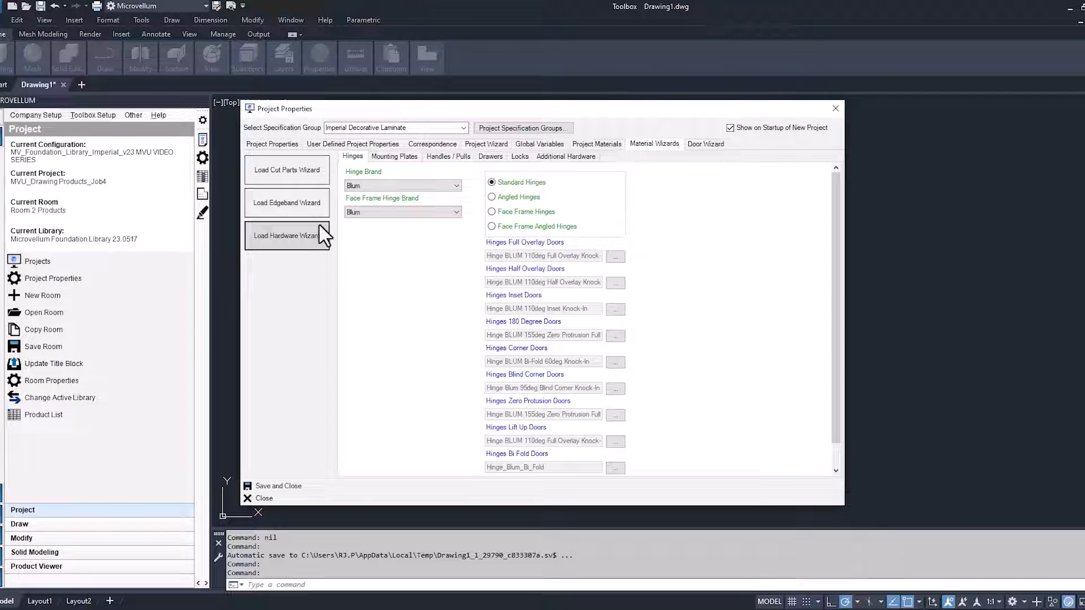
mouse_move(458, 165)
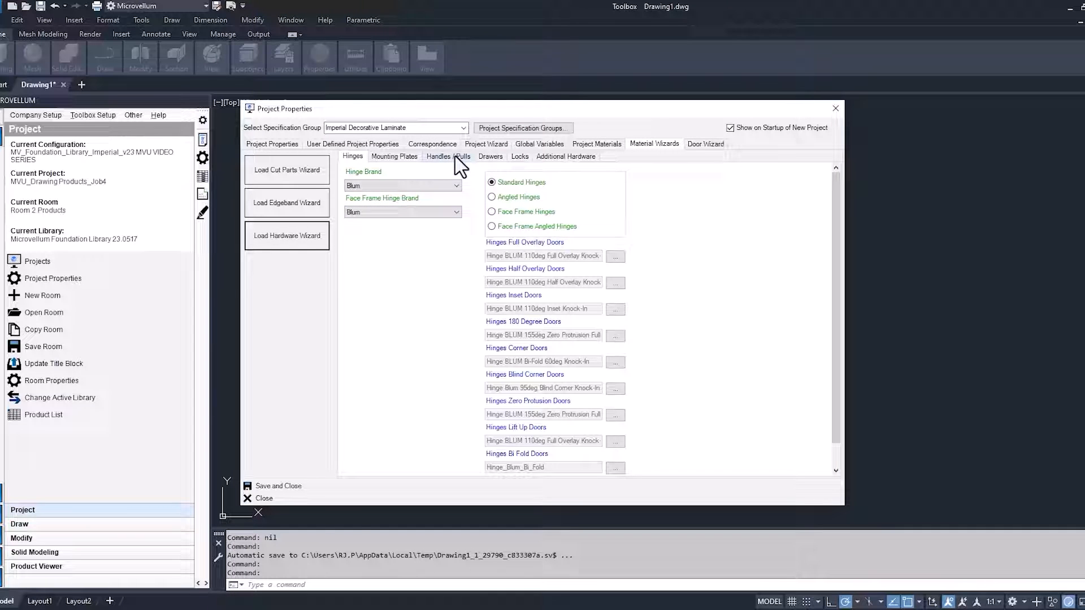
Step: Set base, tall and upper cabinet door and drawer handles to Pull Wire Straight_4in
click(448, 156)
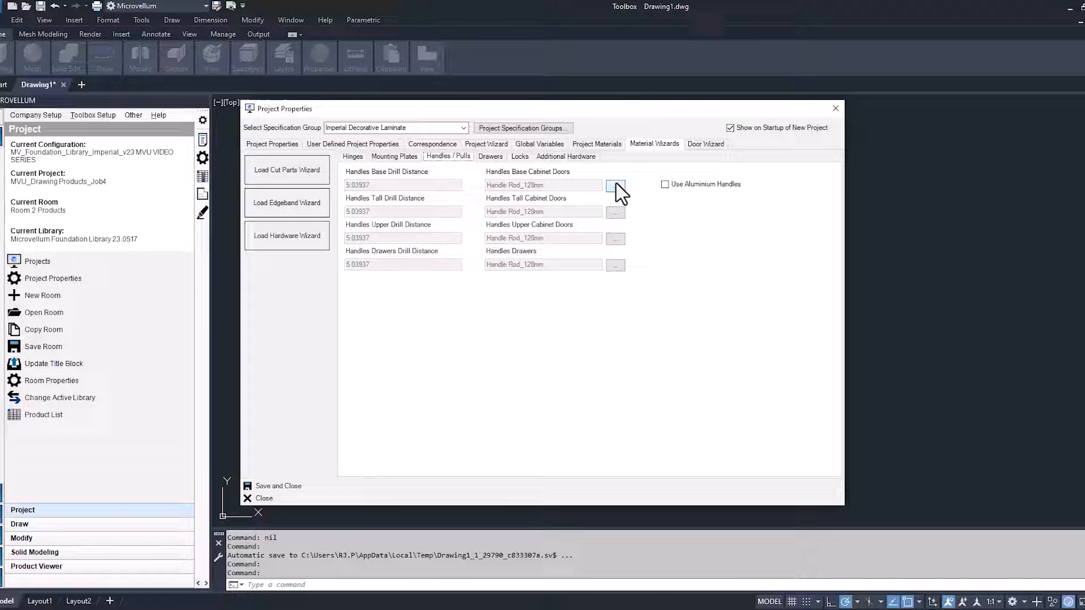
click(615, 184)
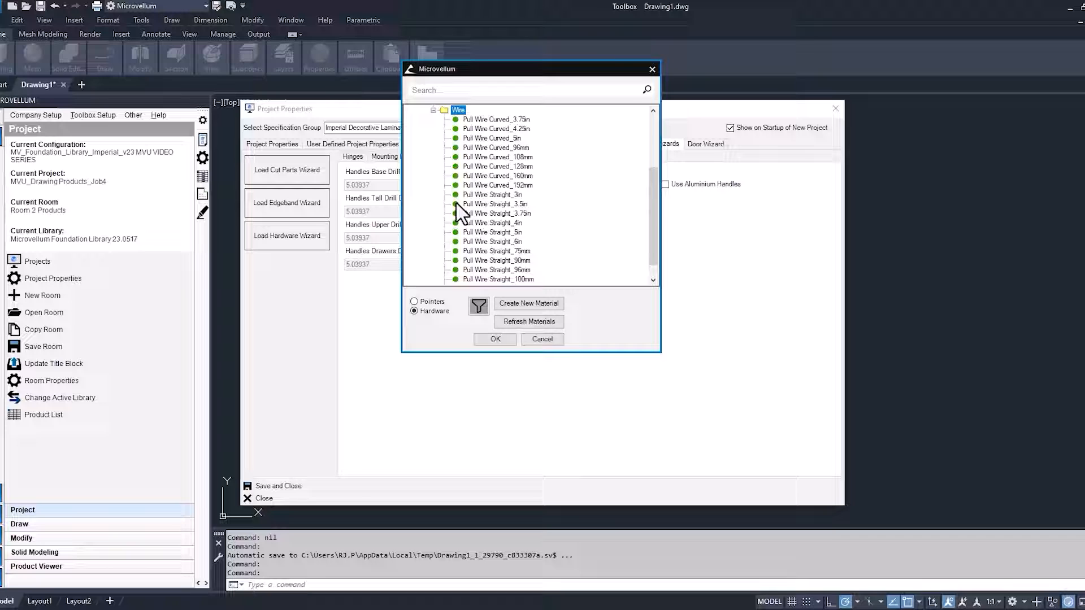
click(494, 339)
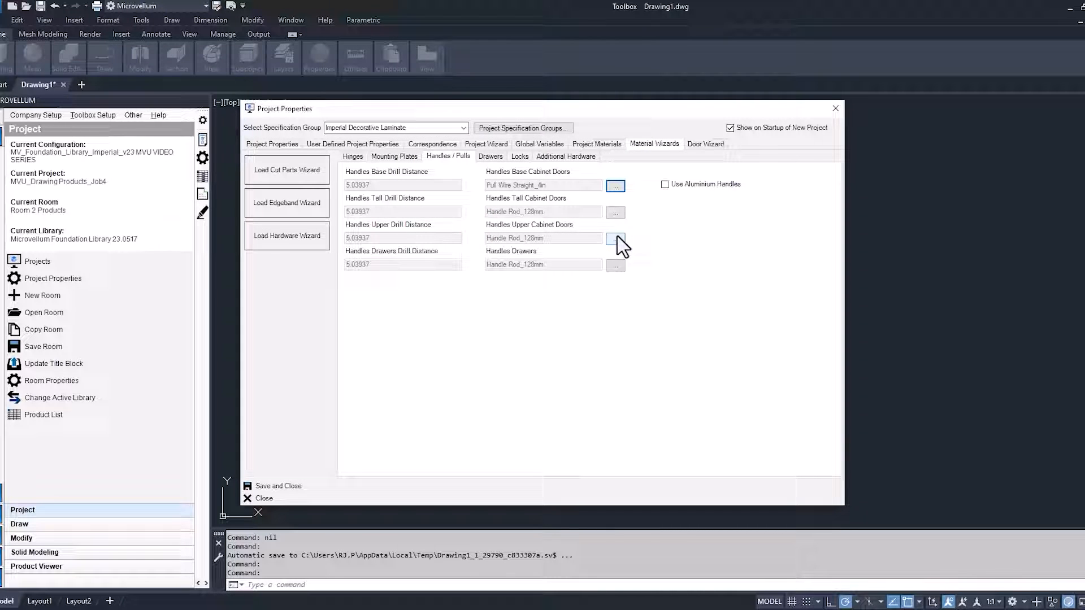
mouse_move(615, 211)
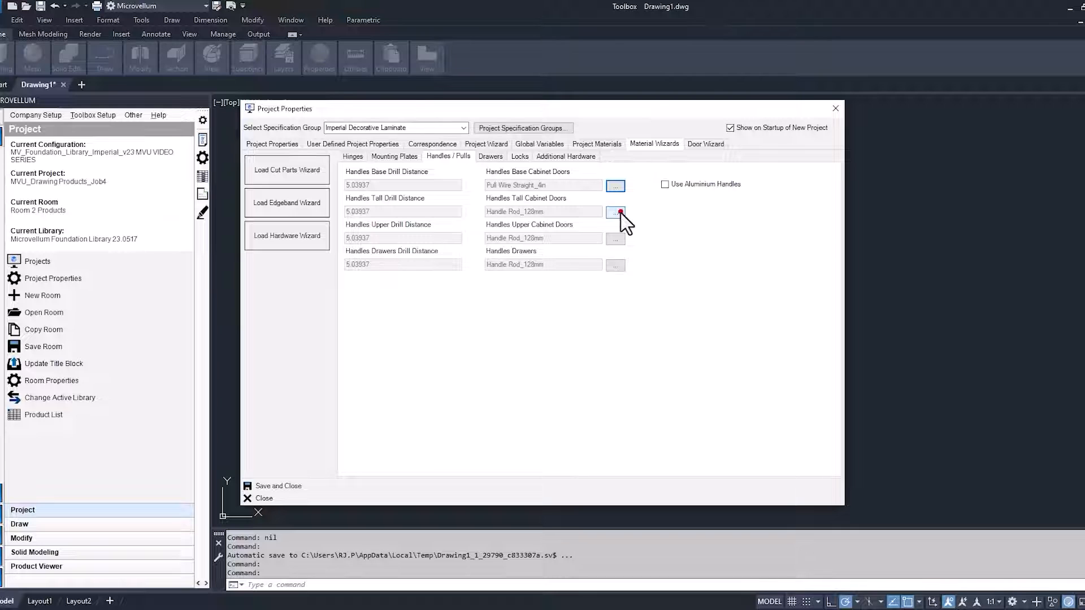
click(615, 211)
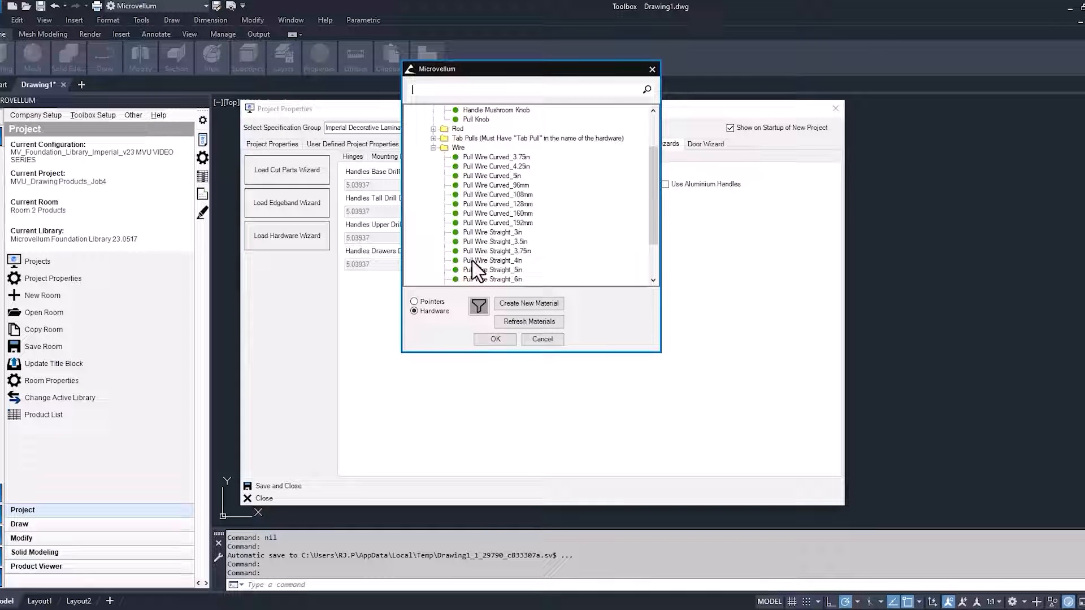
scroll(down, 3)
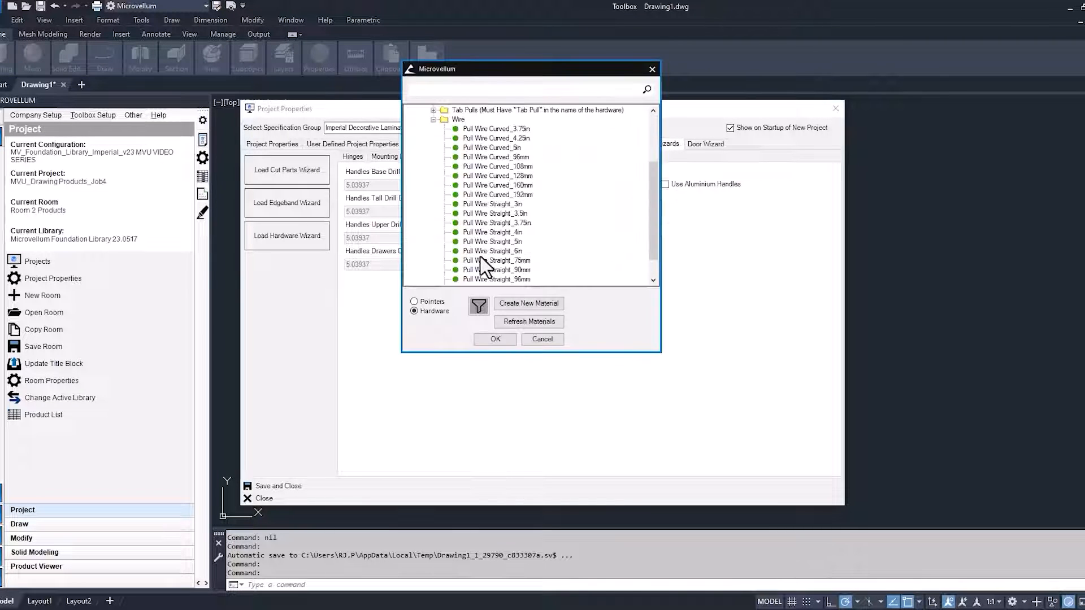
click(494, 339)
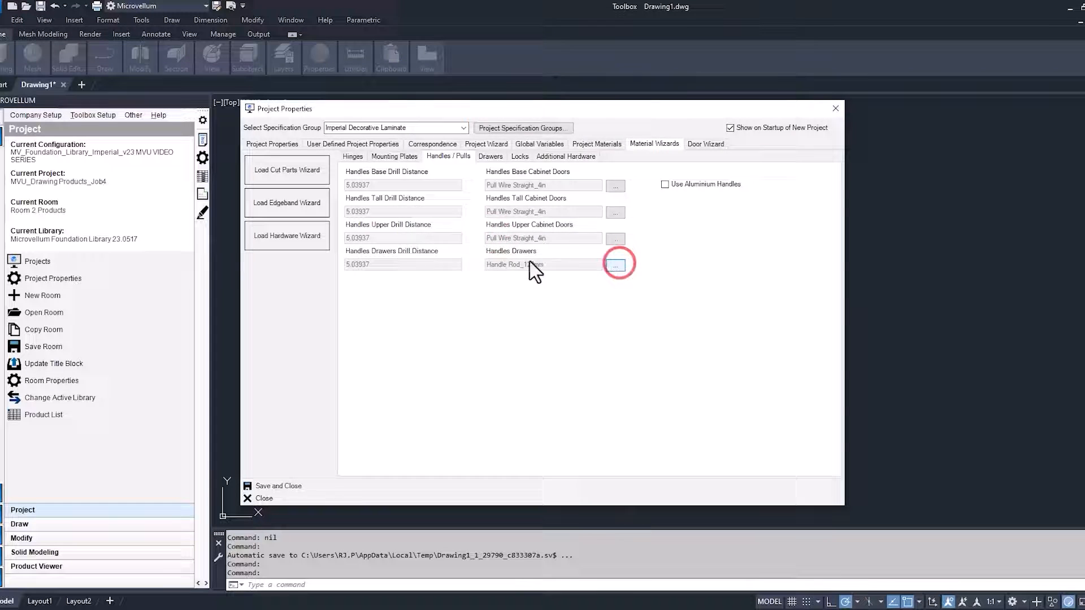
click(615, 264)
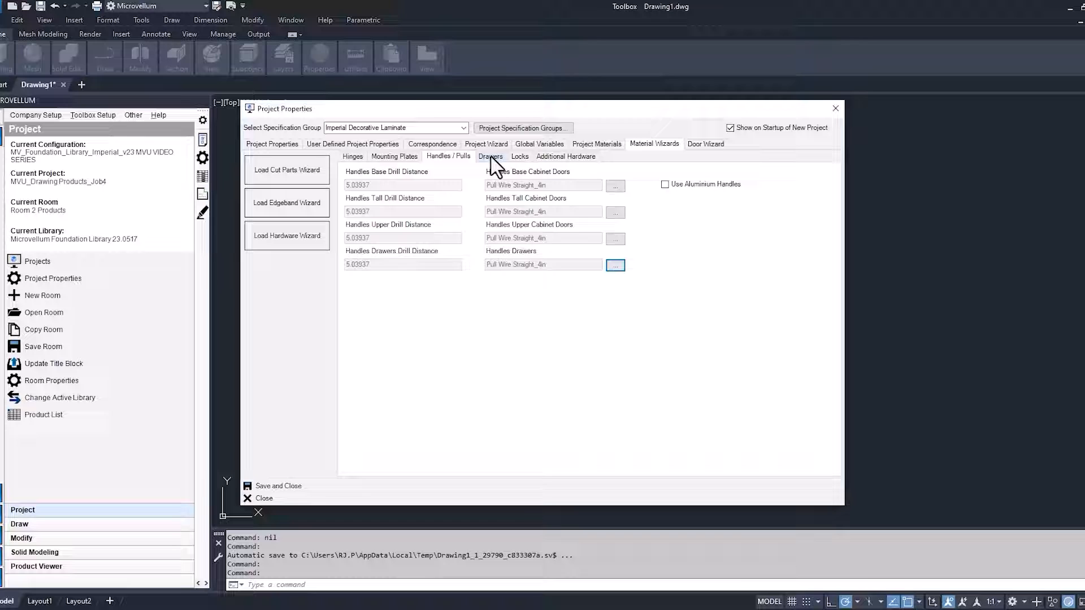
Step: Make Wood Drawer Box the default drawer type, with Accuride 3832 wood drawer slide
click(455, 185)
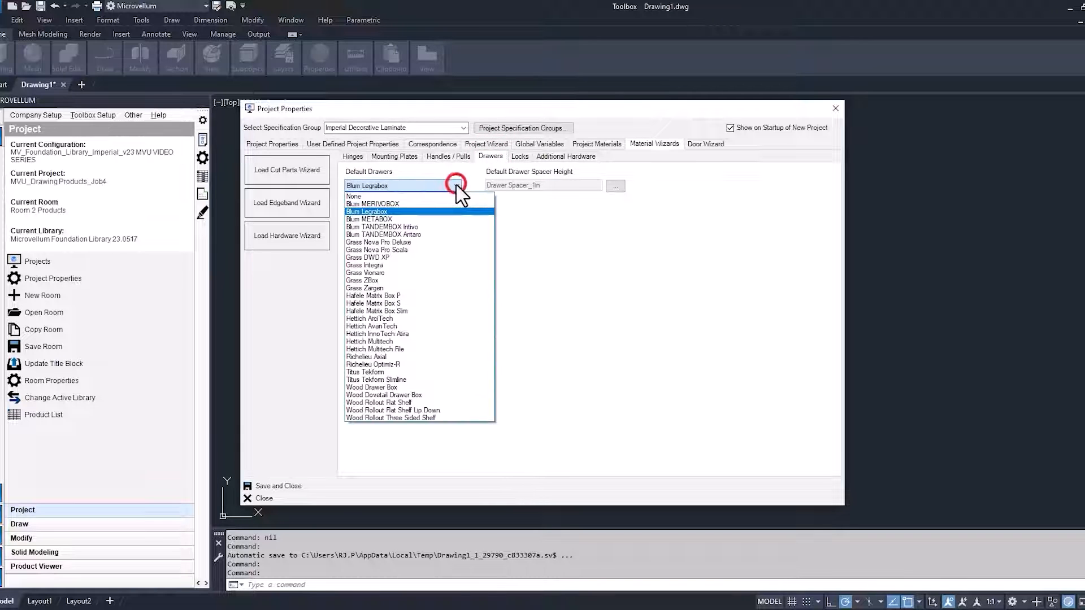
mouse_move(372, 387)
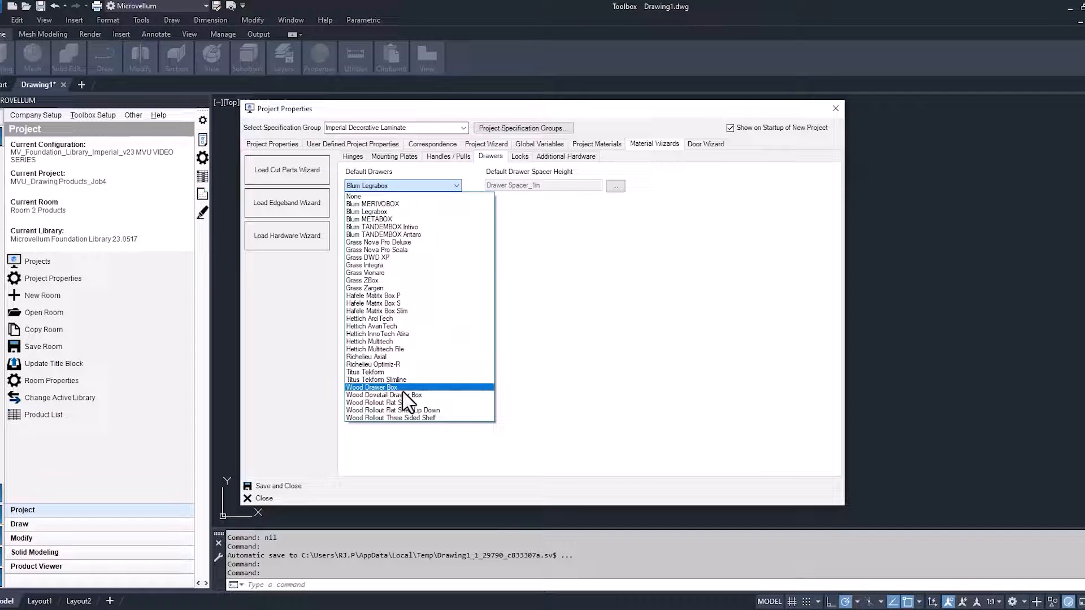
click(372, 388)
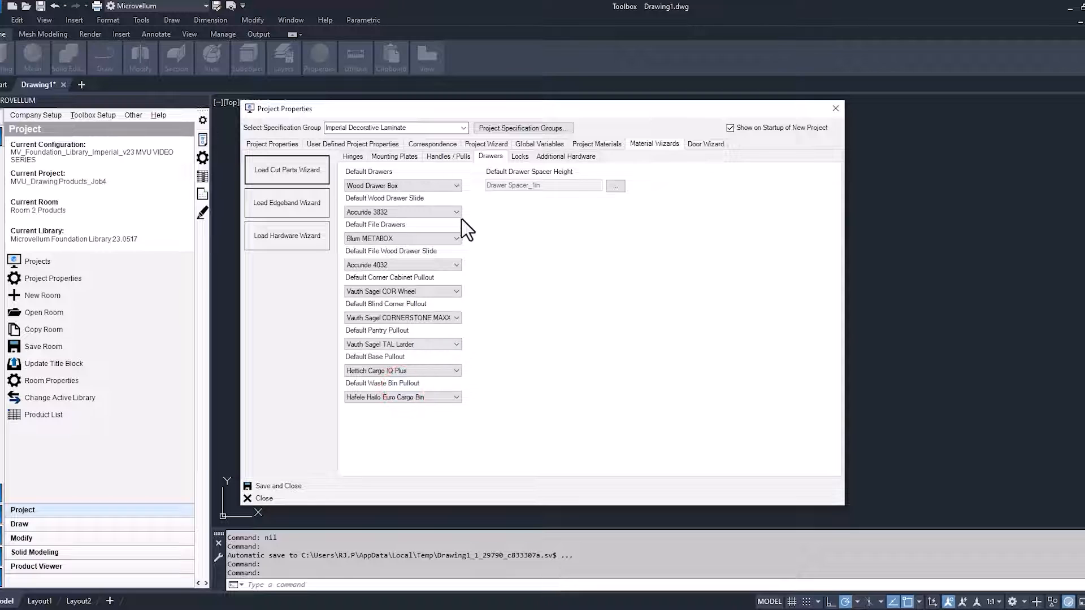
mouse_move(464, 260)
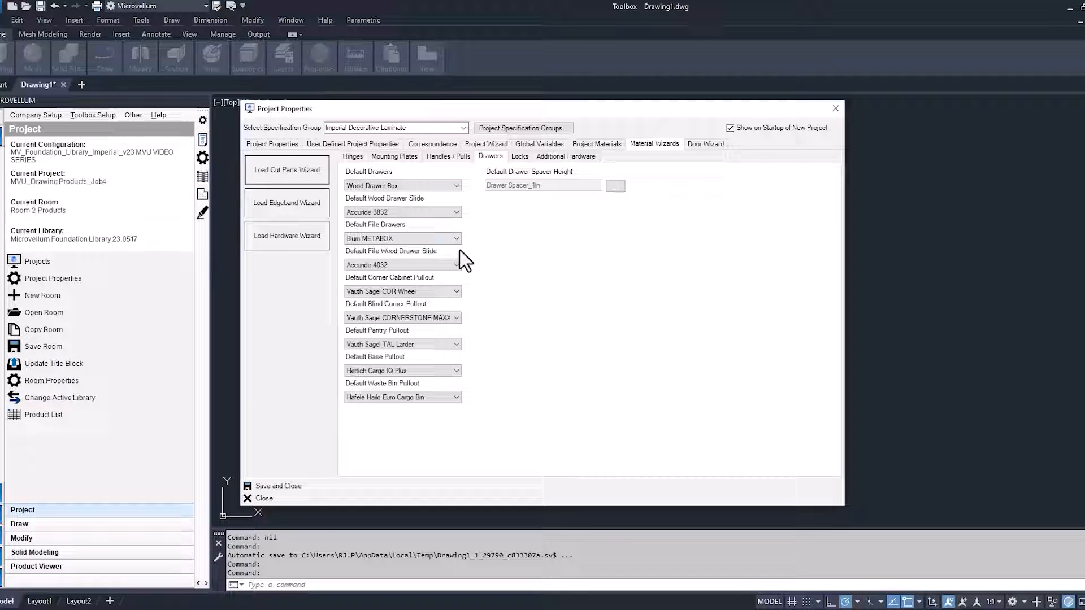
mouse_move(470, 266)
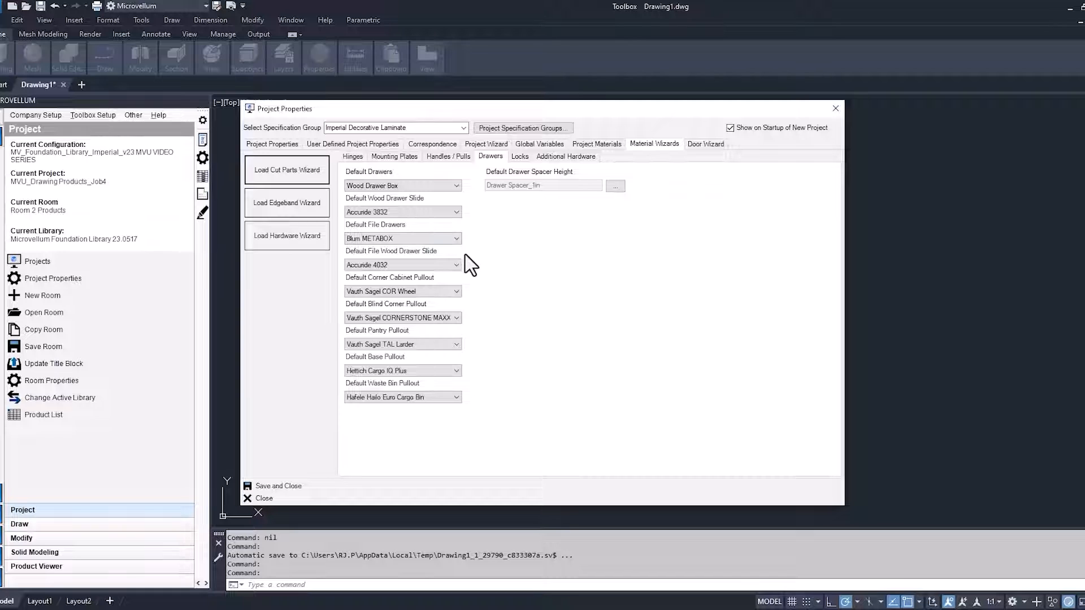
mouse_move(490, 306)
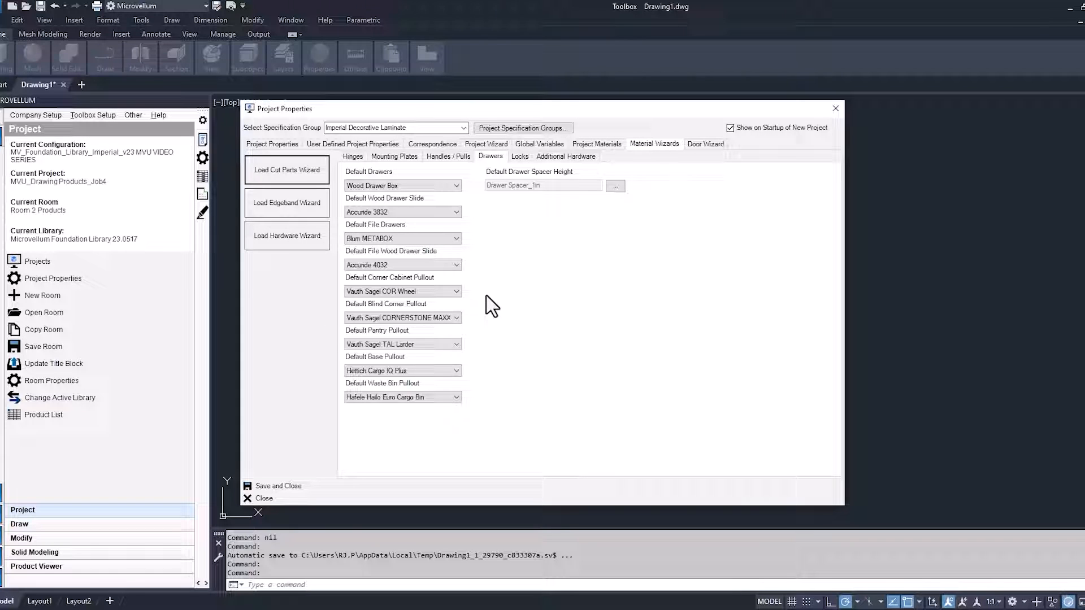
mouse_move(525, 164)
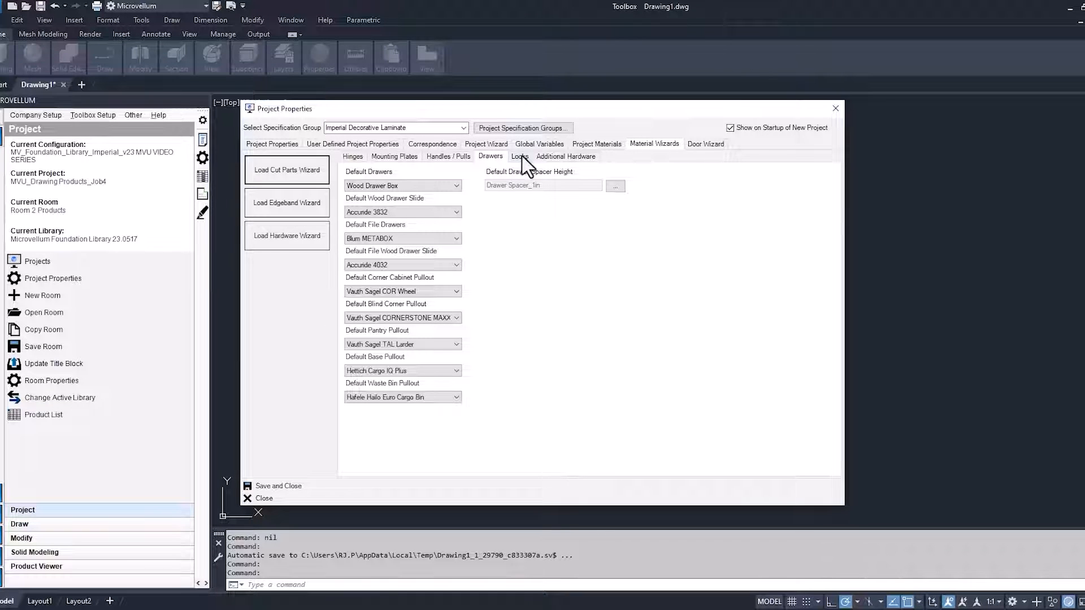
Step: Review Locks and Additional Hardware defaults and go to the Project Specification Groups setup
click(519, 156)
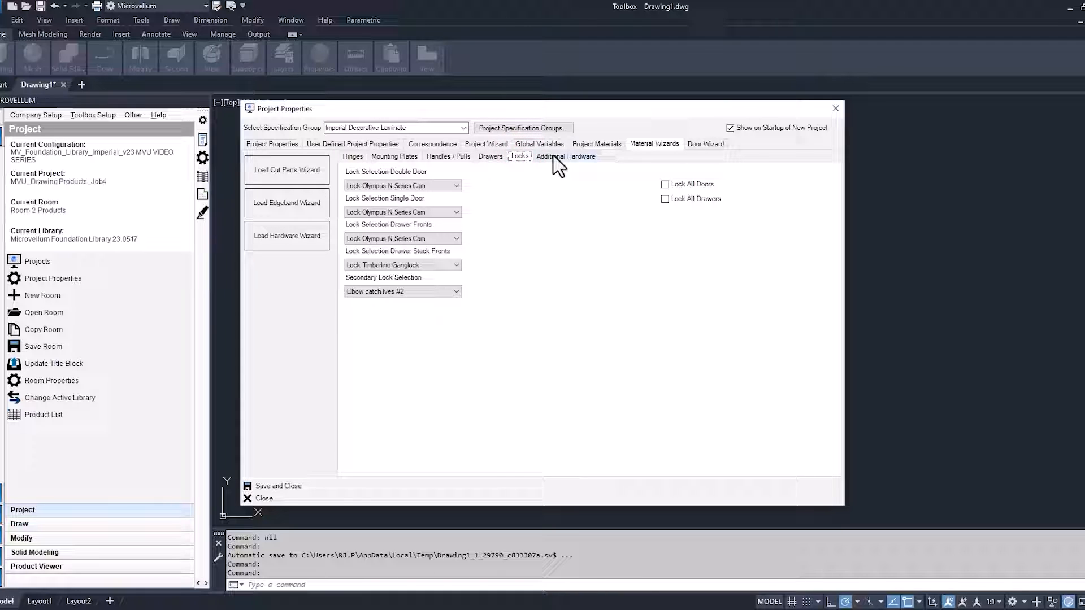
click(566, 156)
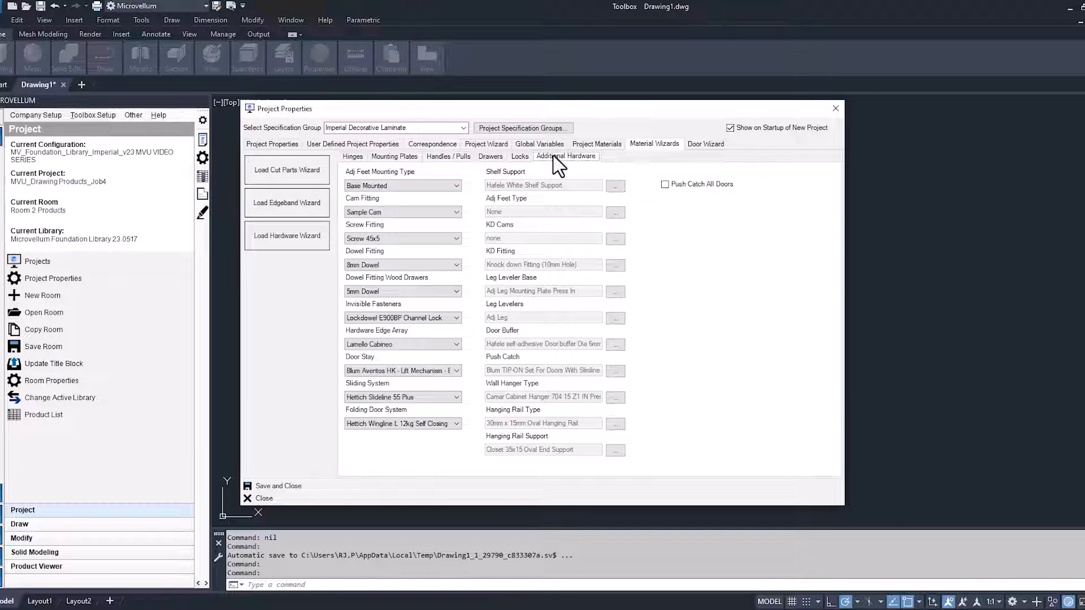
click(522, 127)
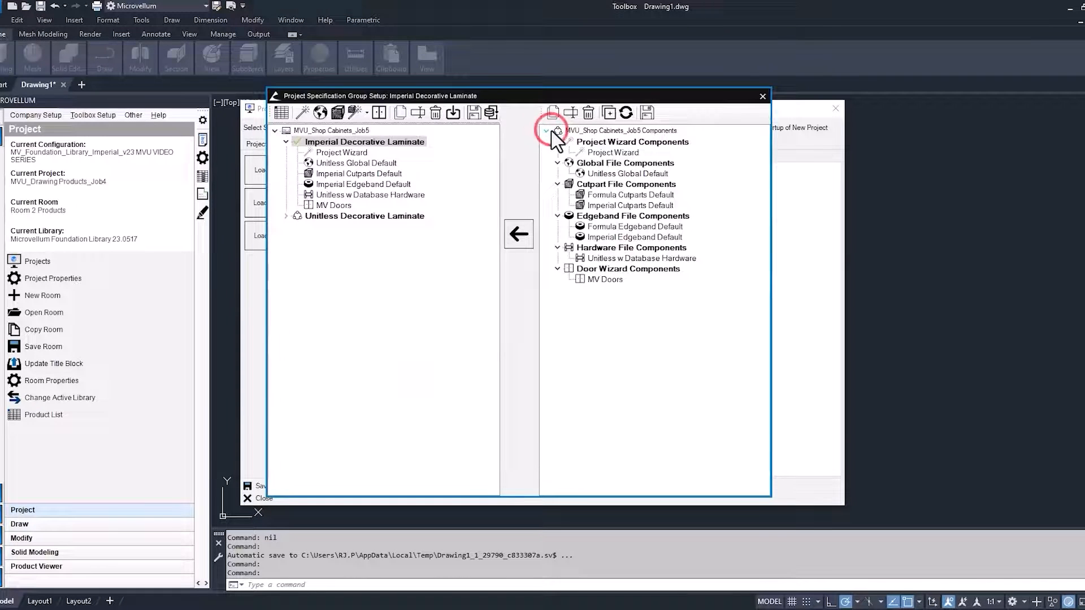
Step: Delete the Unitless Decorative Laminate group, leaving only Imperial Decorative Laminate
click(365, 216)
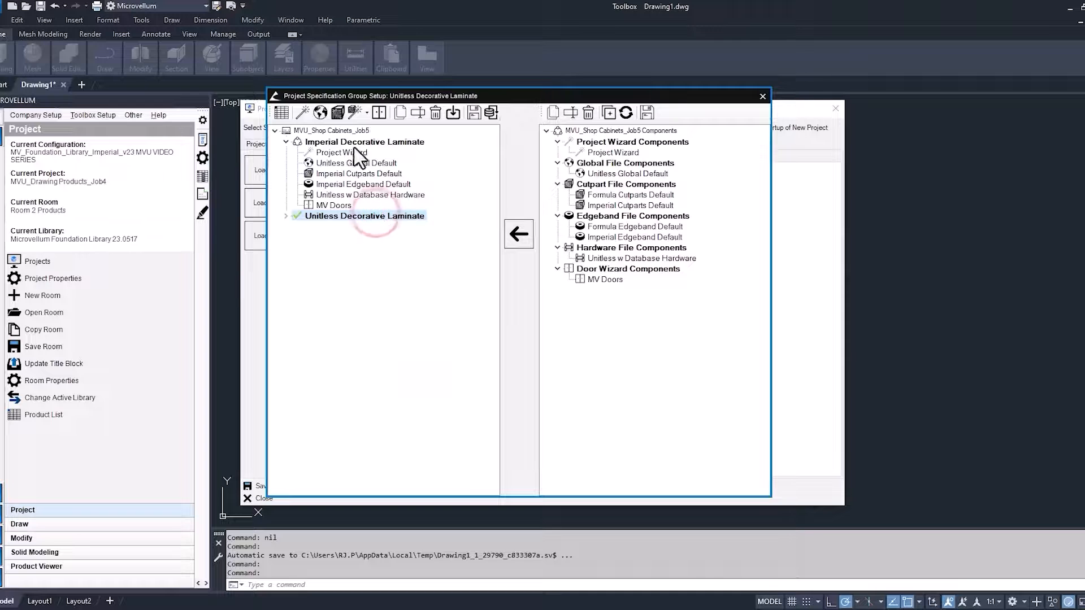
click(434, 112)
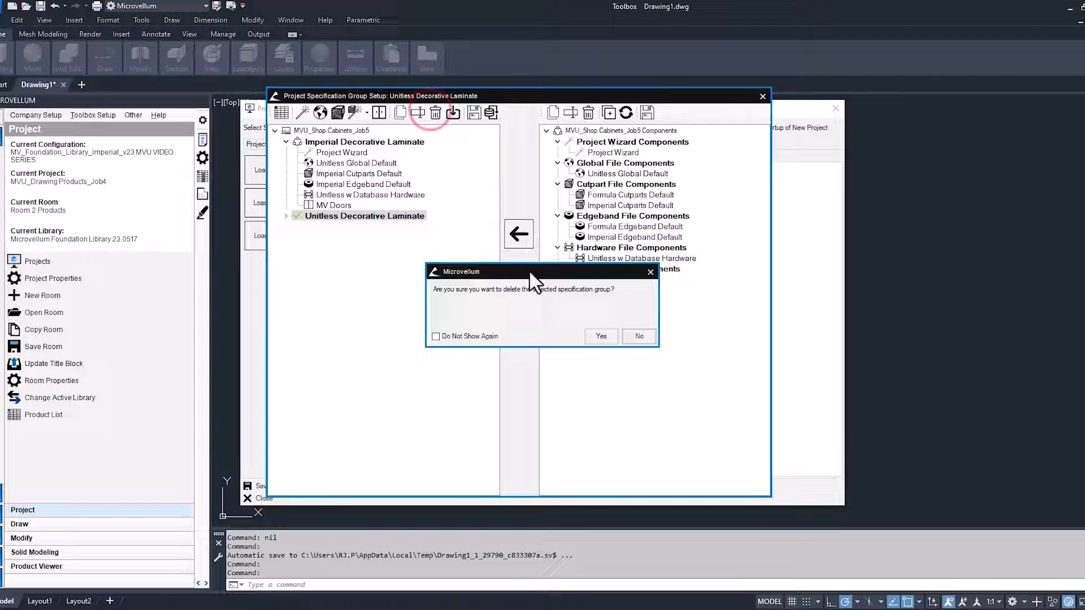
click(599, 337)
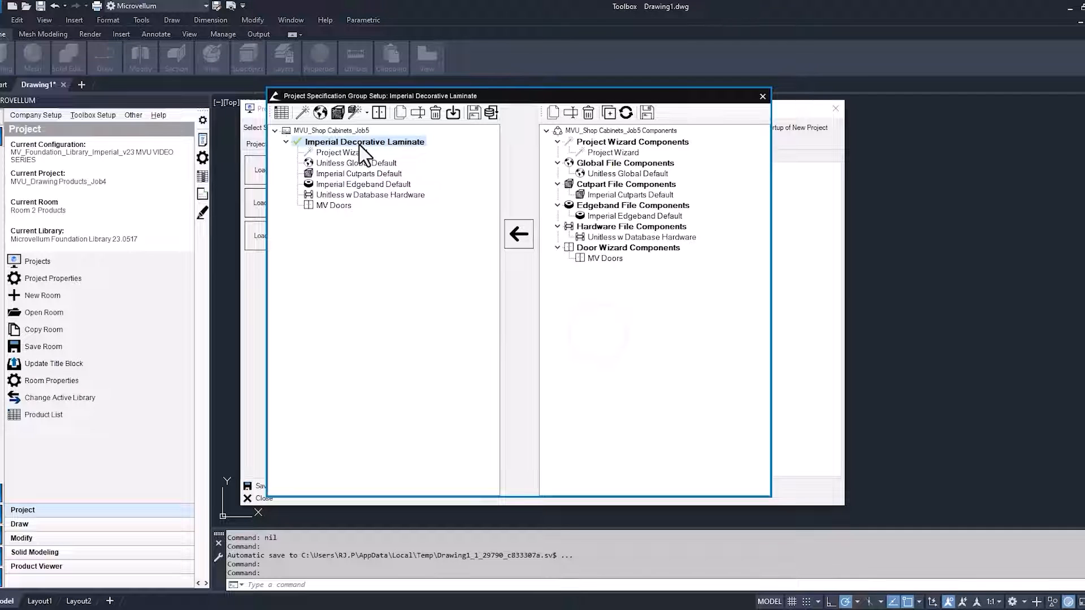
right_click(364, 142)
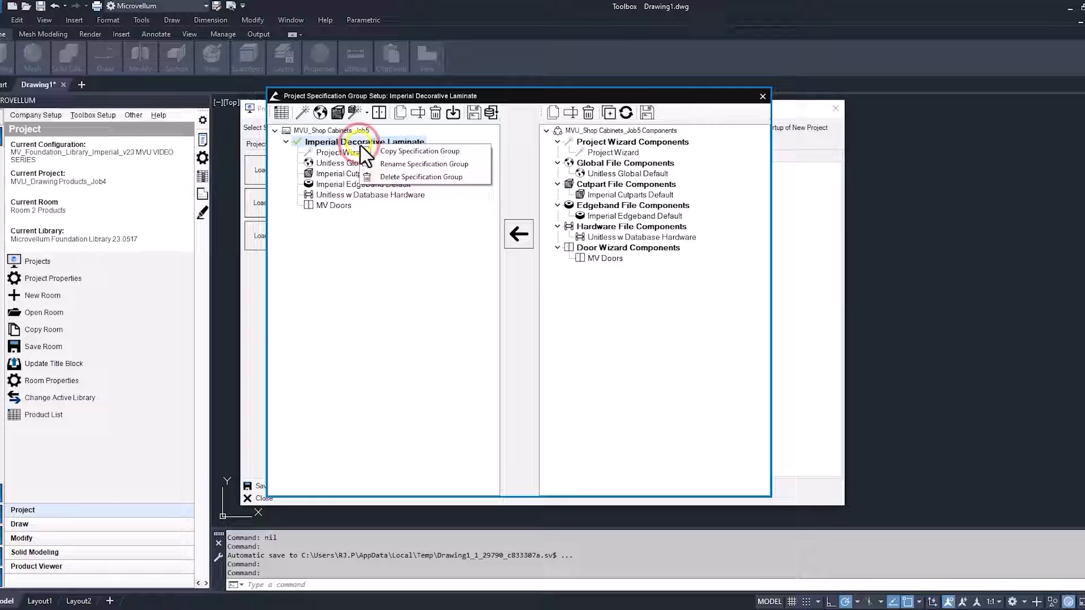
Step: Rename the Imperial Decorative Laminate group to 'Plywood Shop Cabinets' and close the setup
click(420, 151)
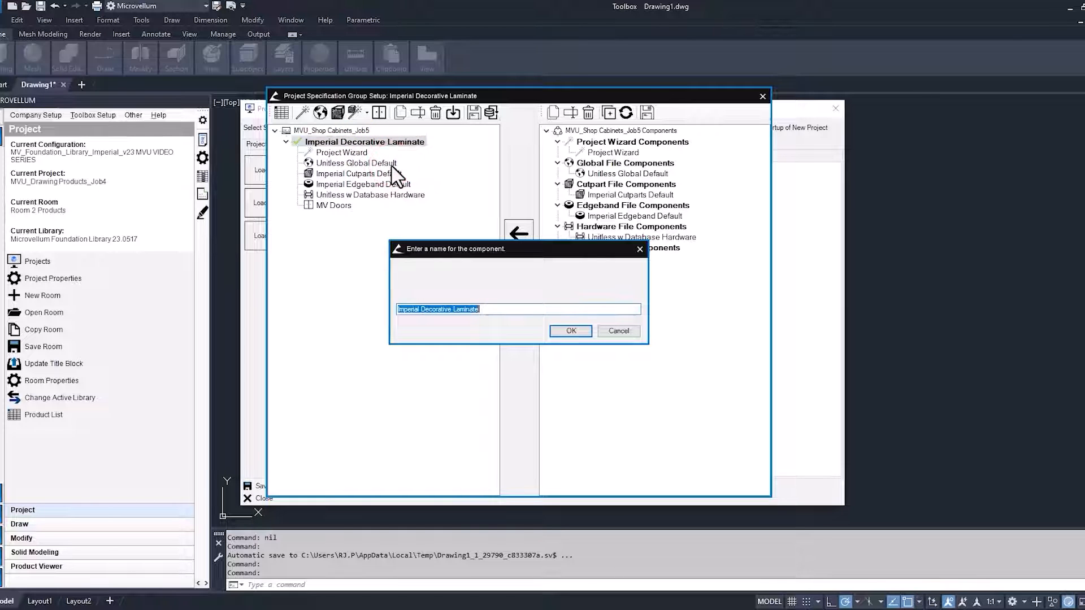
text(PLywood H)
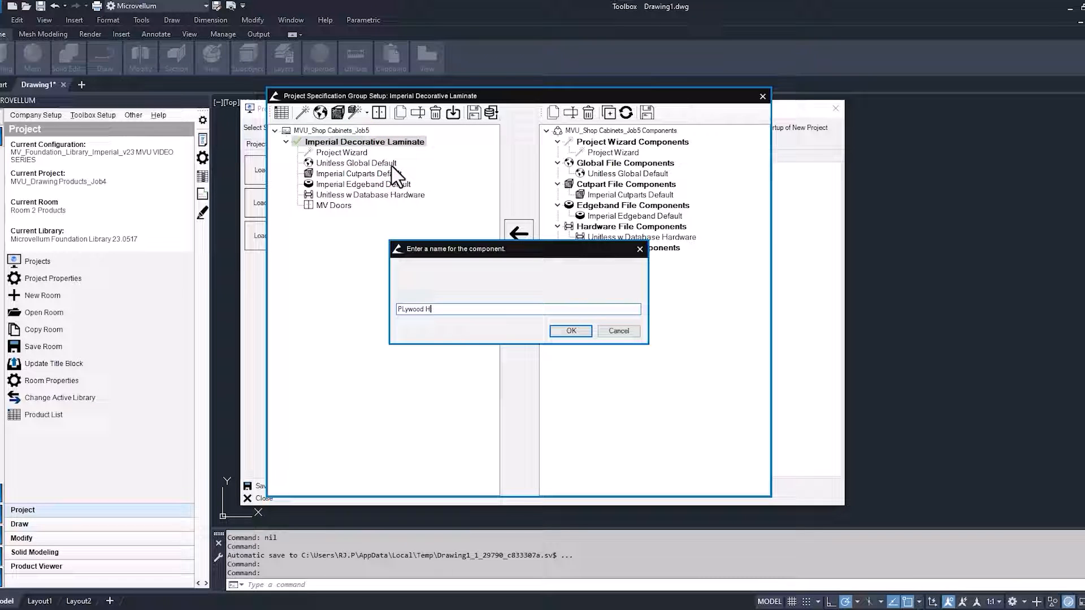
key(Backspace)
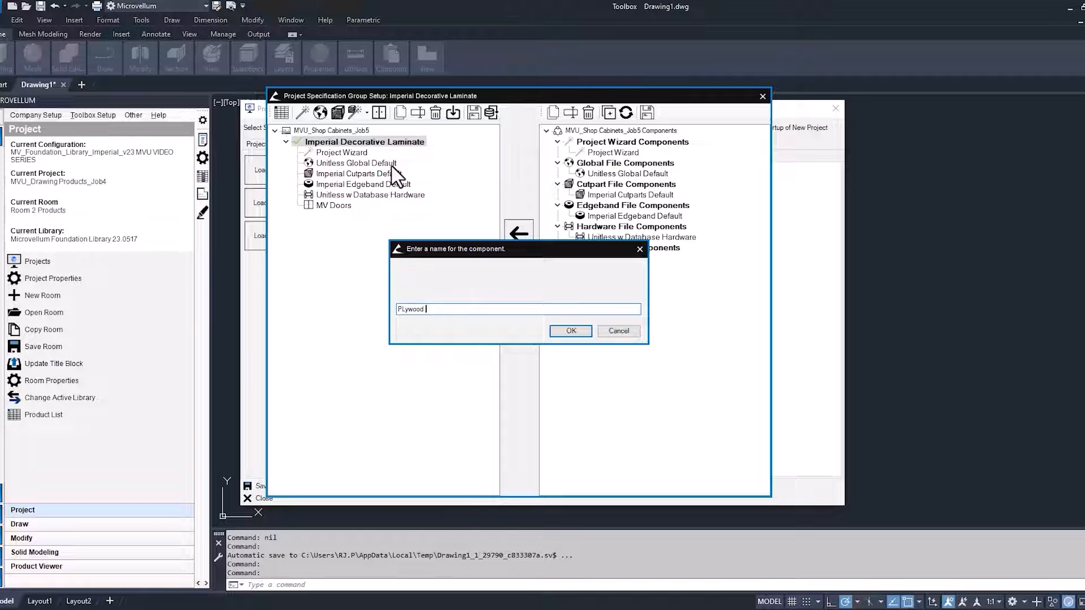
text(Shop Cabinets)
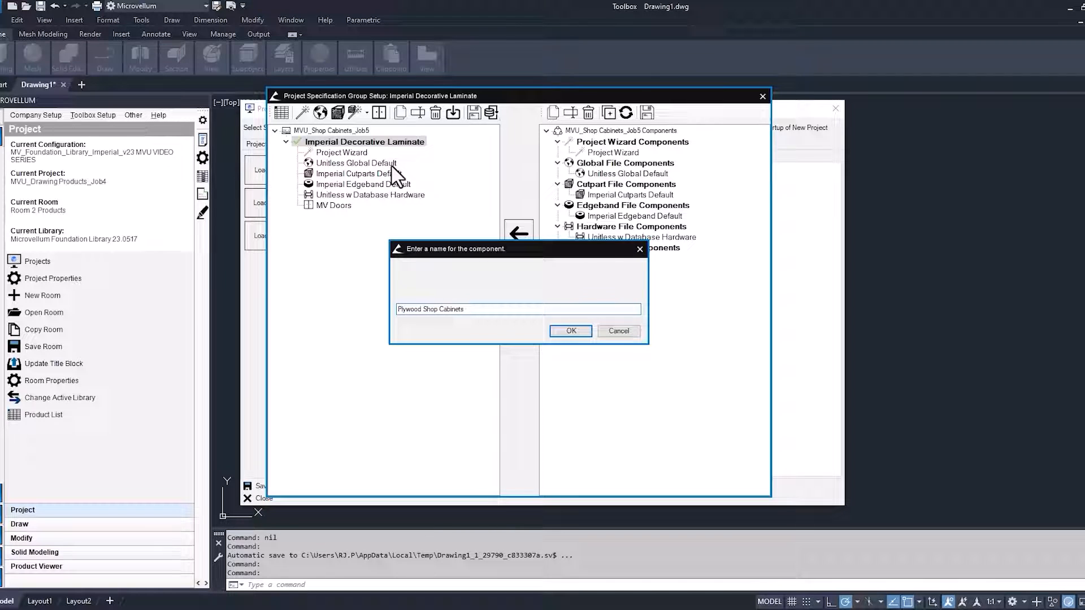
click(570, 331)
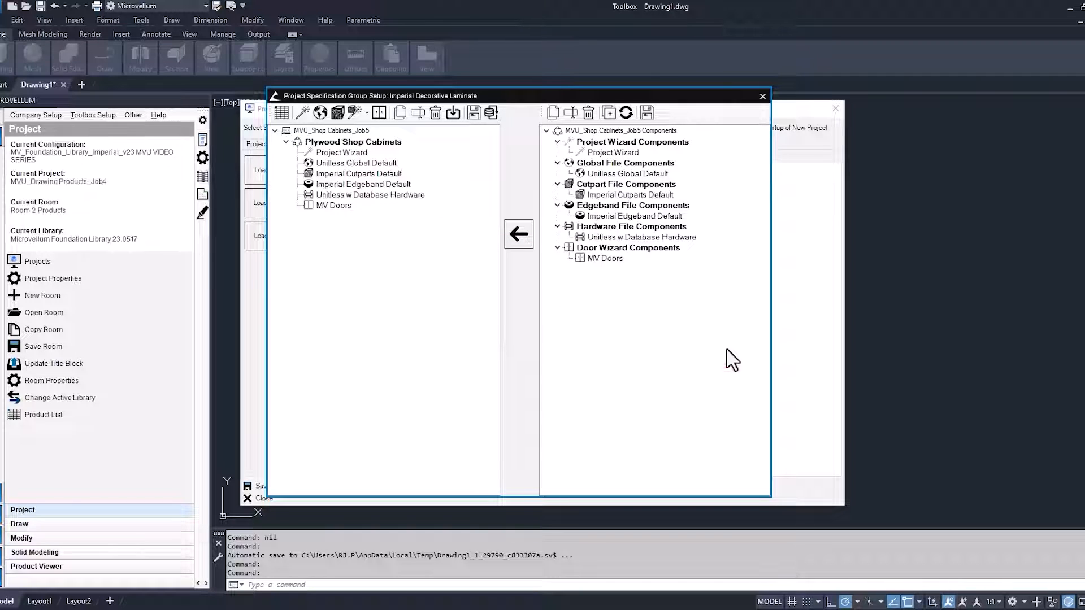
mouse_move(588, 339)
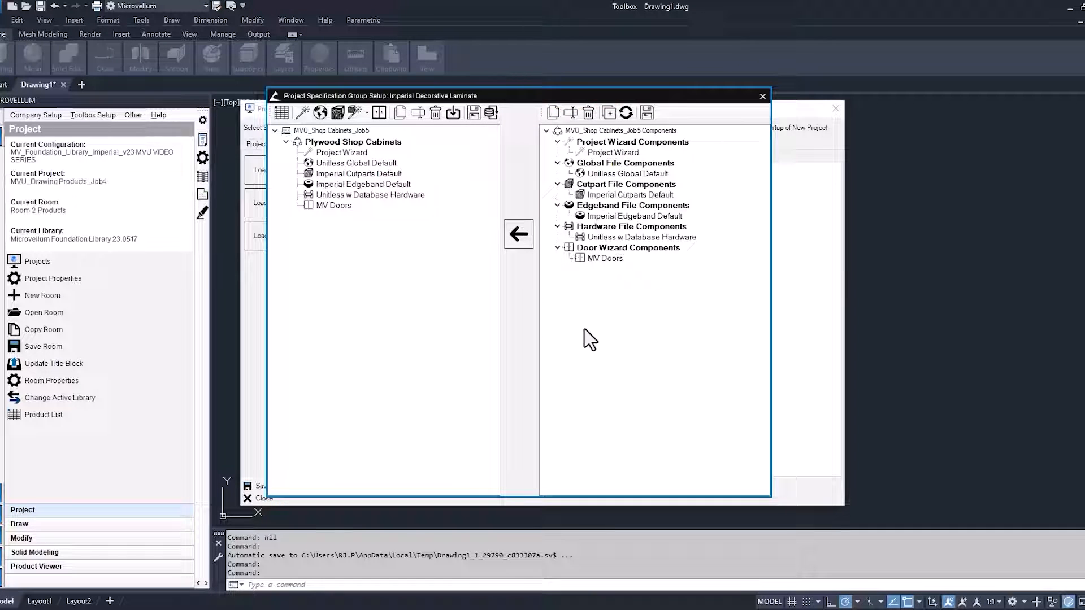
click(761, 95)
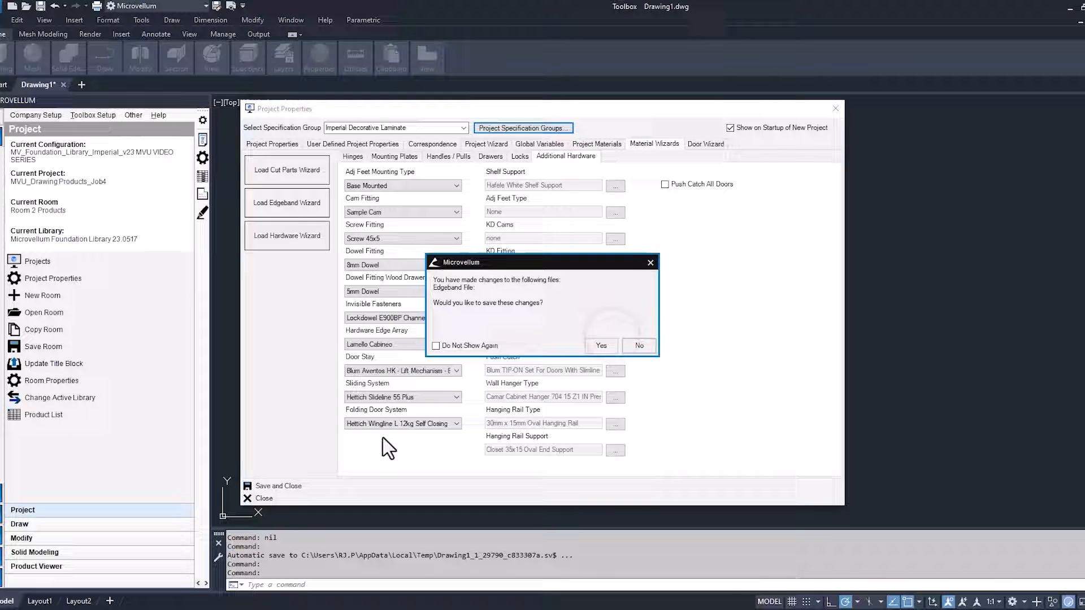
Step: Save the edgeband file changes, then save and close the project properties
click(638, 346)
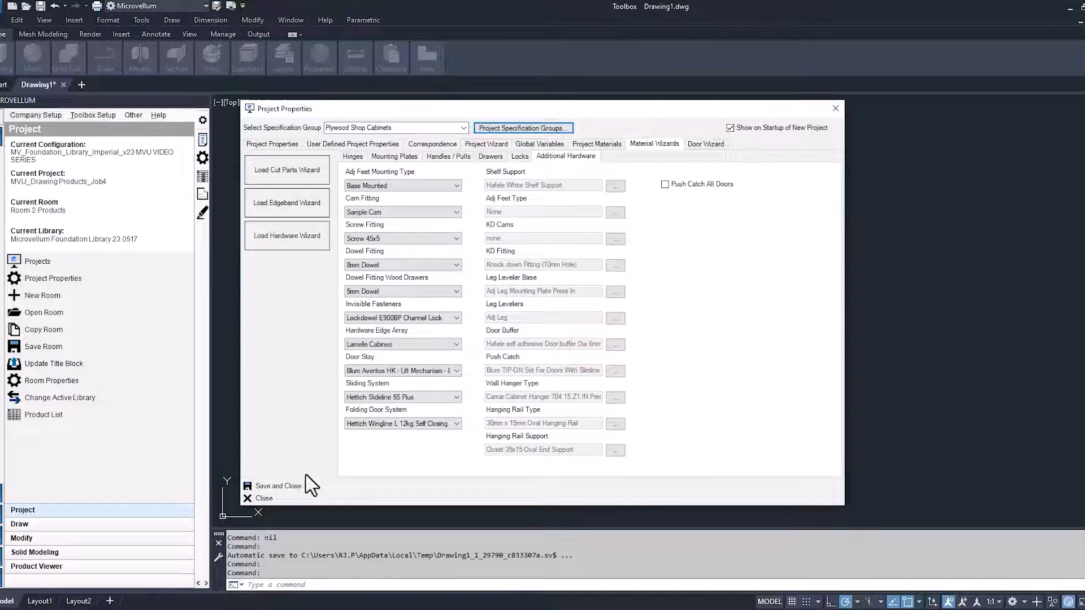
click(264, 498)
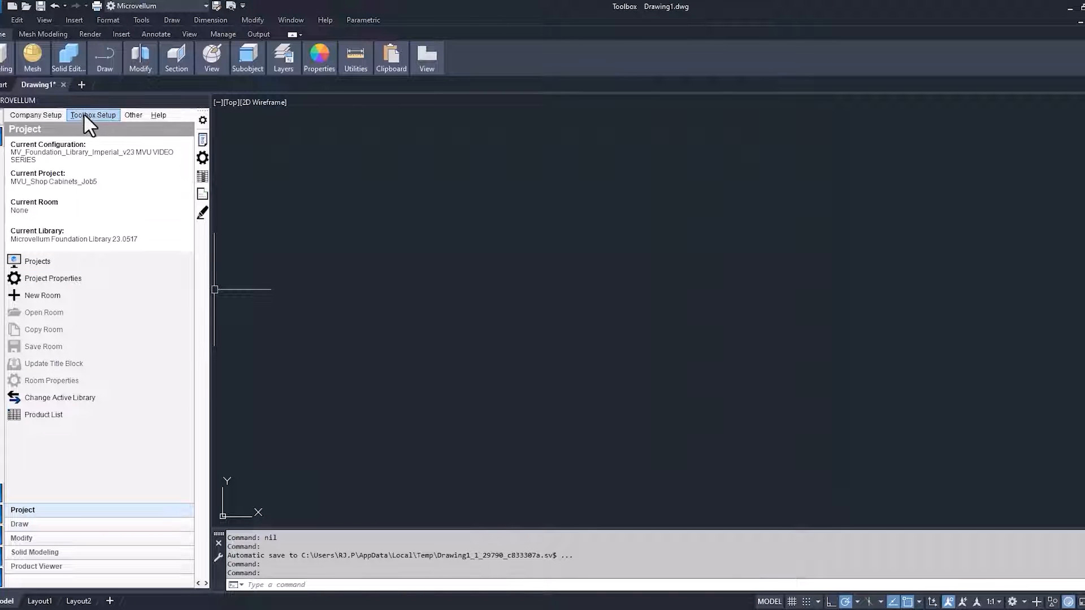
click(92, 115)
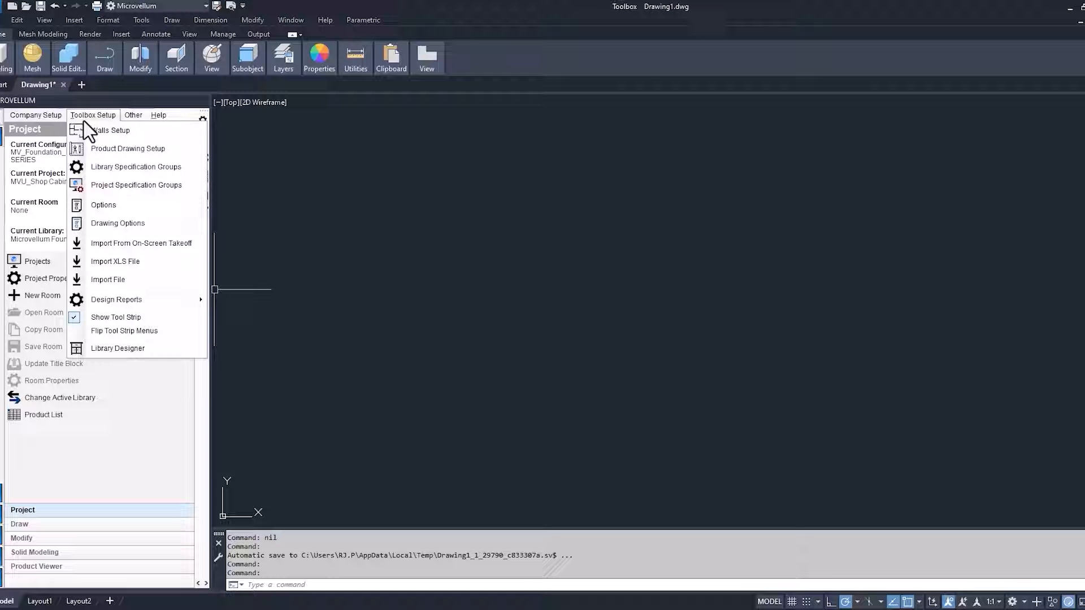
Step: Open Walls Setup, showing default wall height 108 and label distance 42
click(111, 130)
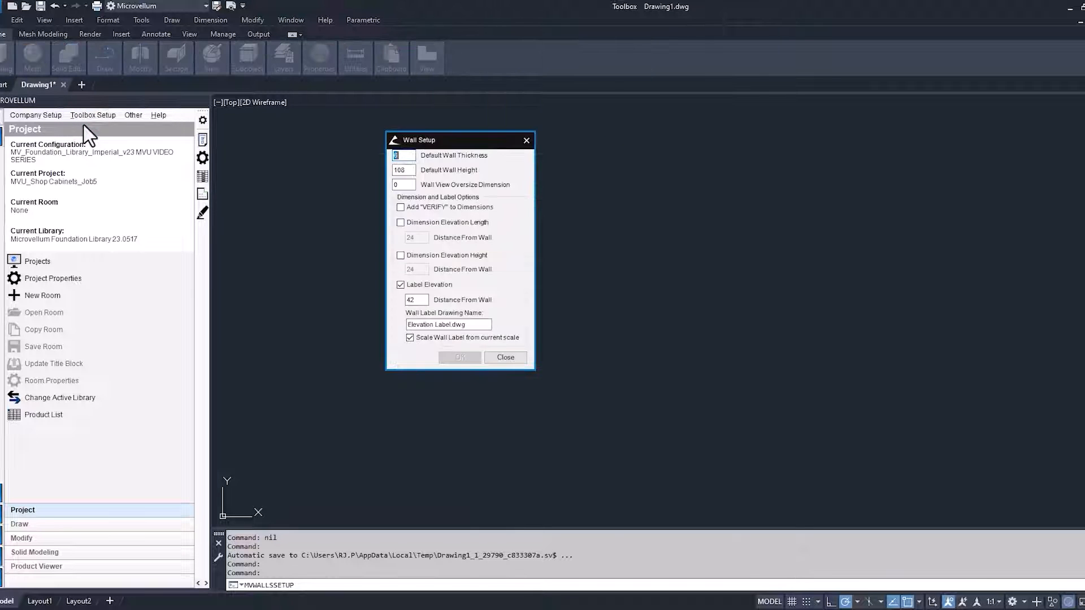
mouse_move(404, 159)
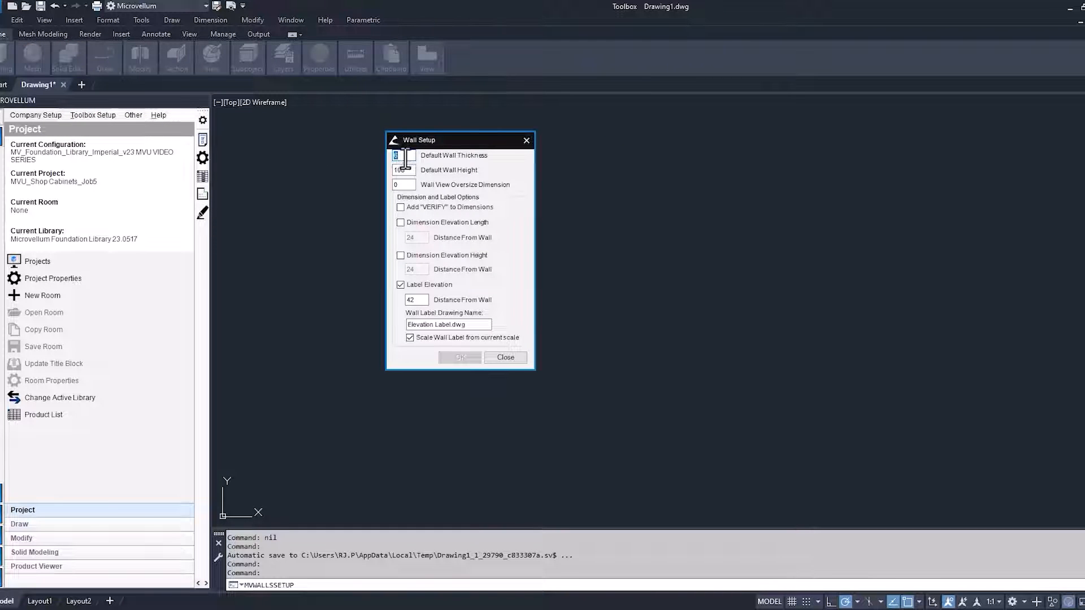